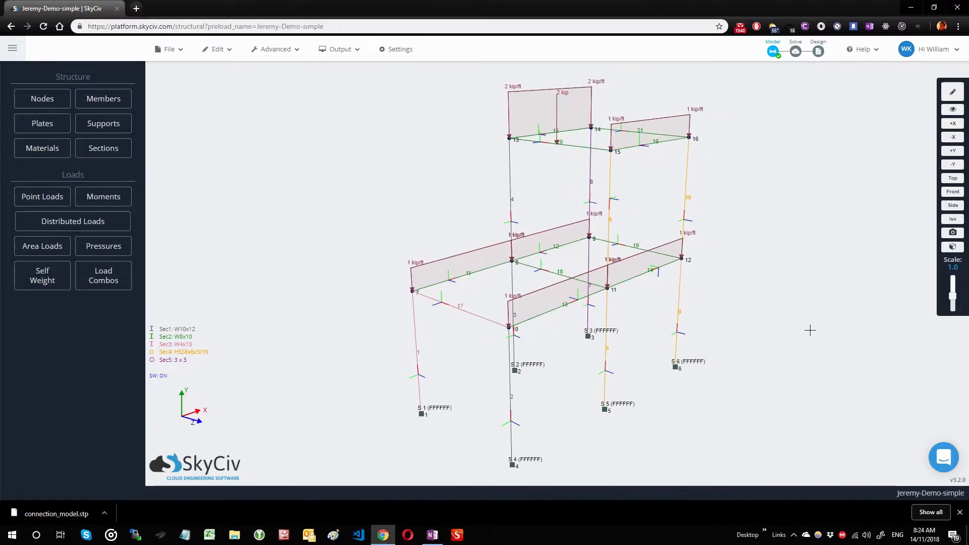
mouse_move(818, 52)
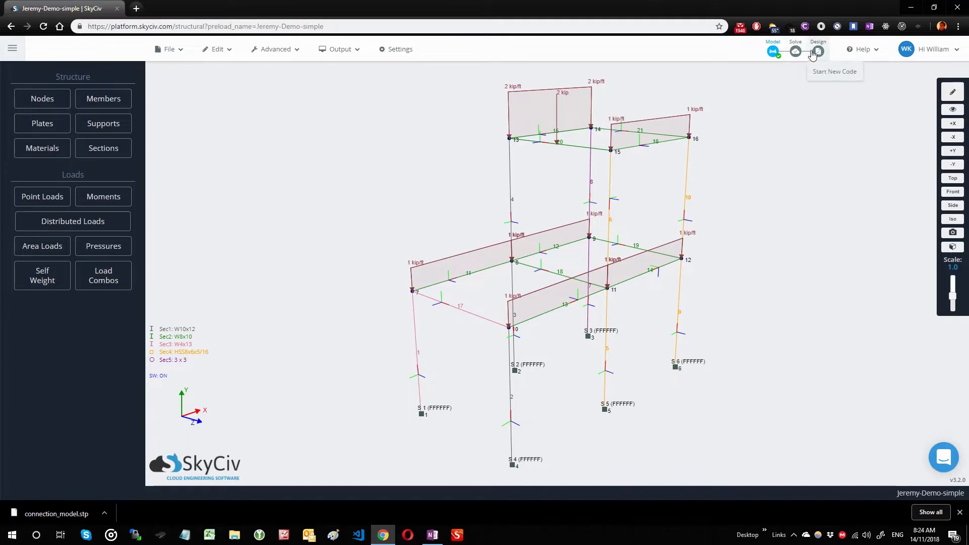
Step: Solve the loaded steel frame model with a linear static analysis
click(817, 51)
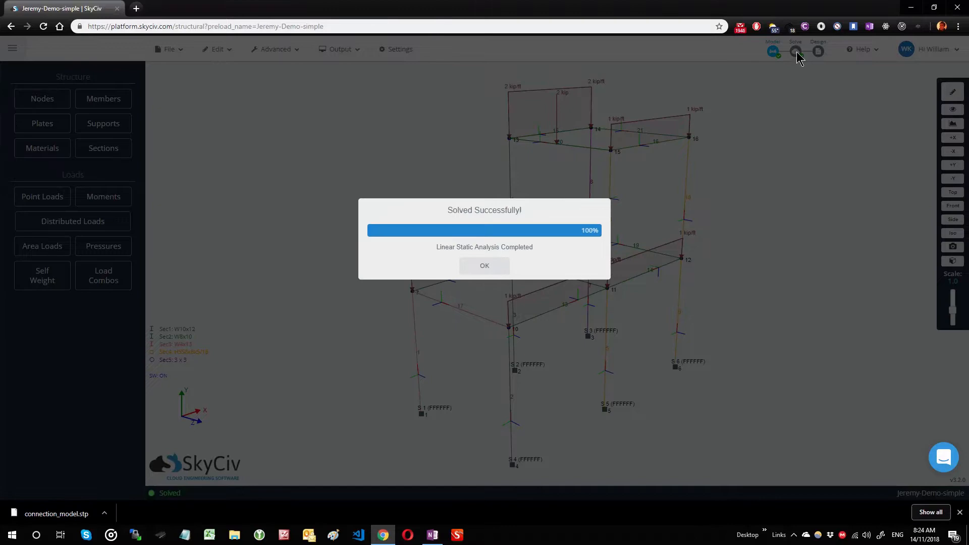
Step: Start the Connection Design module using the AISC 360-10 ASD design code
click(484, 265)
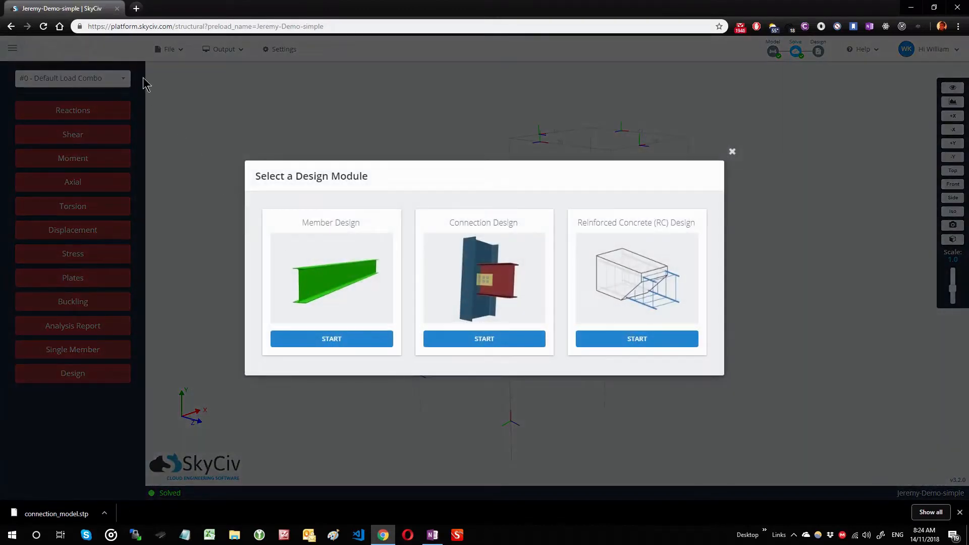
mouse_move(240, 325)
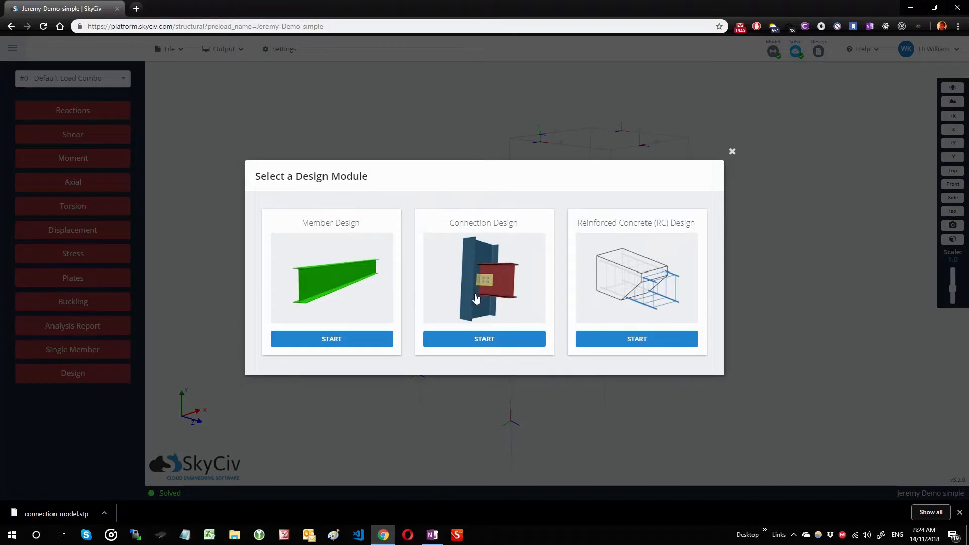
click(484, 339)
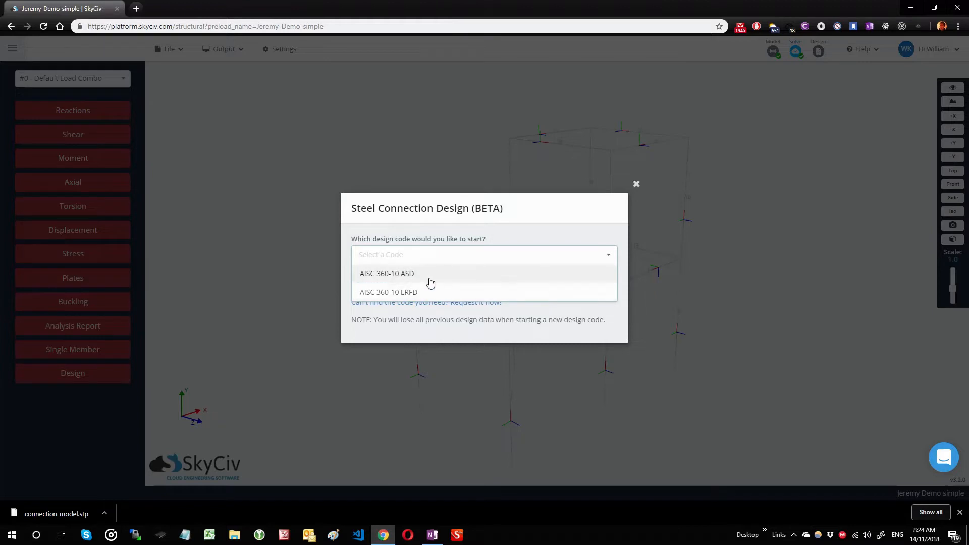
mouse_move(383, 292)
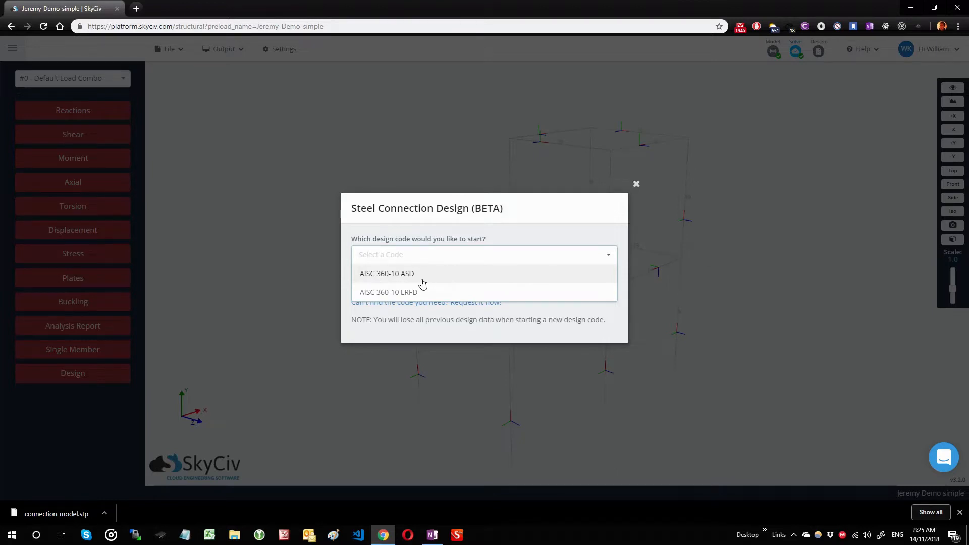
click(387, 274)
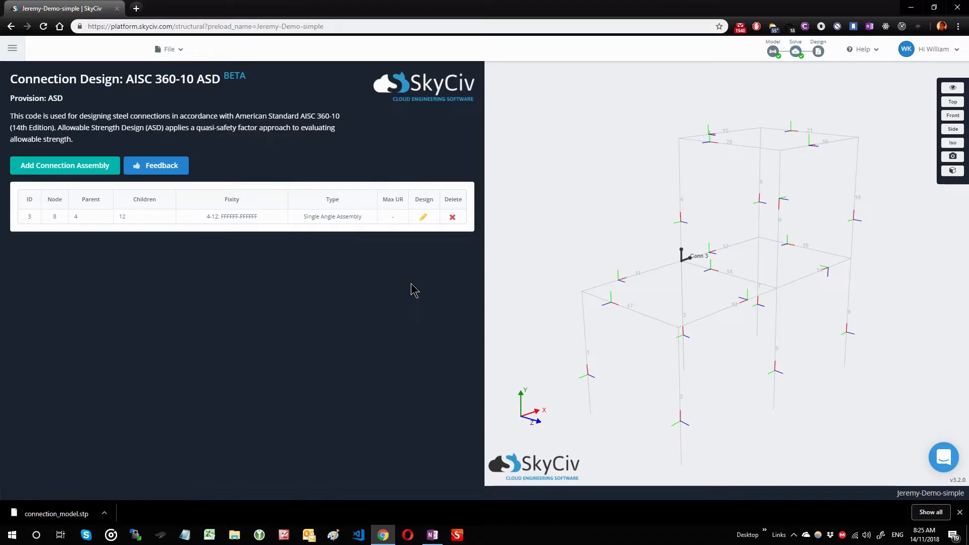
mouse_move(387, 270)
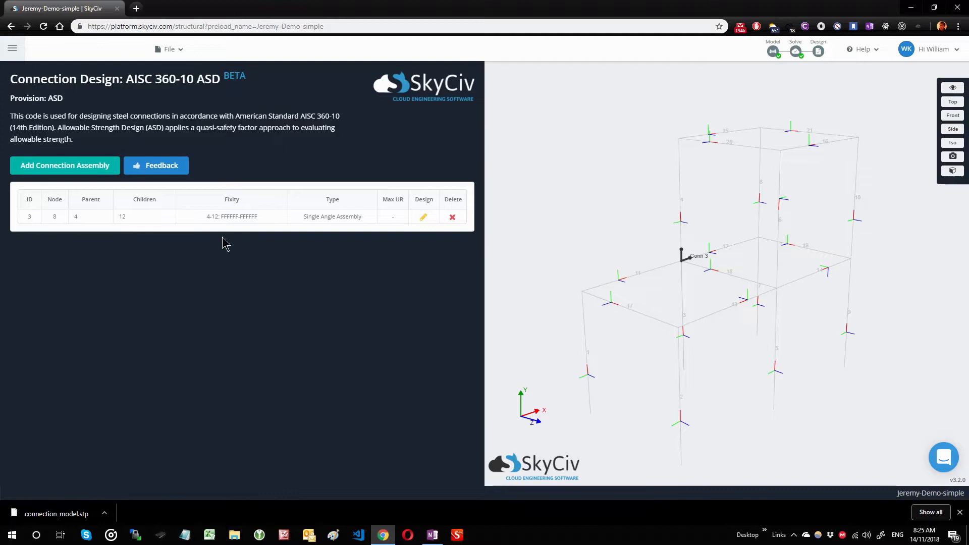
mouse_move(21, 215)
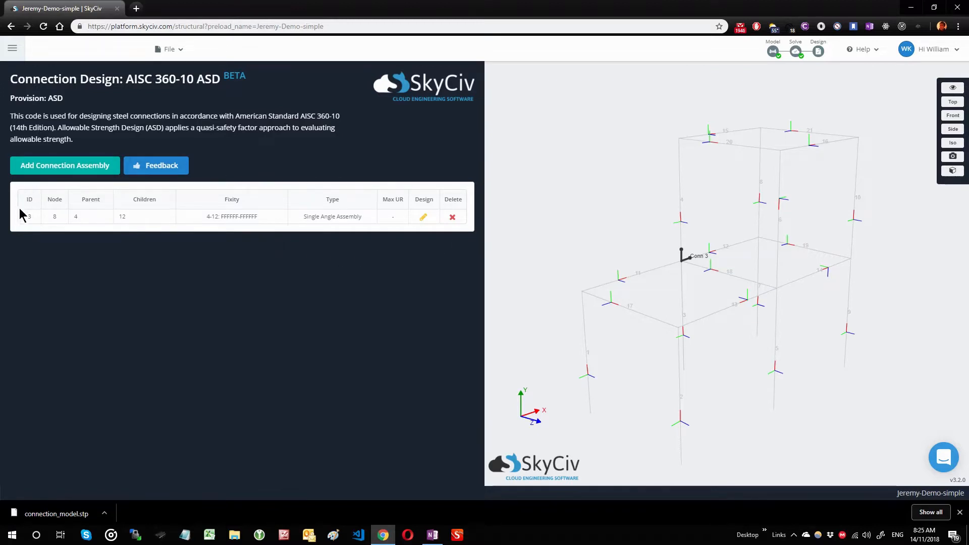
mouse_move(337, 333)
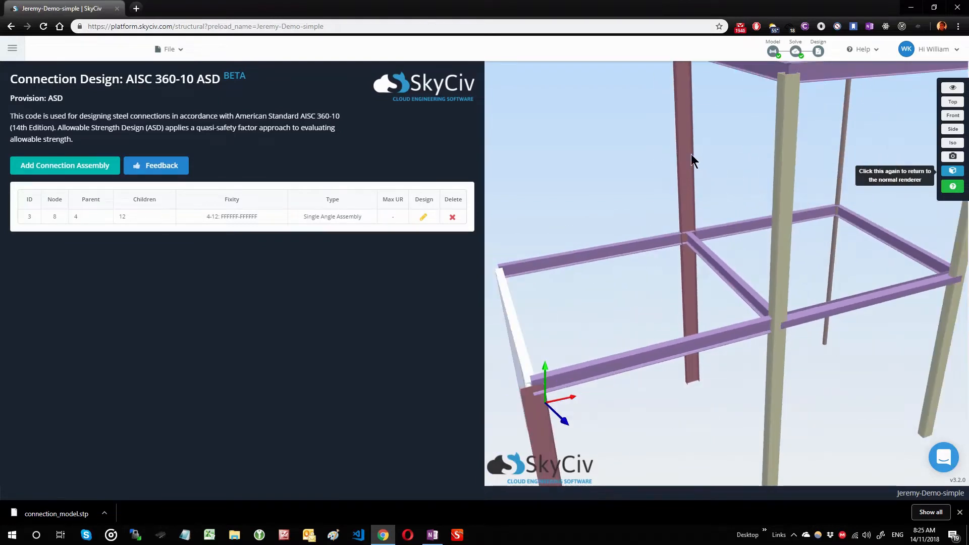
Step: Orbit the rendered frame to inspect the tall column, corner joint and beam connections
drag(693, 161, 618, 124)
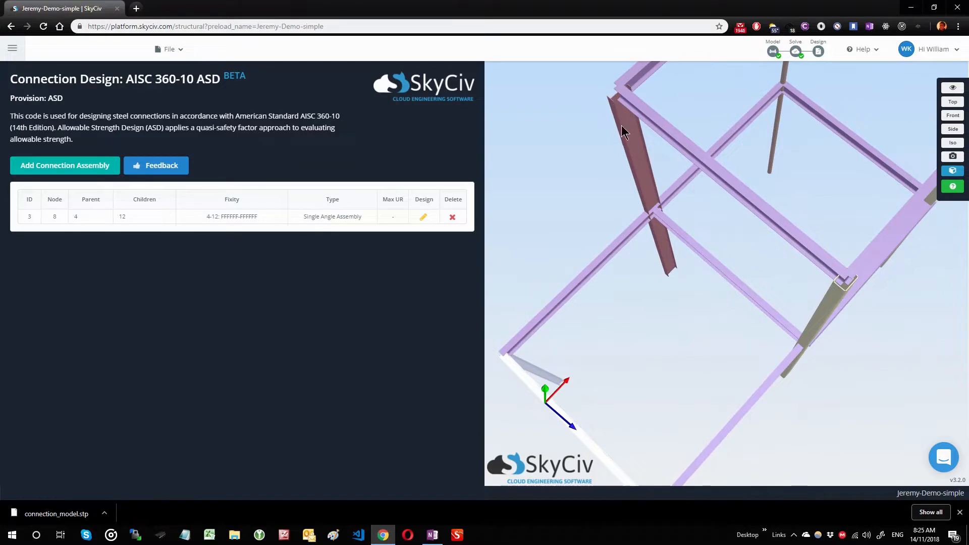
drag(622, 132, 669, 103)
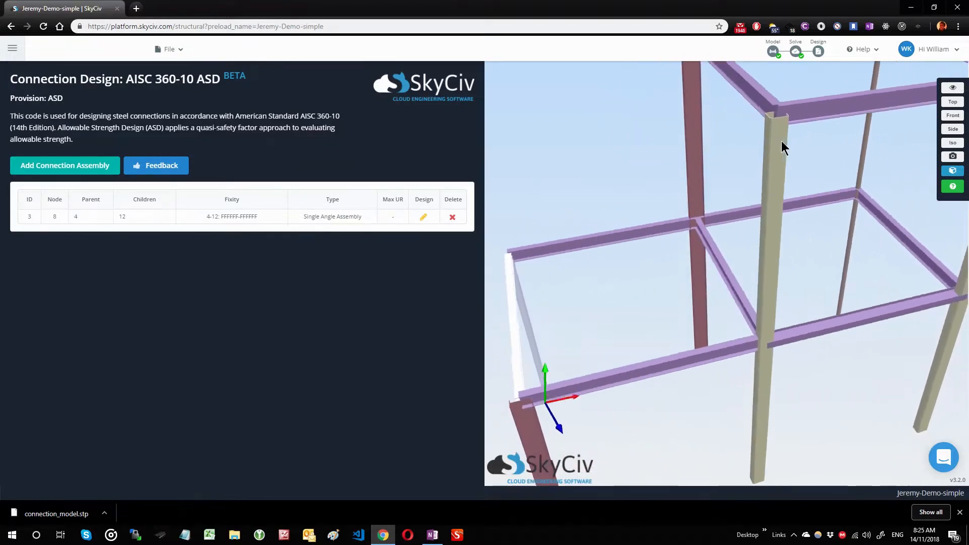
drag(785, 146, 819, 238)
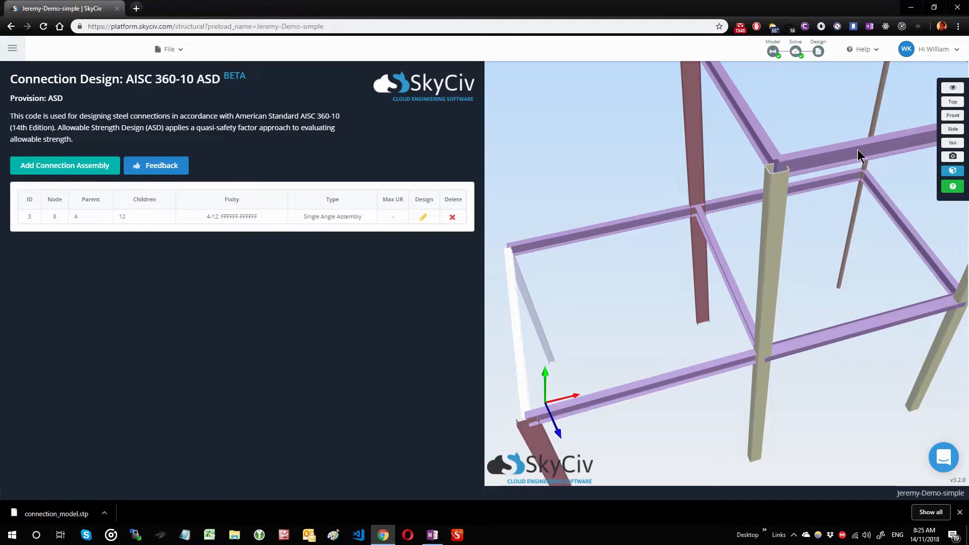
mouse_move(85, 251)
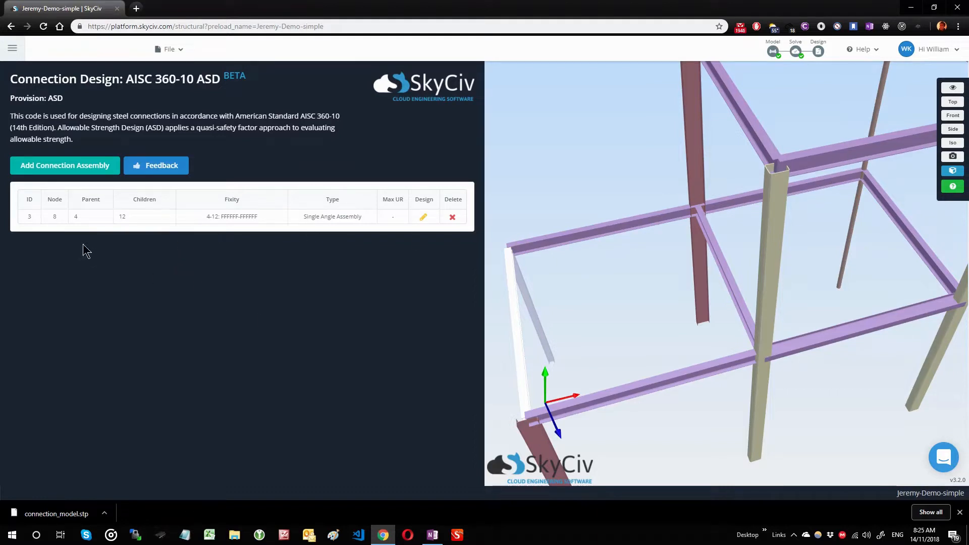
mouse_move(360, 234)
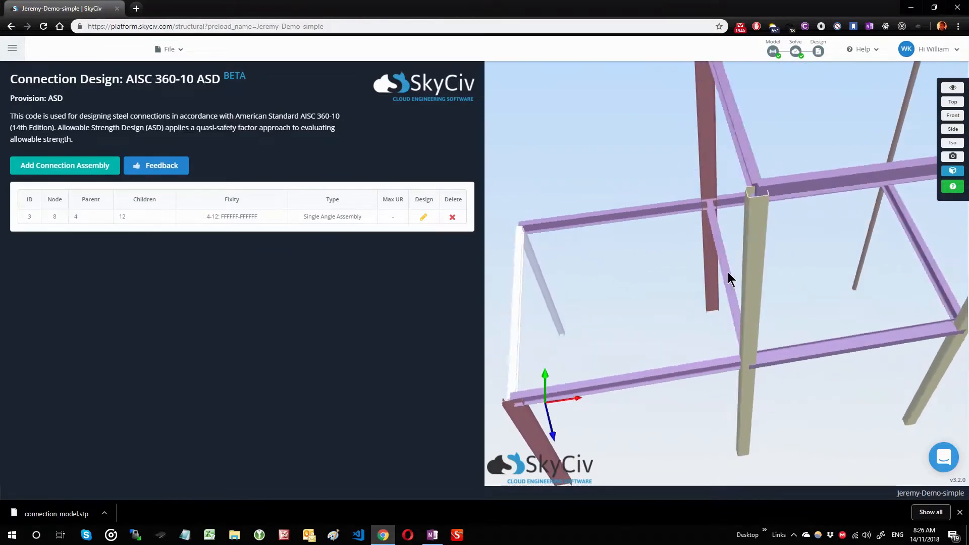
drag(730, 278, 783, 288)
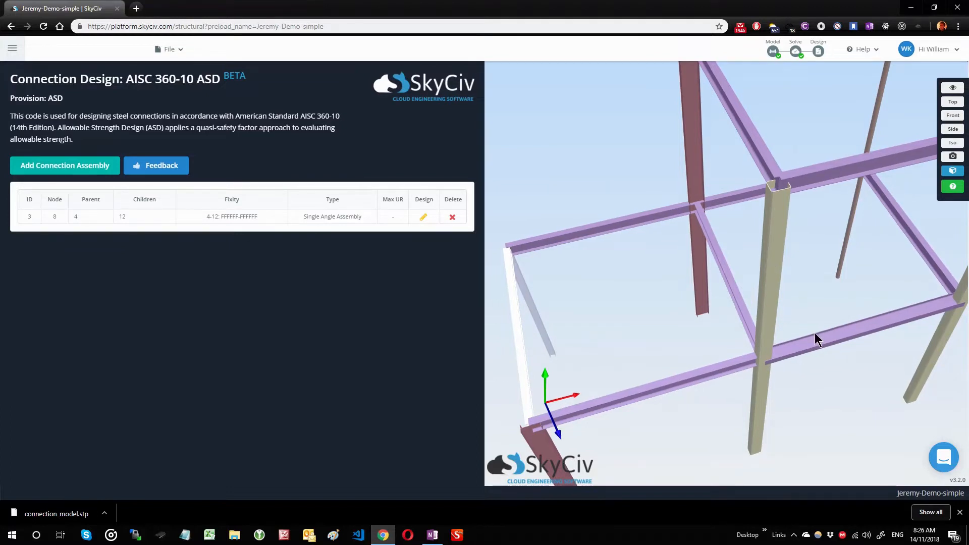
drag(816, 340, 823, 297)
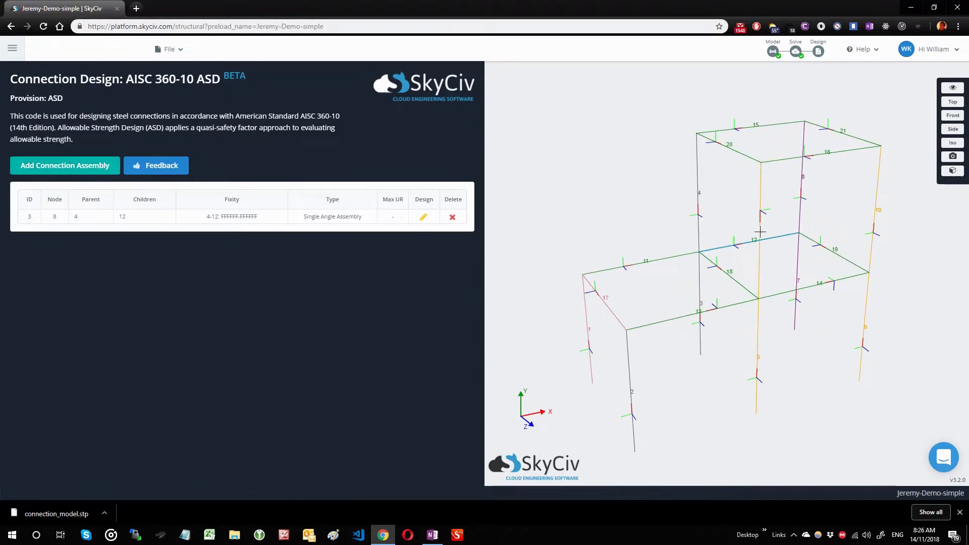
Step: Begin a new connection assembly with category HSS to W and shear connection types
click(64, 166)
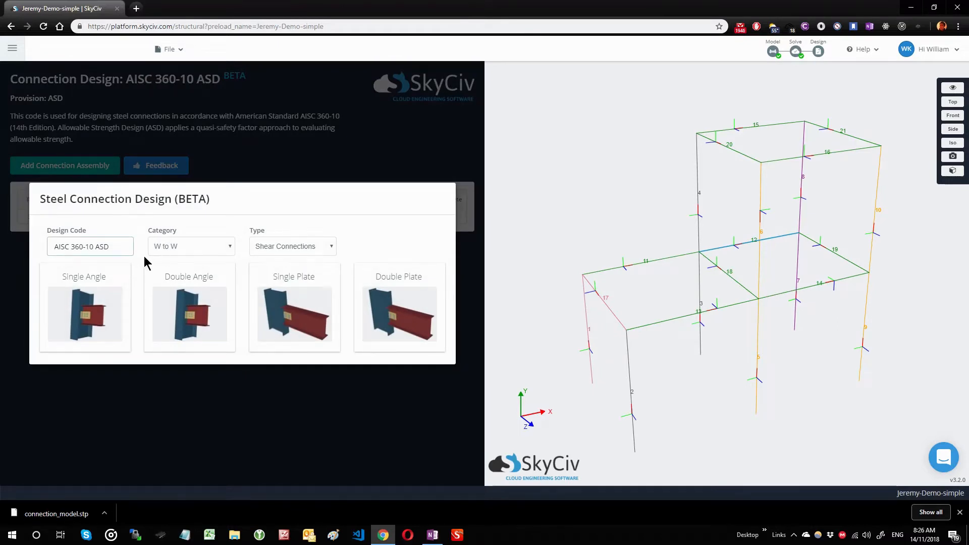
click(190, 246)
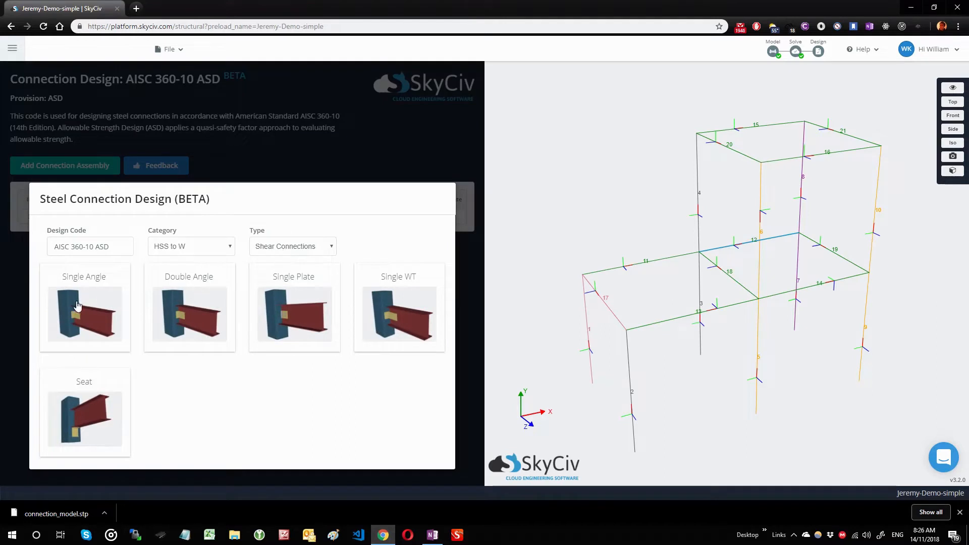
click(292, 246)
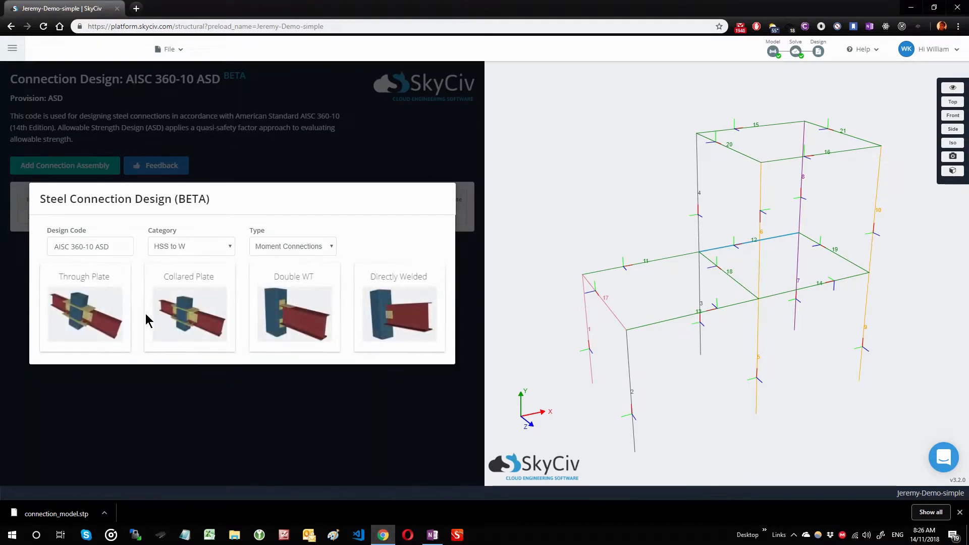
click(292, 246)
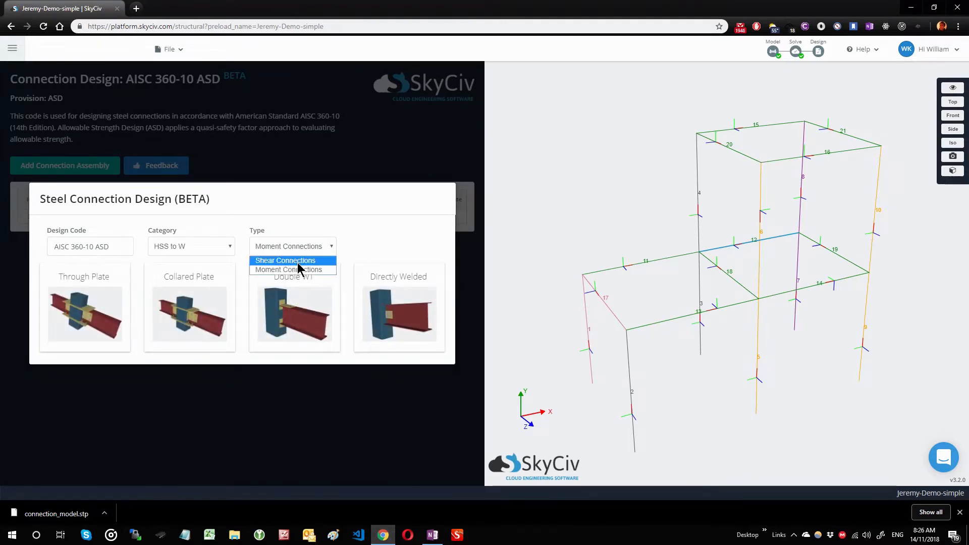
click(284, 261)
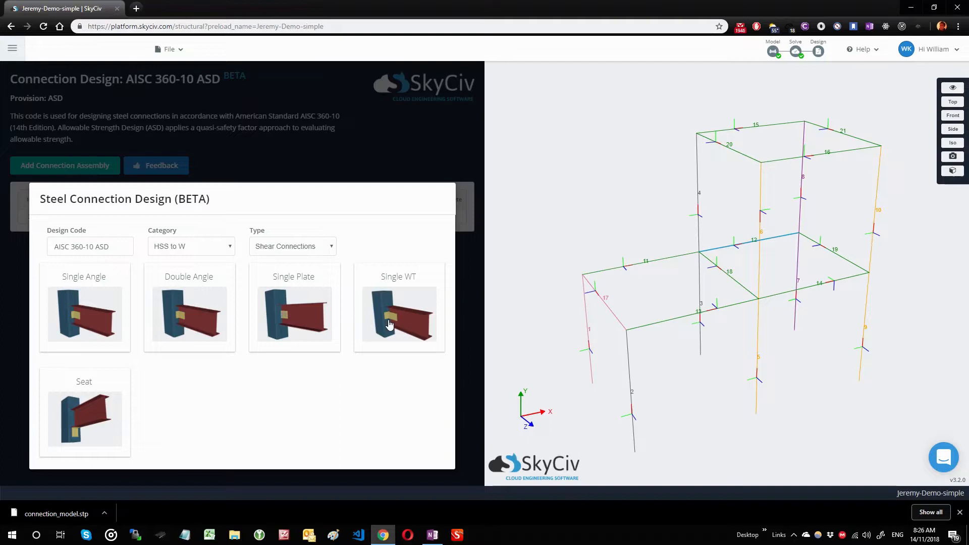
Step: Add a Single WT assembly with parent member 6 and child member 18
click(399, 314)
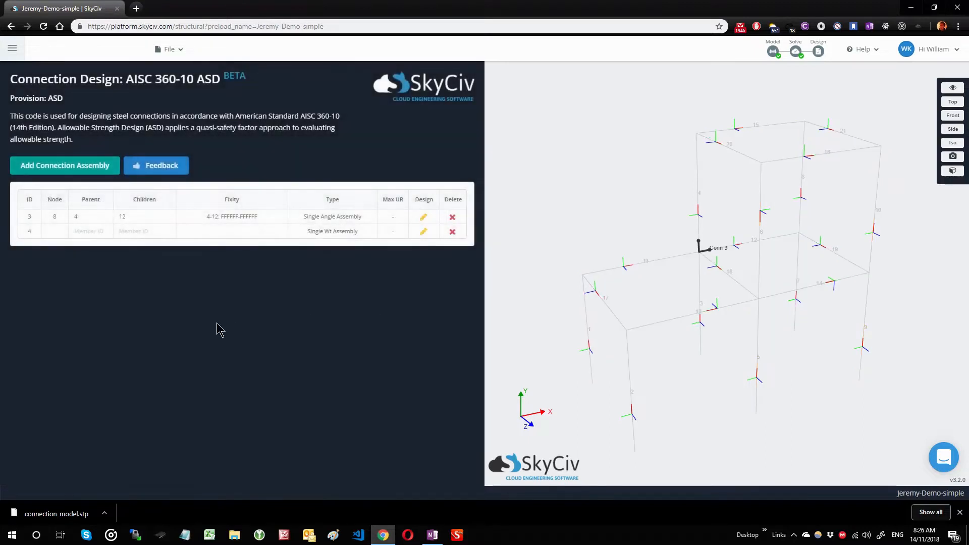
click(91, 230)
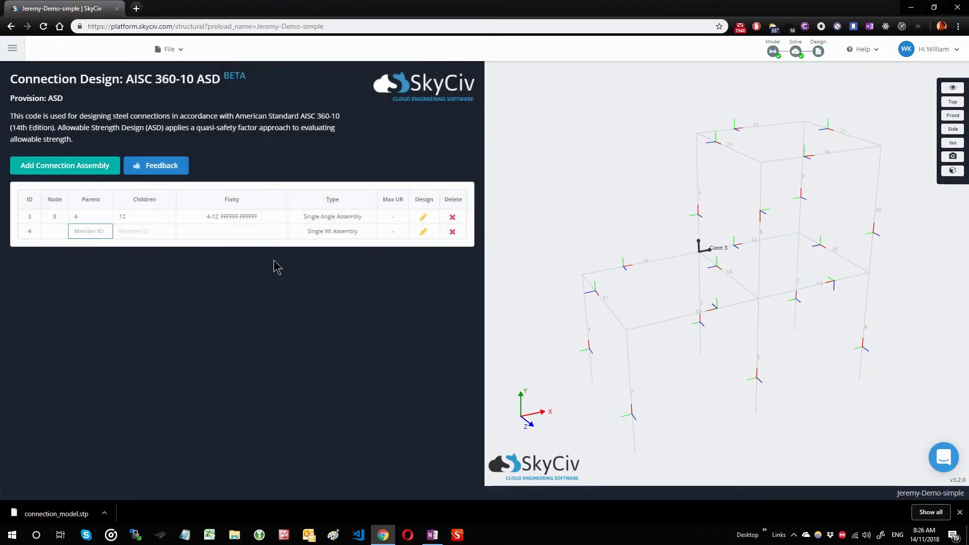
text(6)
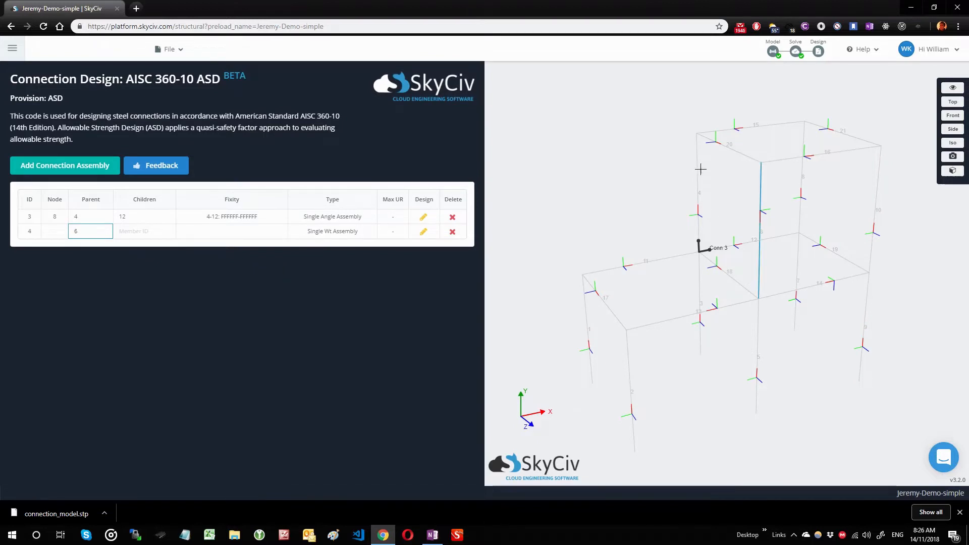
text(18)
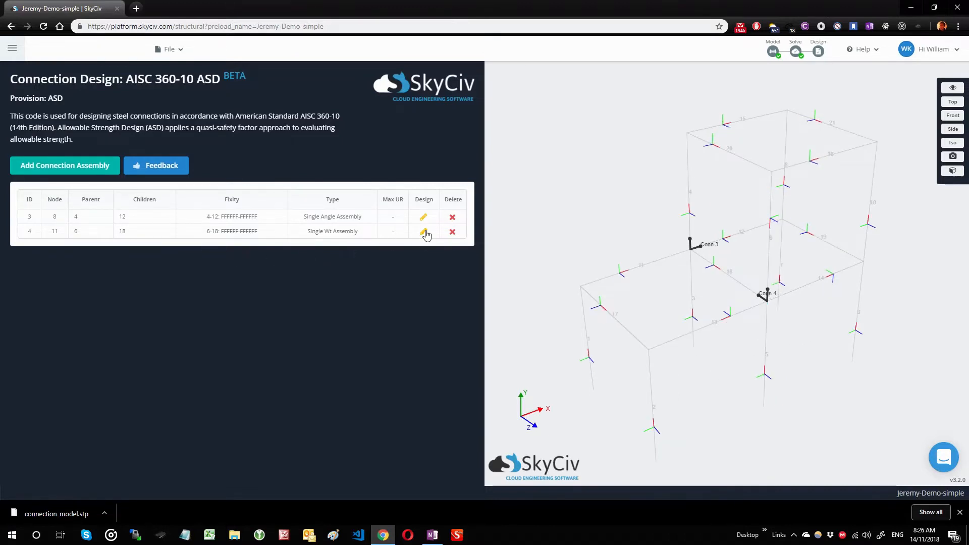
Step: Open the design editor for connection assembly 4 and scroll down to its diagram
click(423, 233)
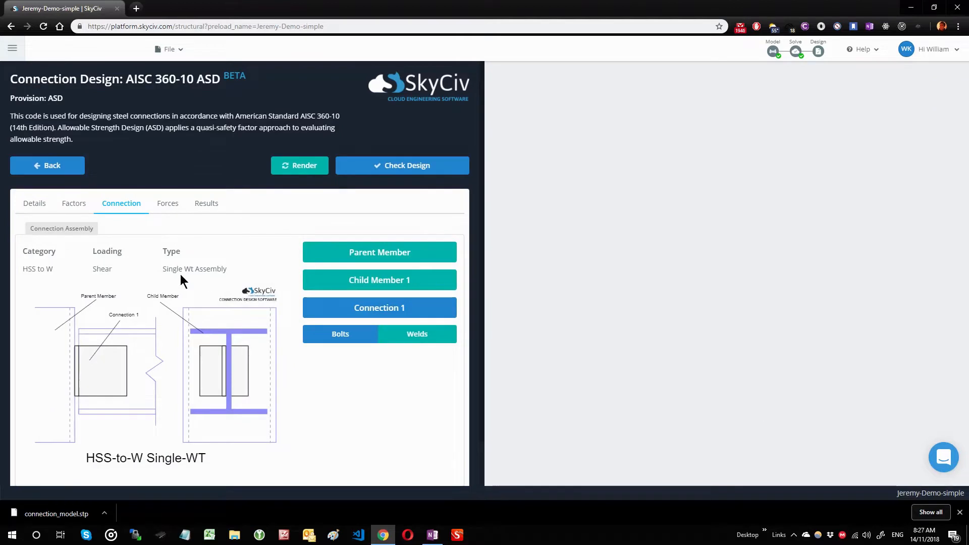
scroll(down, 3)
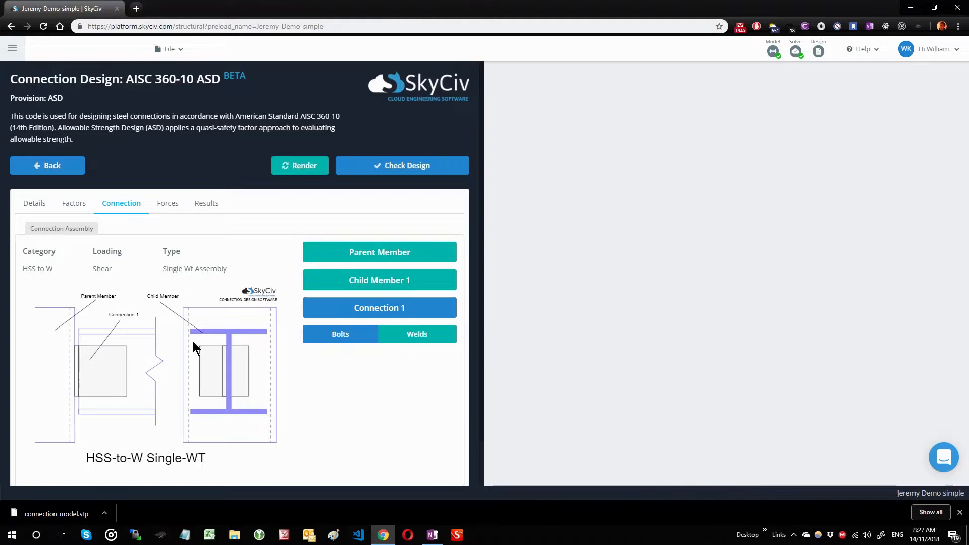
mouse_move(130, 357)
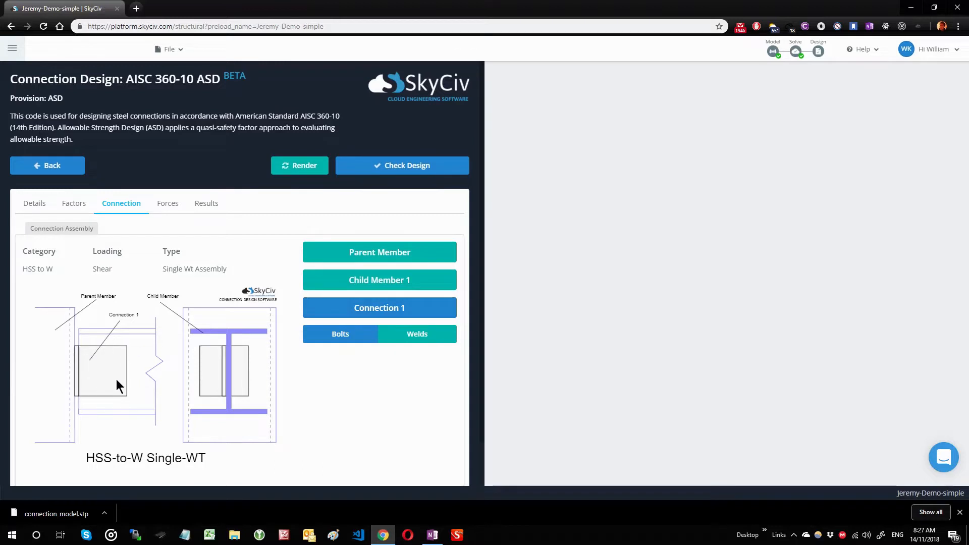
mouse_move(203, 325)
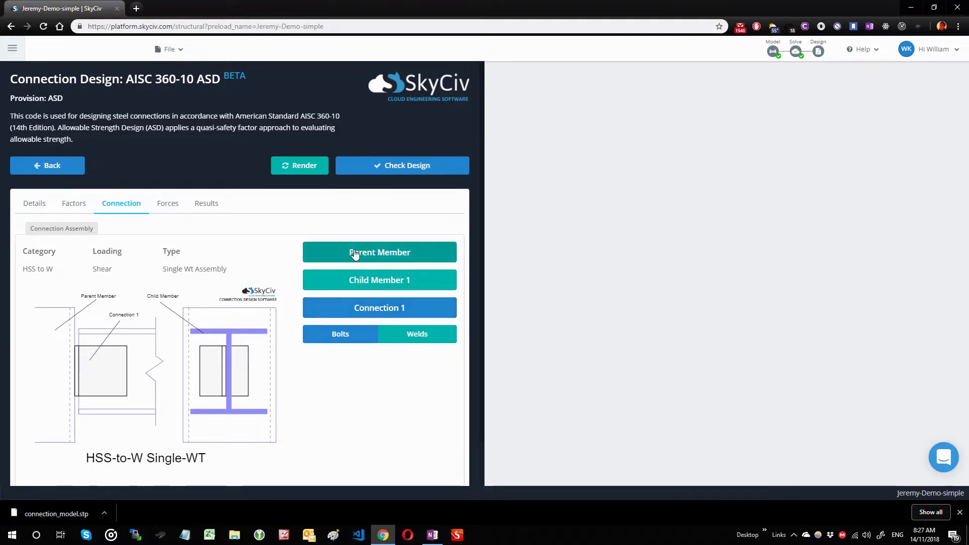
Step: Open parent member 6's HSS8x6x5/16 properties and select its ultimate strength value
click(379, 252)
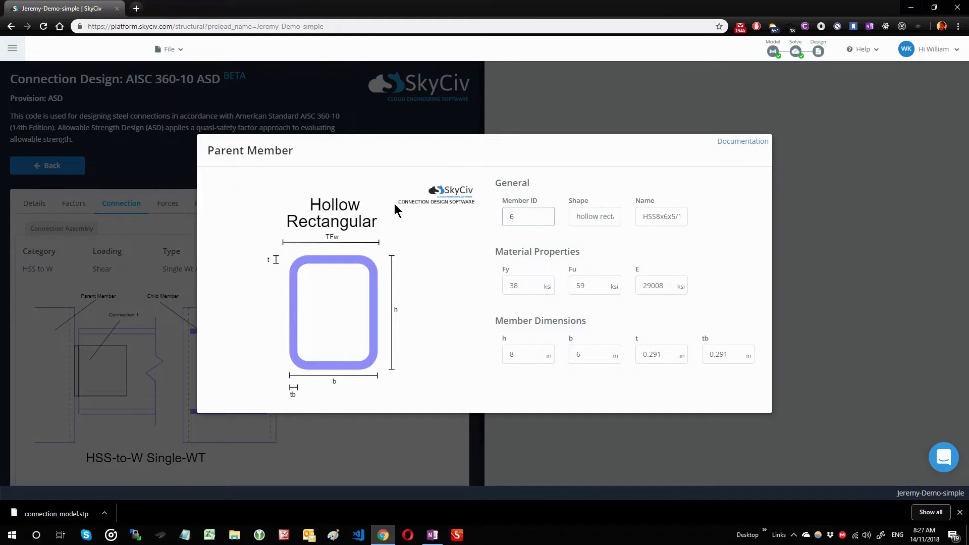
mouse_move(529, 213)
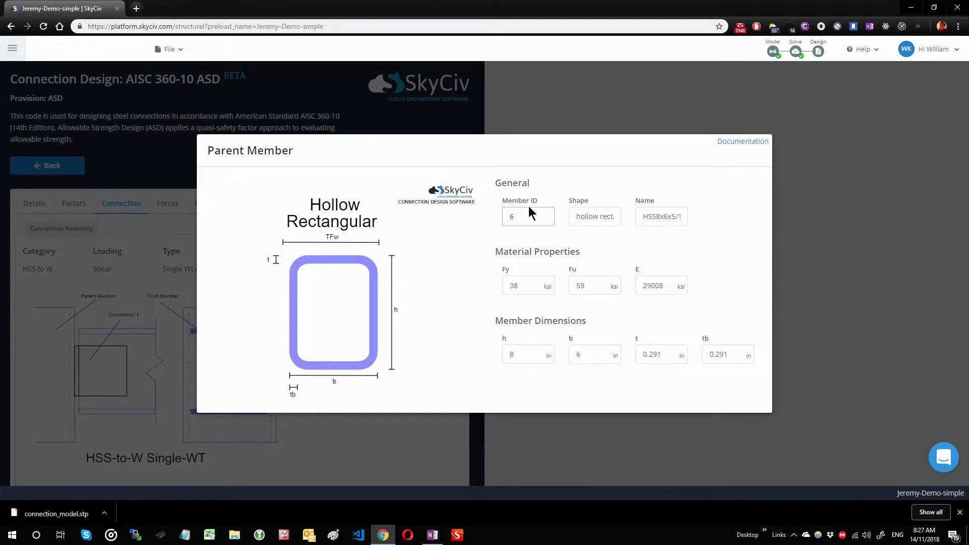
mouse_move(733, 347)
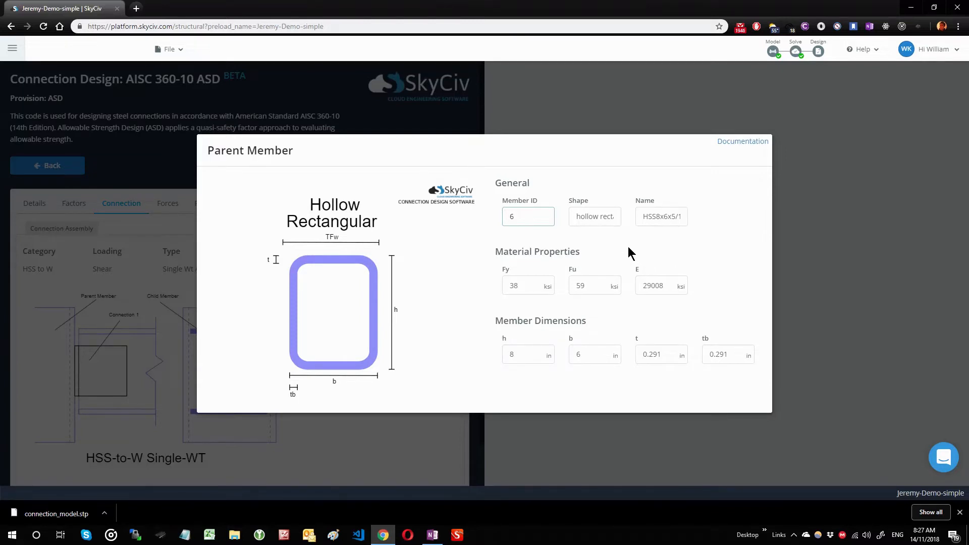
mouse_move(626, 246)
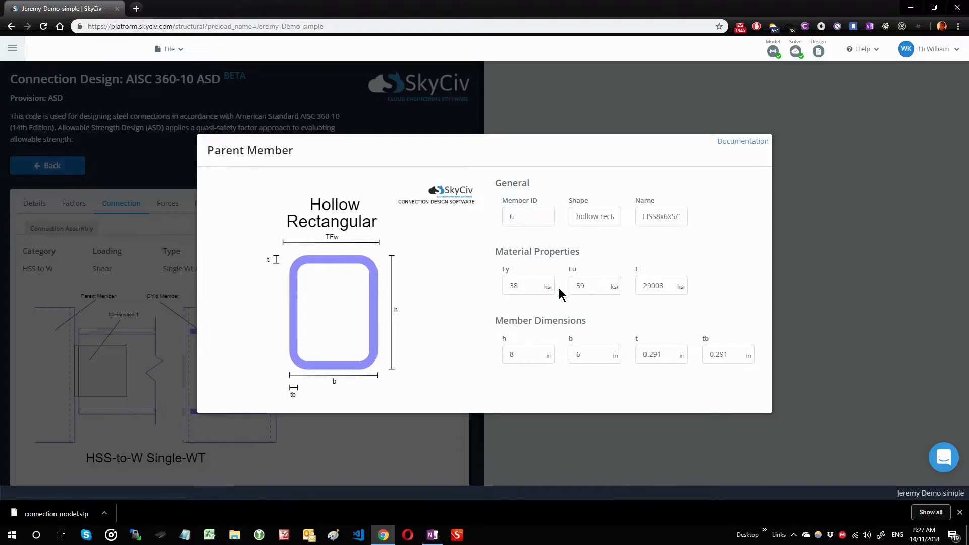
click(594, 284)
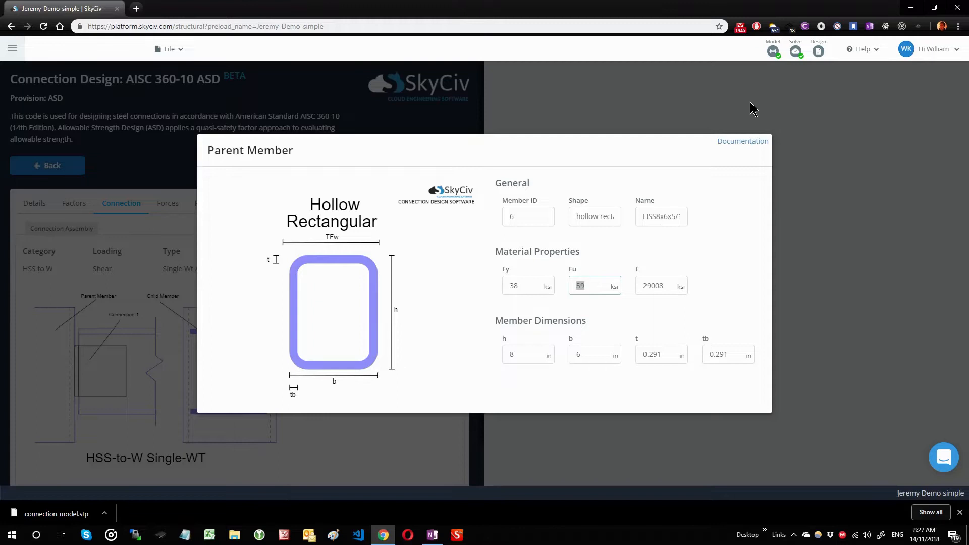
mouse_move(620, 113)
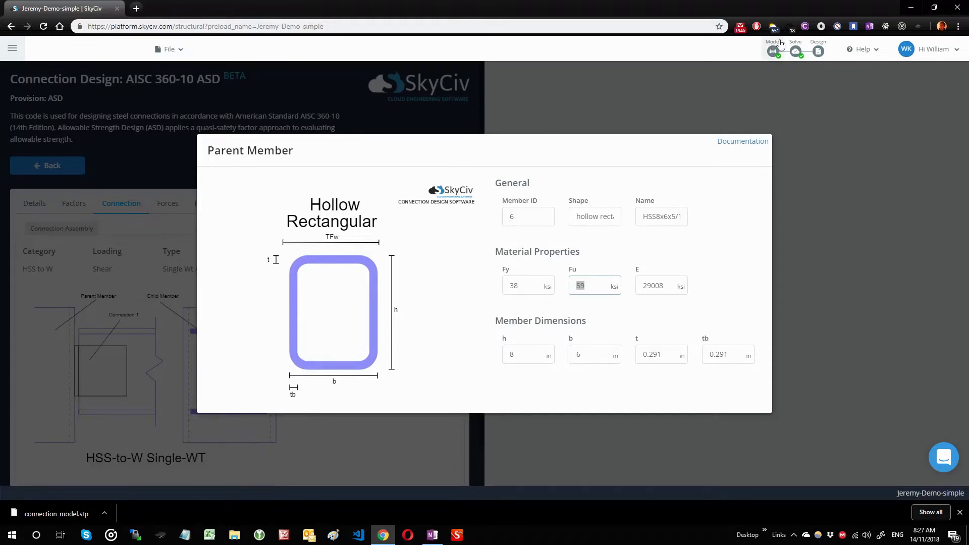
mouse_move(627, 279)
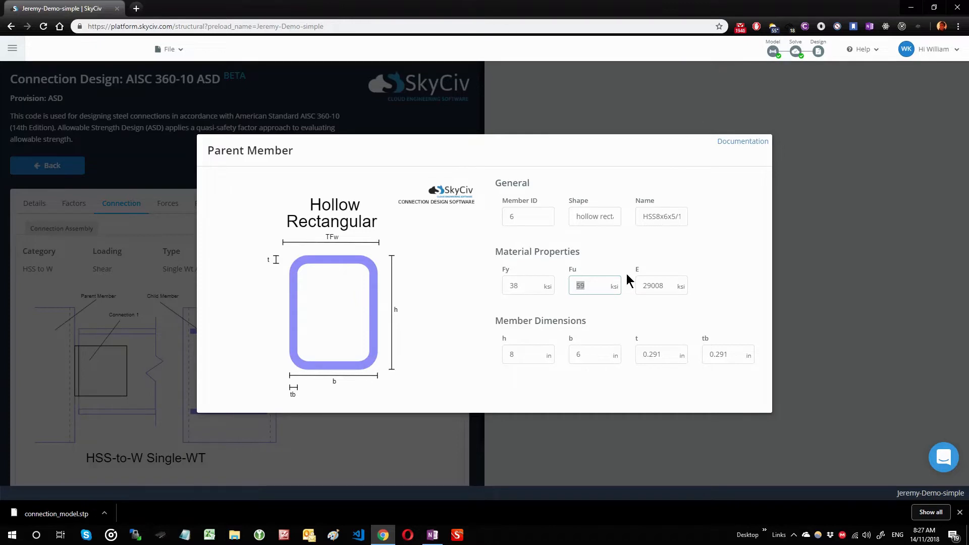
mouse_move(603, 283)
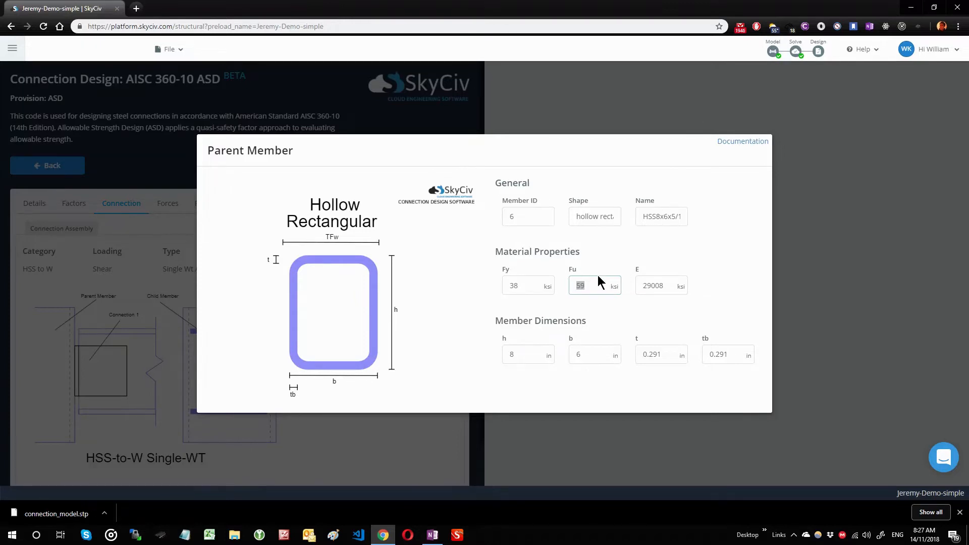
mouse_move(595, 278)
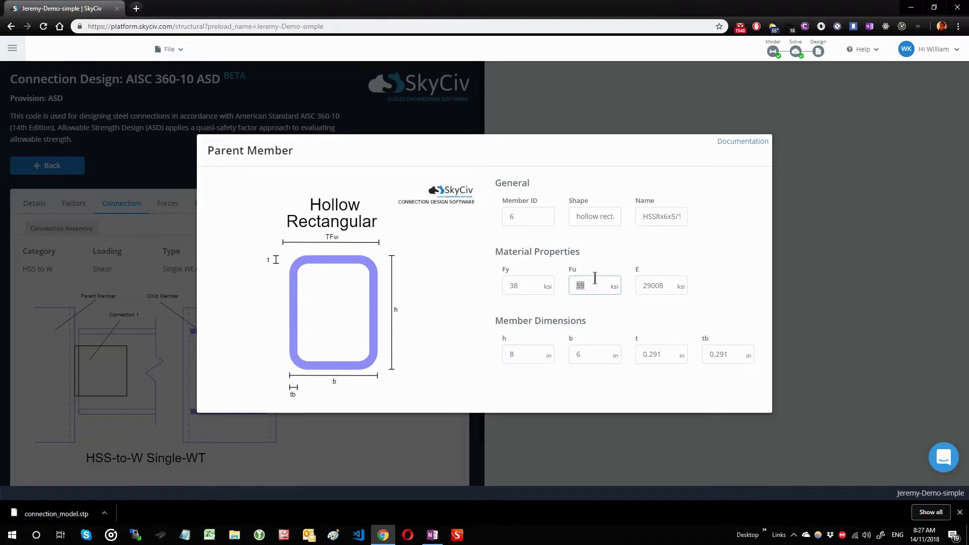
mouse_move(569, 297)
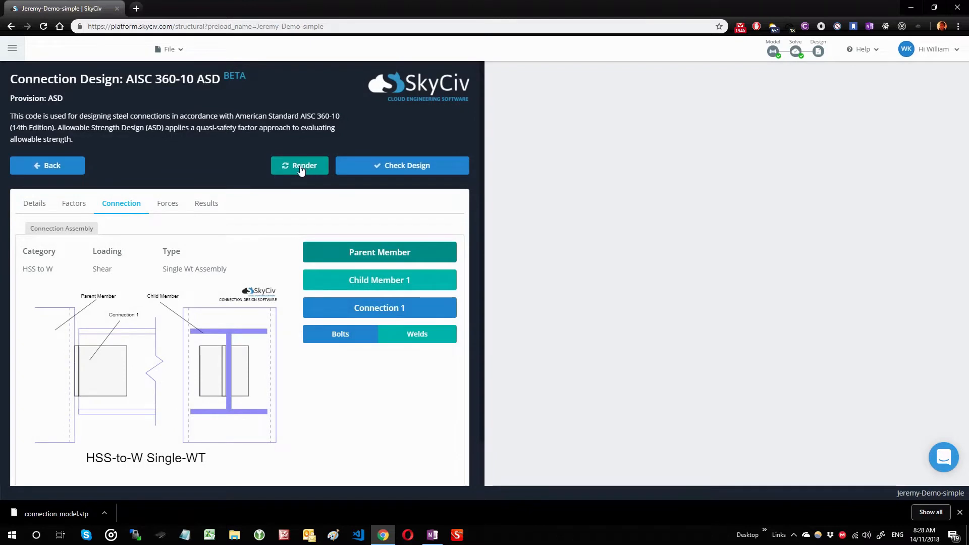
Step: Render the Single WT connection in 3D with Surfaces and Wireframe display style
click(299, 165)
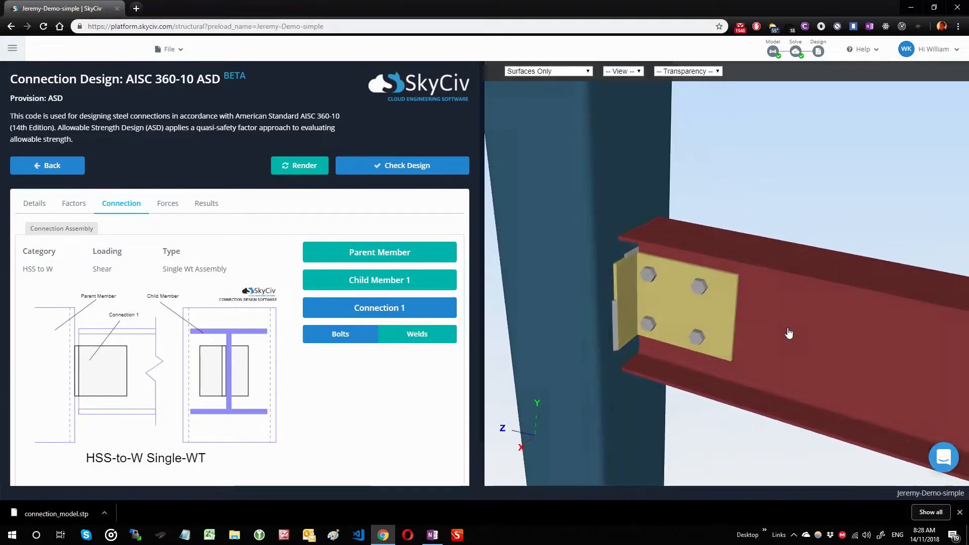
drag(790, 333, 633, 265)
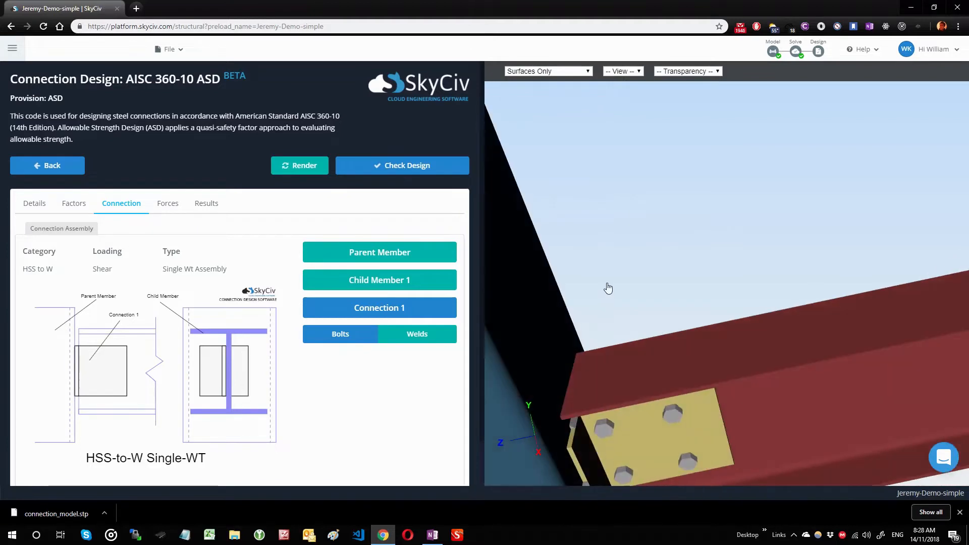
click(547, 71)
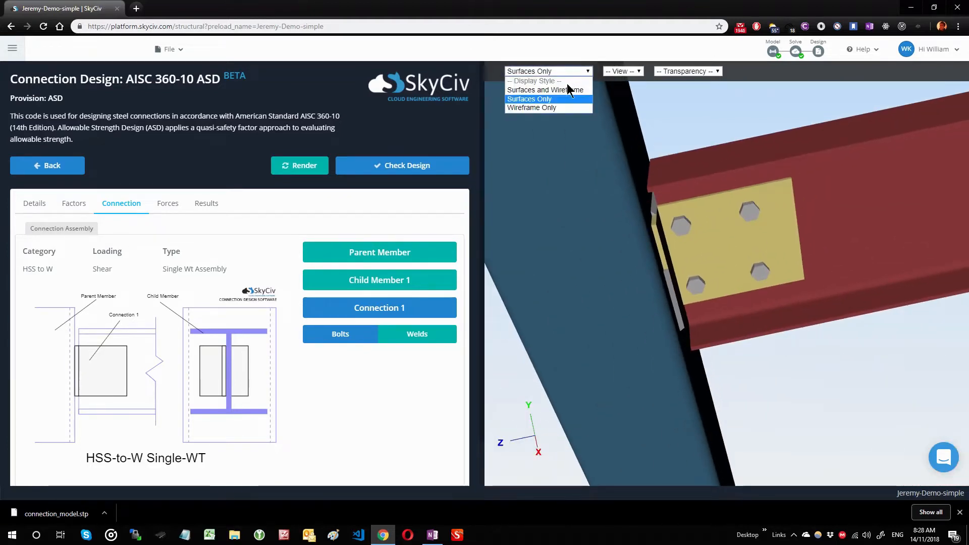
click(546, 90)
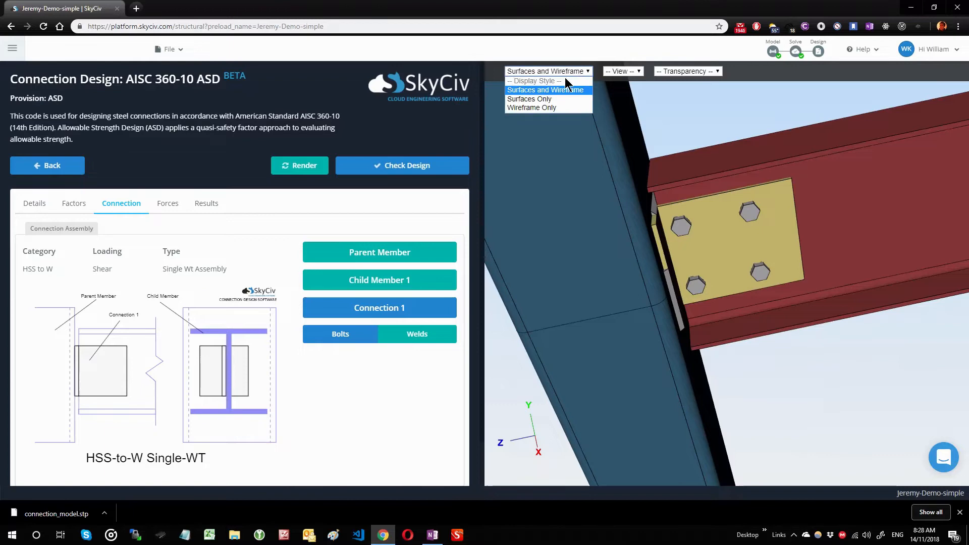
click(530, 99)
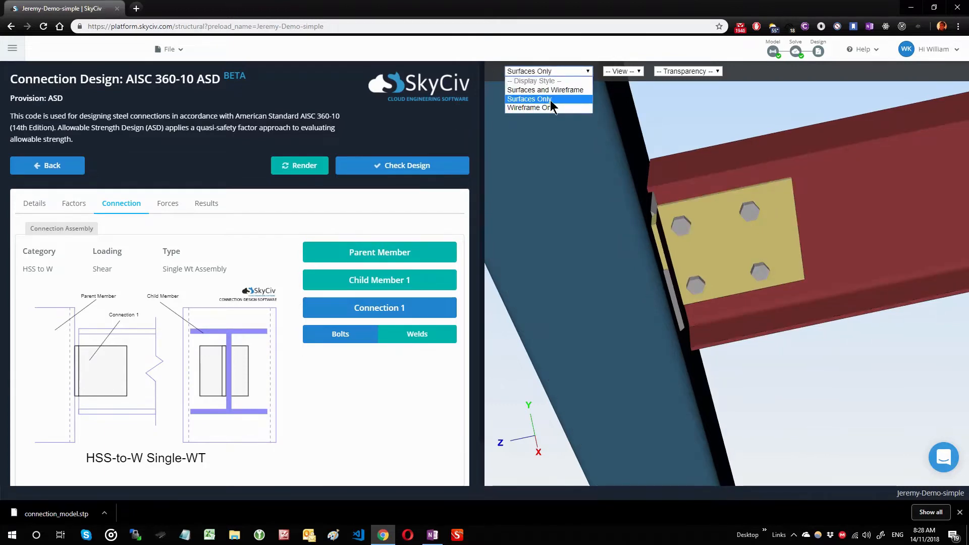
click(545, 89)
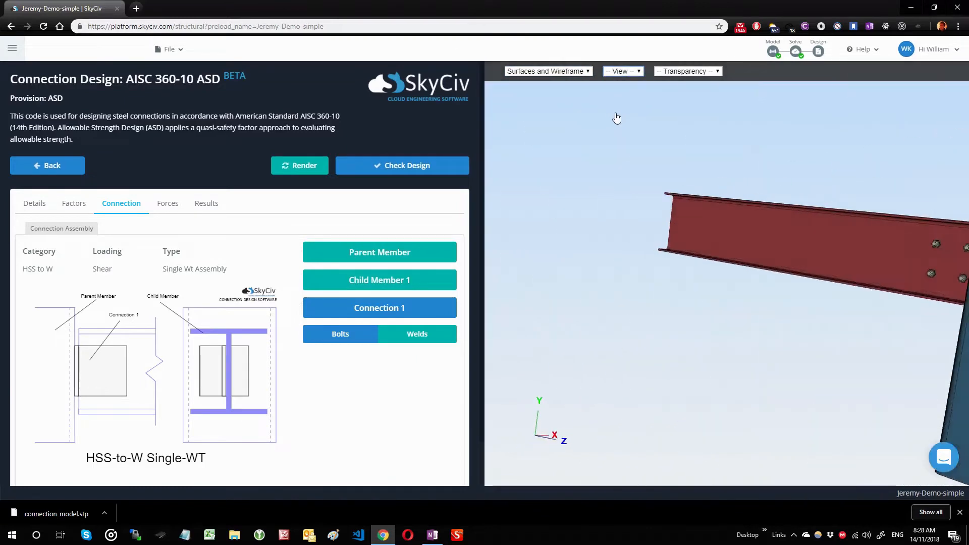
click(687, 70)
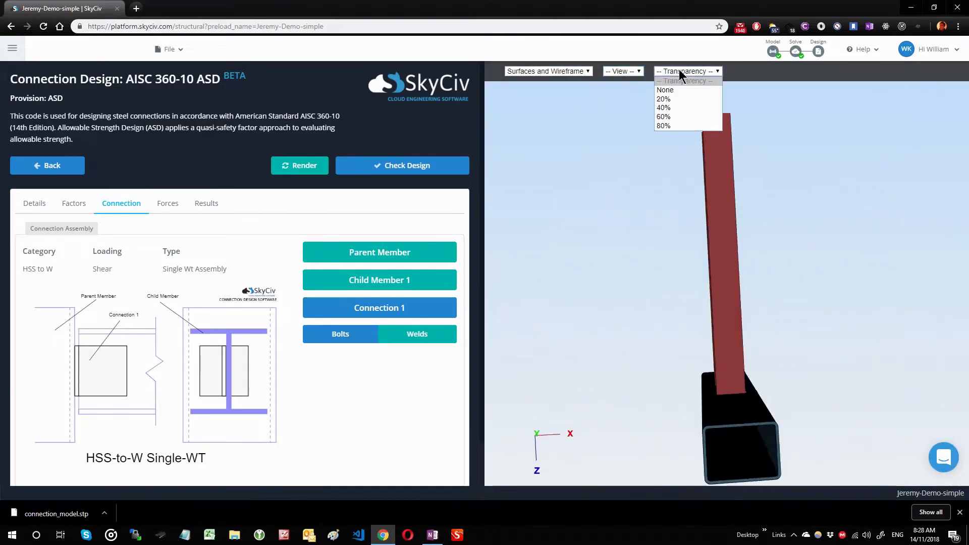
Step: Set member transparency to 40% and orbit back to the connection close-up
click(663, 107)
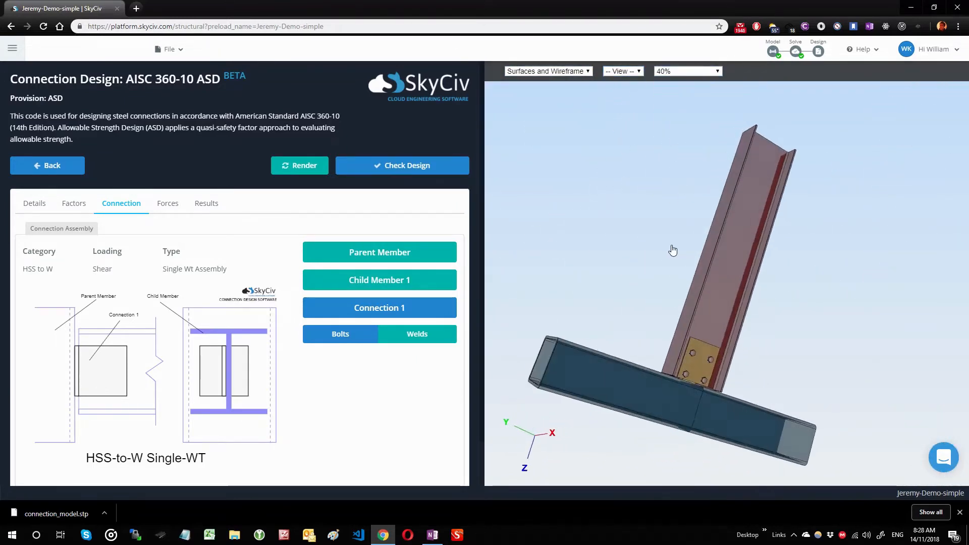
drag(673, 250, 601, 189)
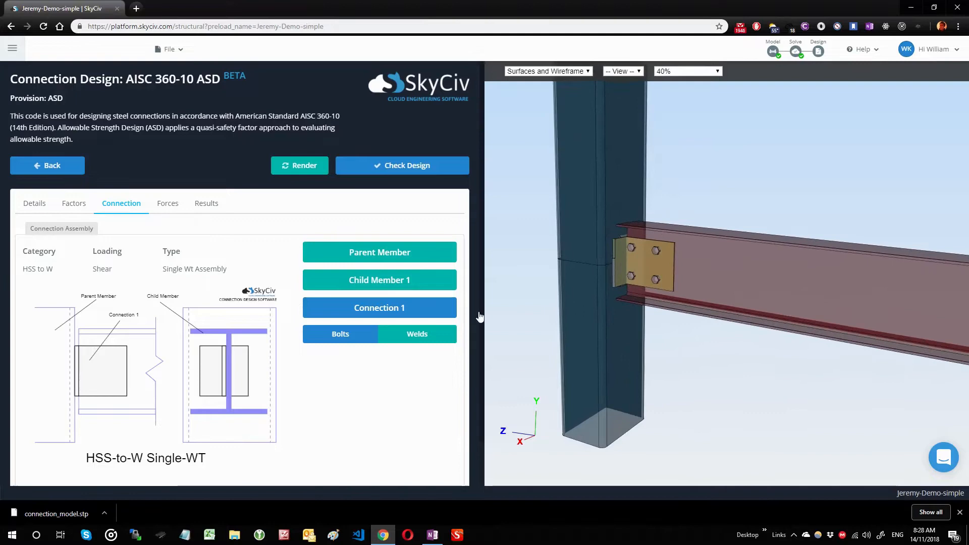
Step: Open child member 18's properties: a W8x10 I-beam with Fy 38 ksi
click(379, 279)
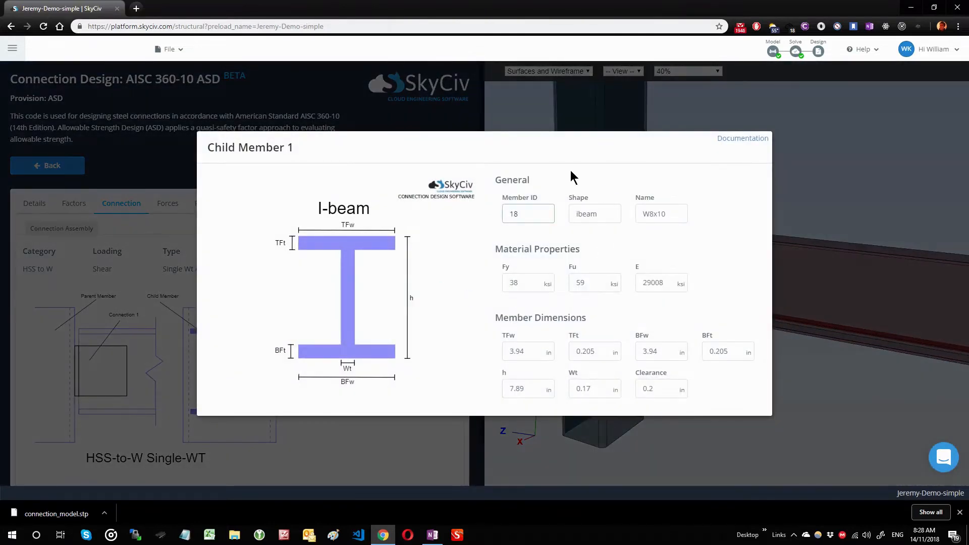
mouse_move(276, 141)
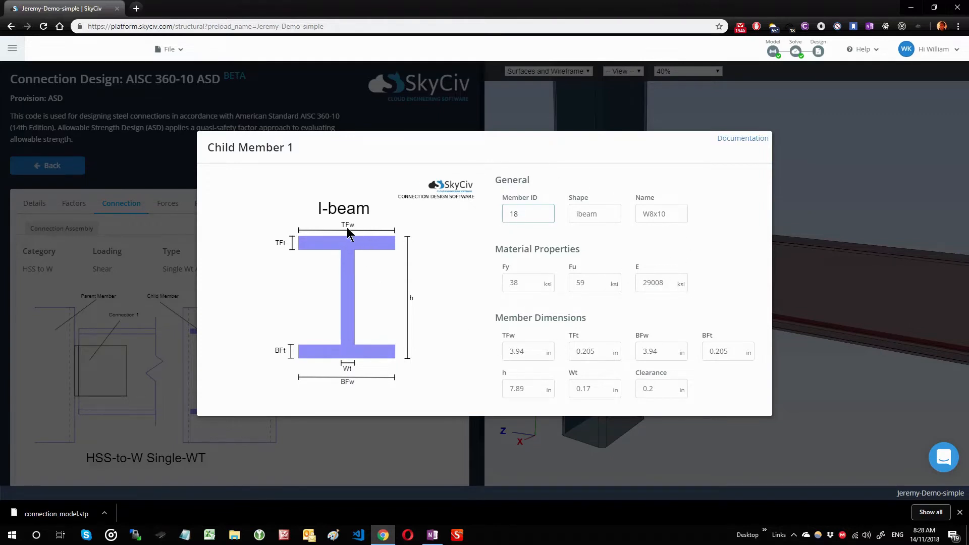
mouse_move(547, 248)
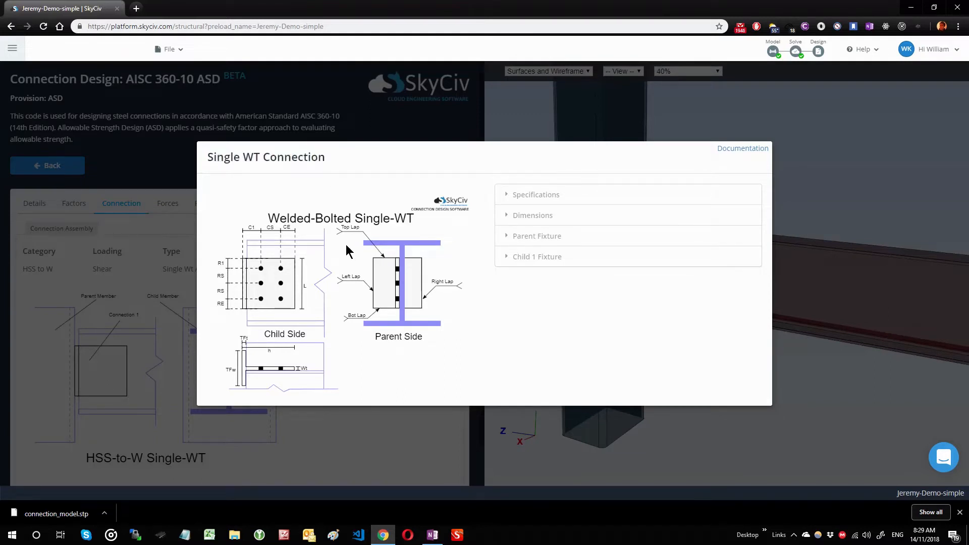
mouse_move(327, 397)
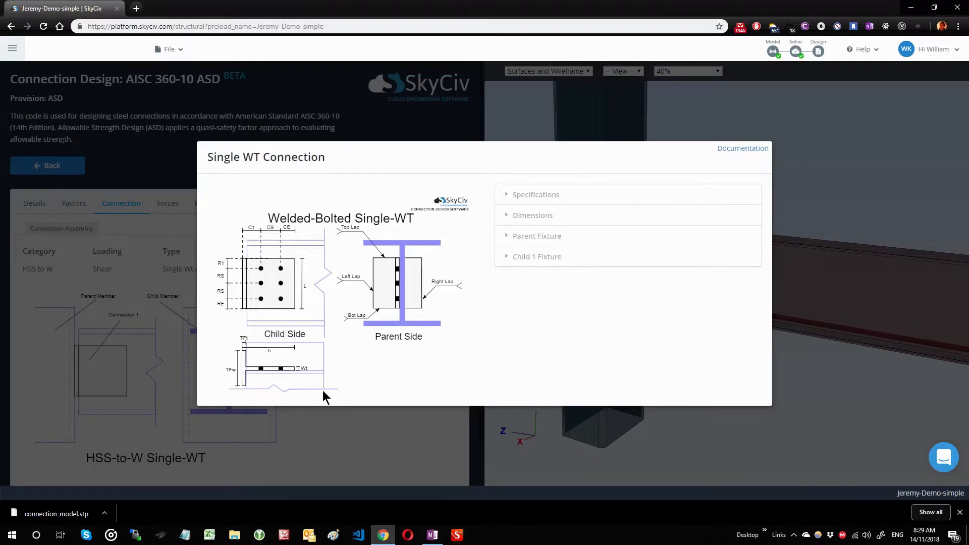
Step: Set the WT tee height to 10 in and its flange and web thicknesses to 0.4 in
click(533, 215)
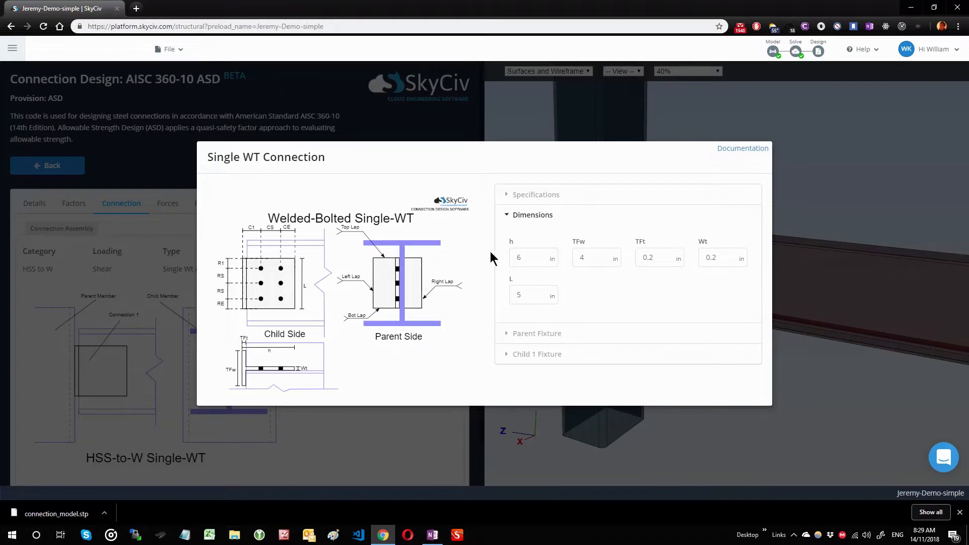
mouse_move(231, 363)
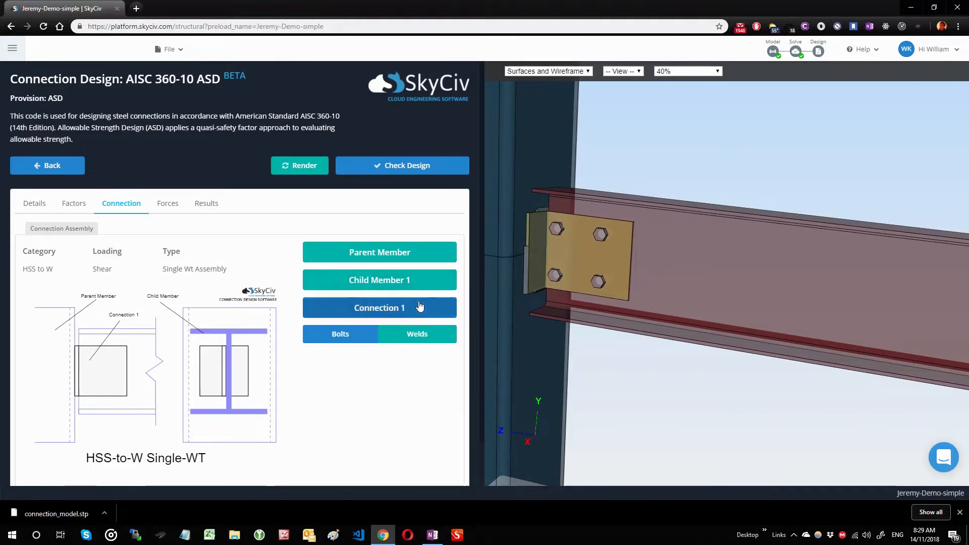
click(380, 308)
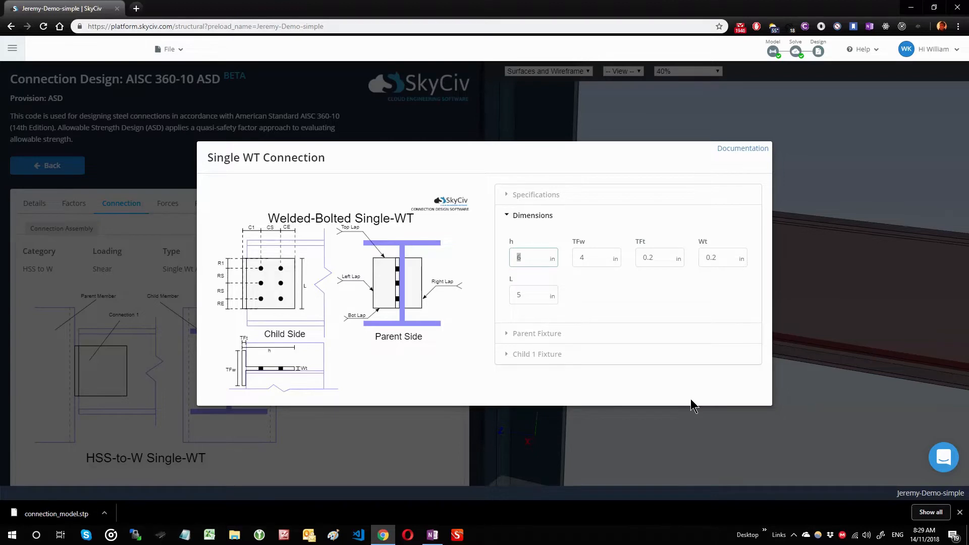
text(10)
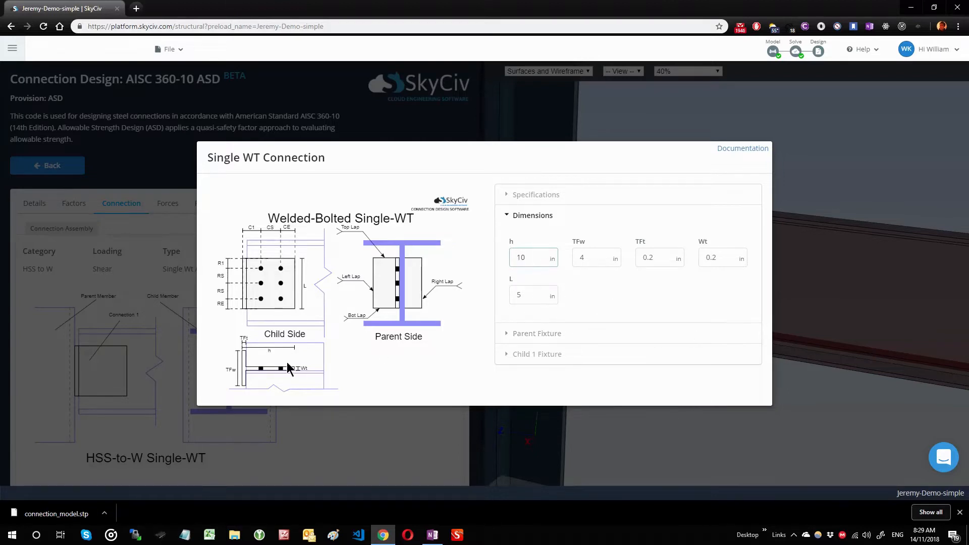
text(0.4)
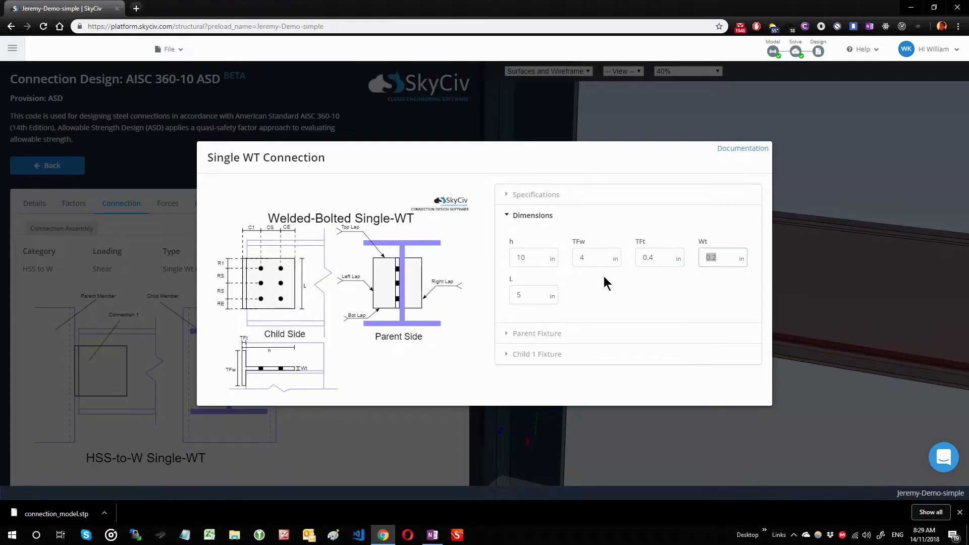
text(0.4)
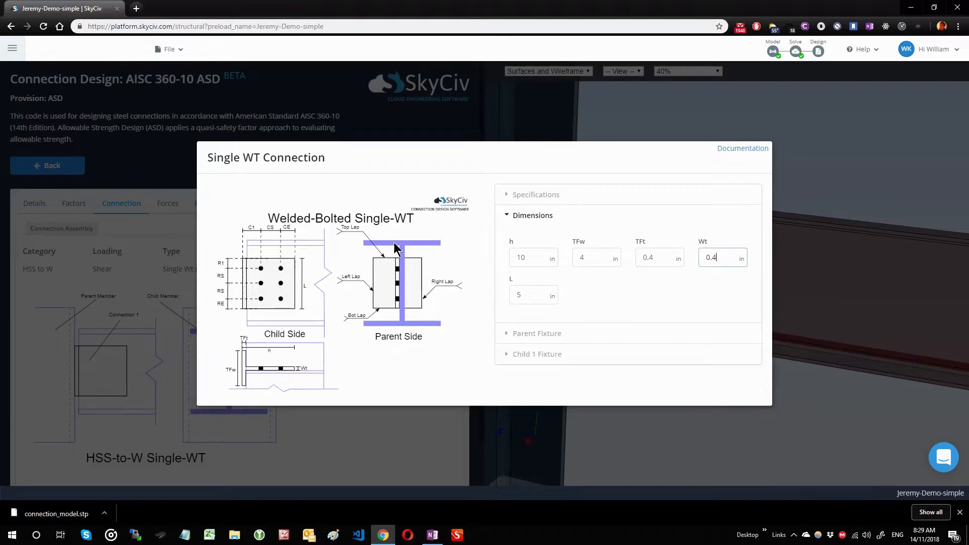
mouse_move(590, 248)
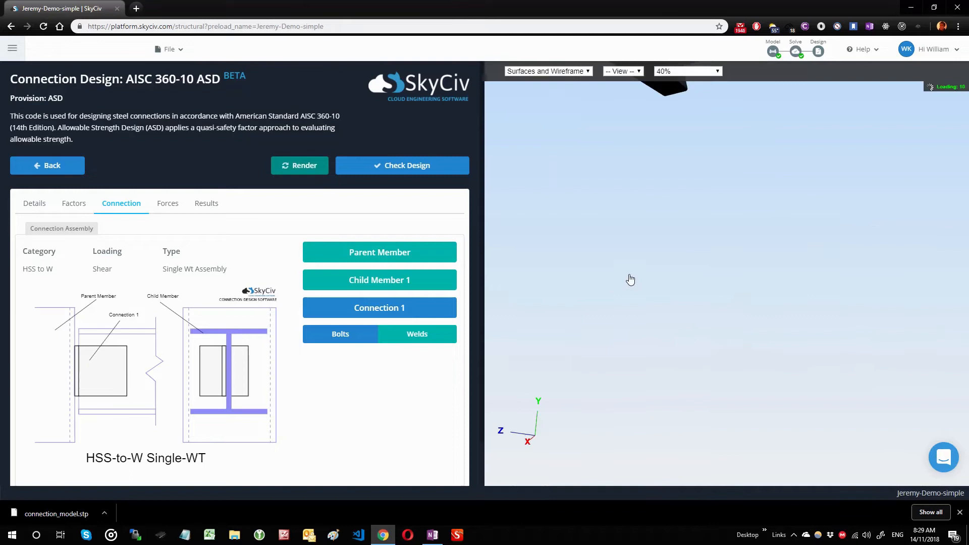
Step: Re-render the model with the resized 10 in tee in Surfaces Only display
click(546, 71)
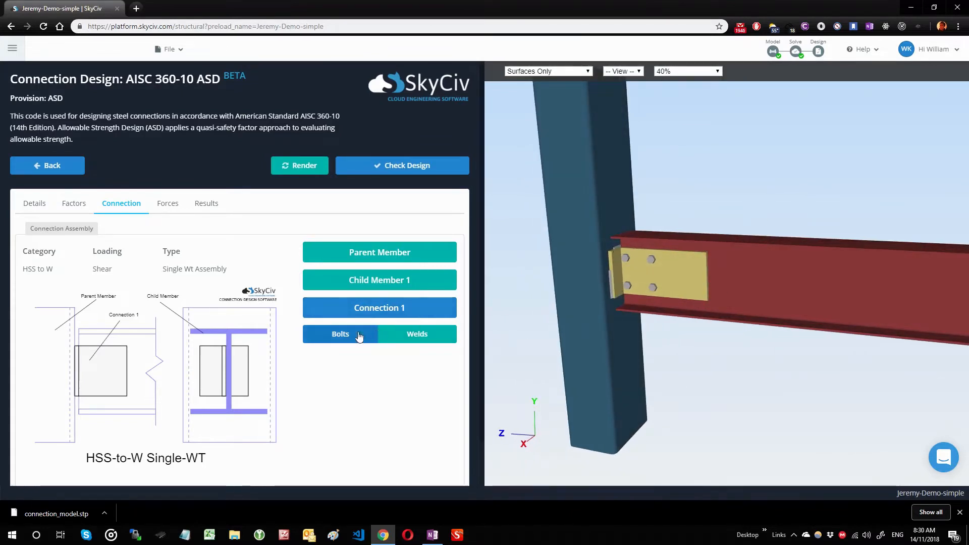
Step: Set the Single WT connection's Specifications side to Right
click(379, 308)
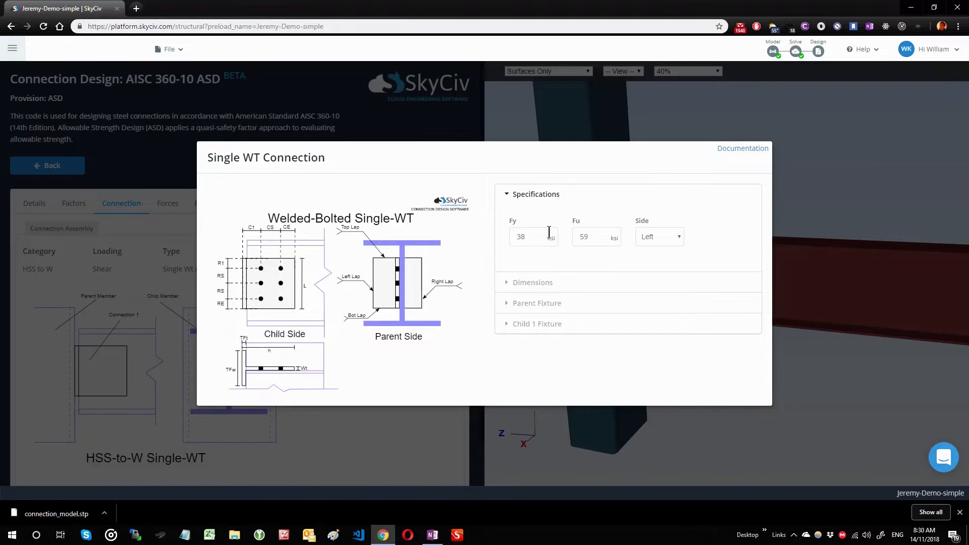
mouse_move(529, 221)
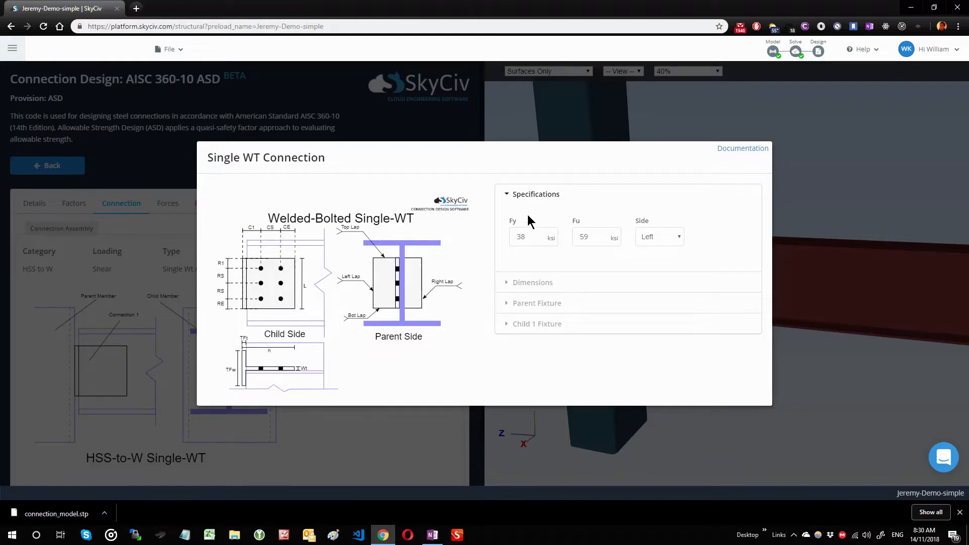
mouse_move(660, 244)
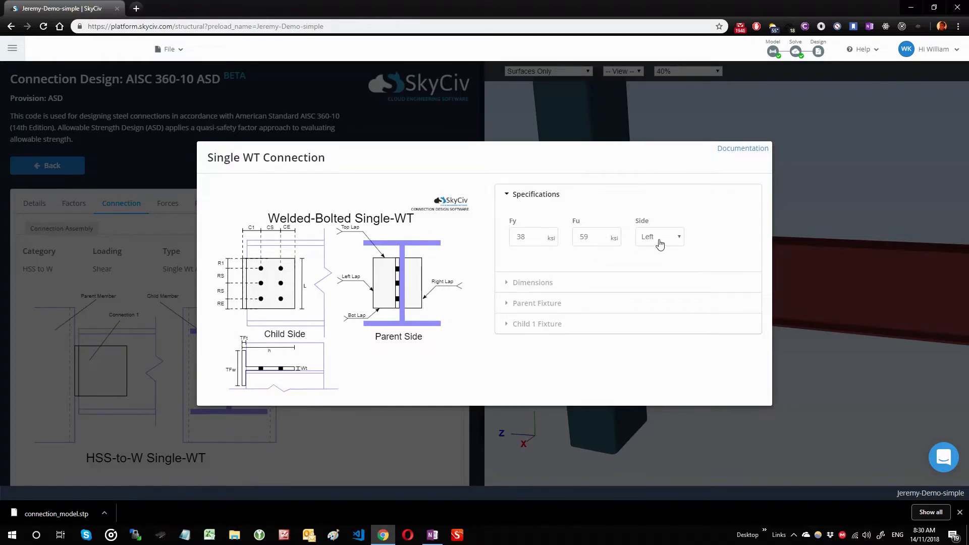
click(659, 236)
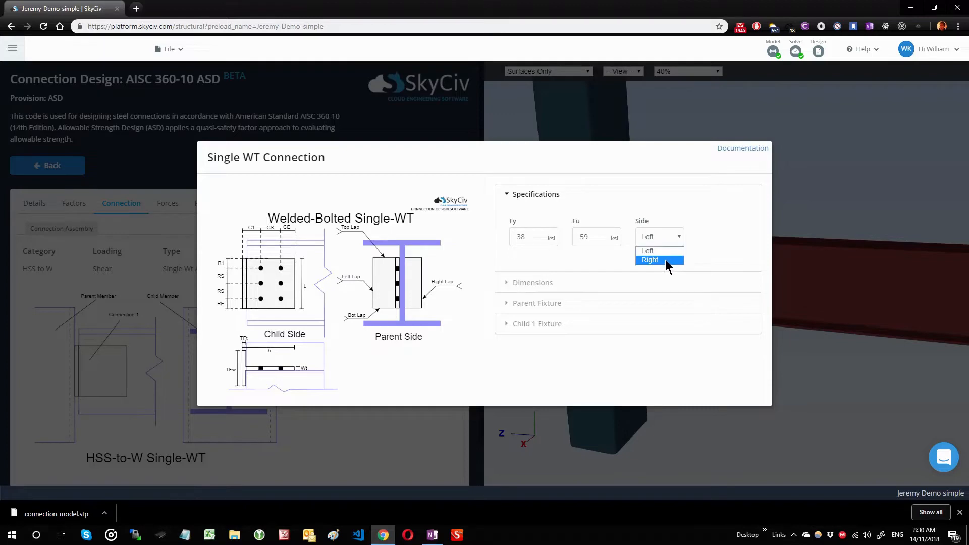
click(650, 259)
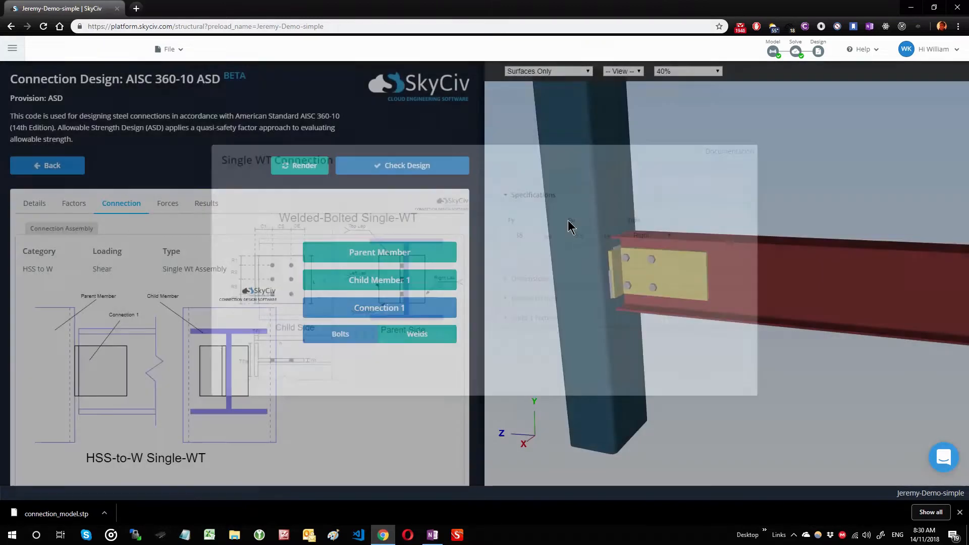
Step: Re-render the model and orbit around the column to inspect the right-side tee
click(300, 165)
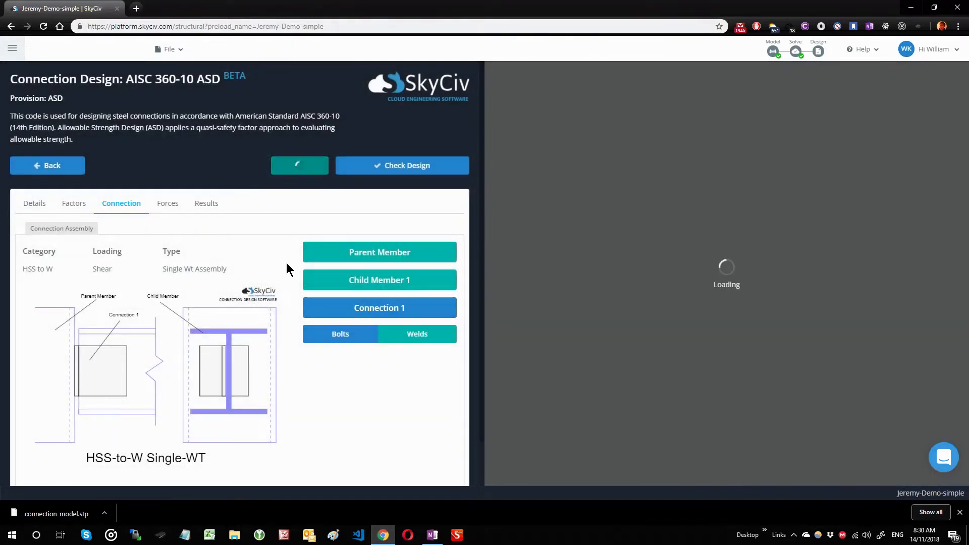
click(300, 165)
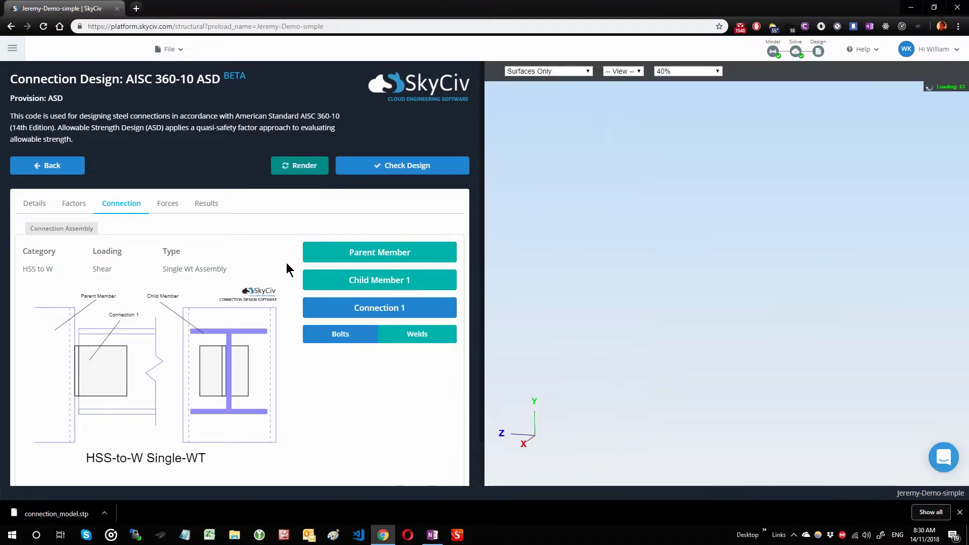
click(300, 165)
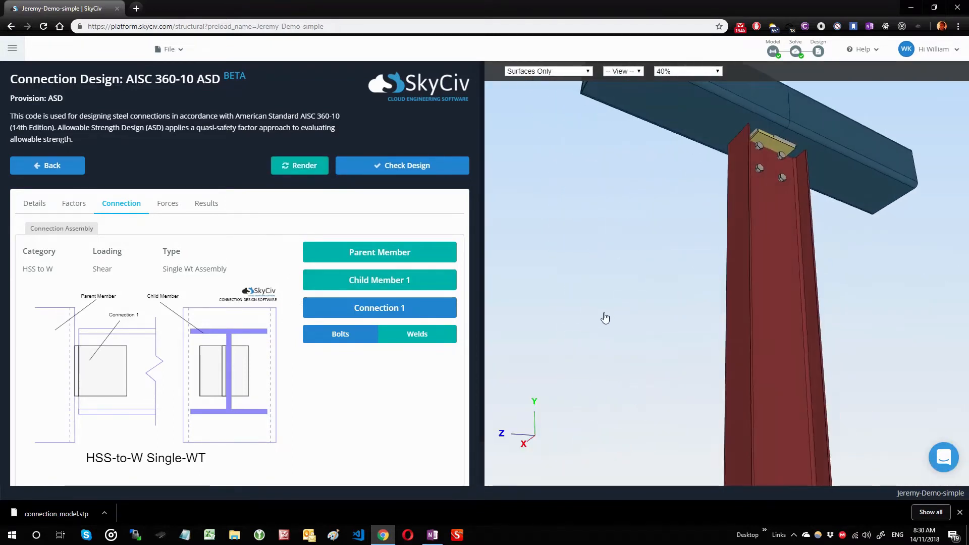
drag(606, 317, 597, 179)
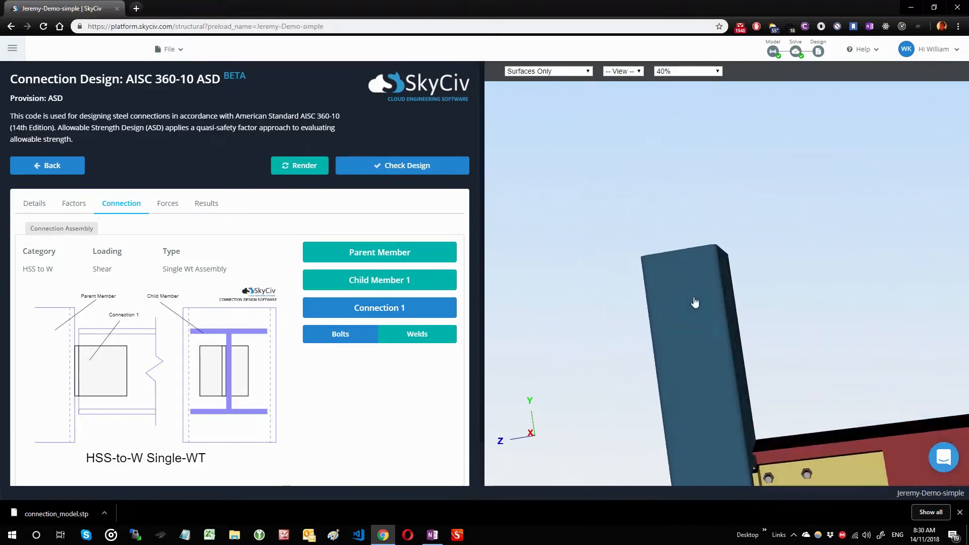
drag(695, 302, 790, 367)
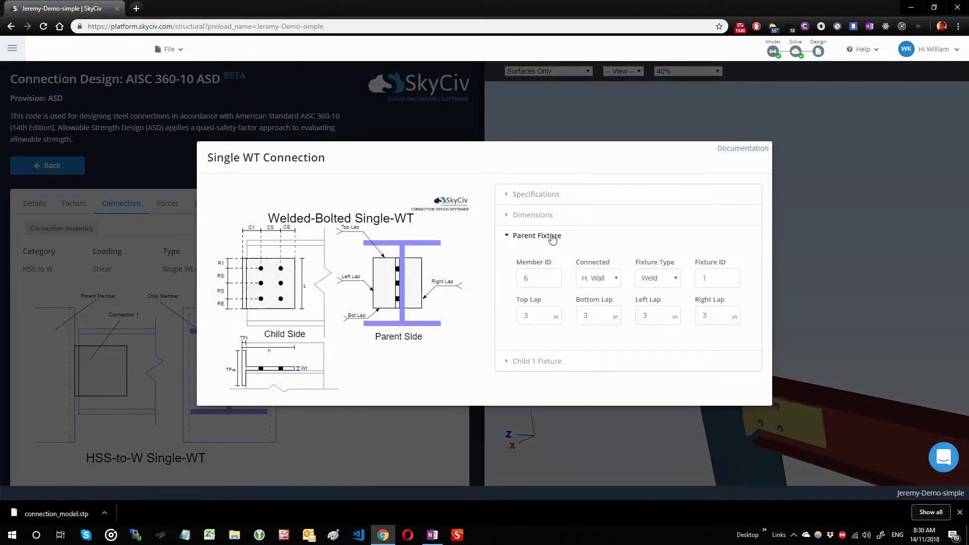
mouse_move(338, 183)
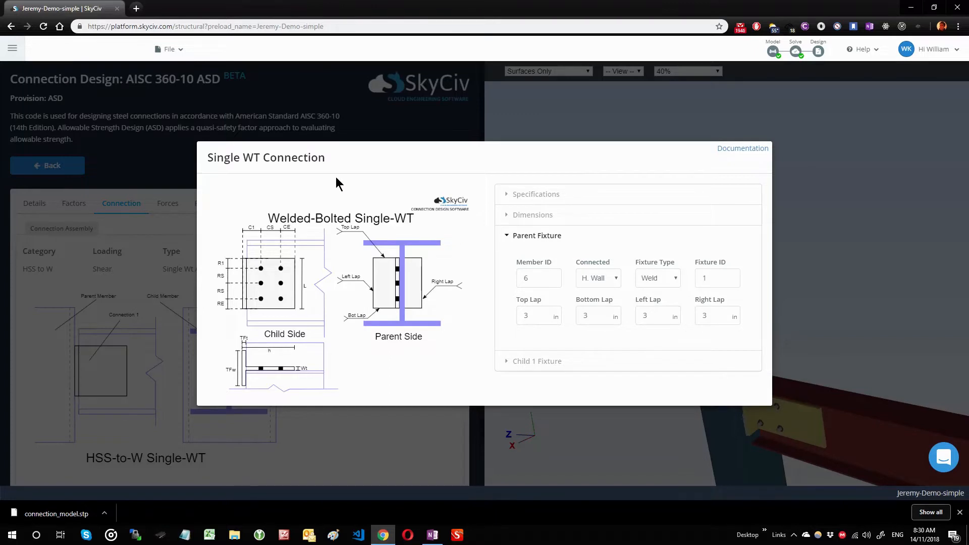
mouse_move(297, 241)
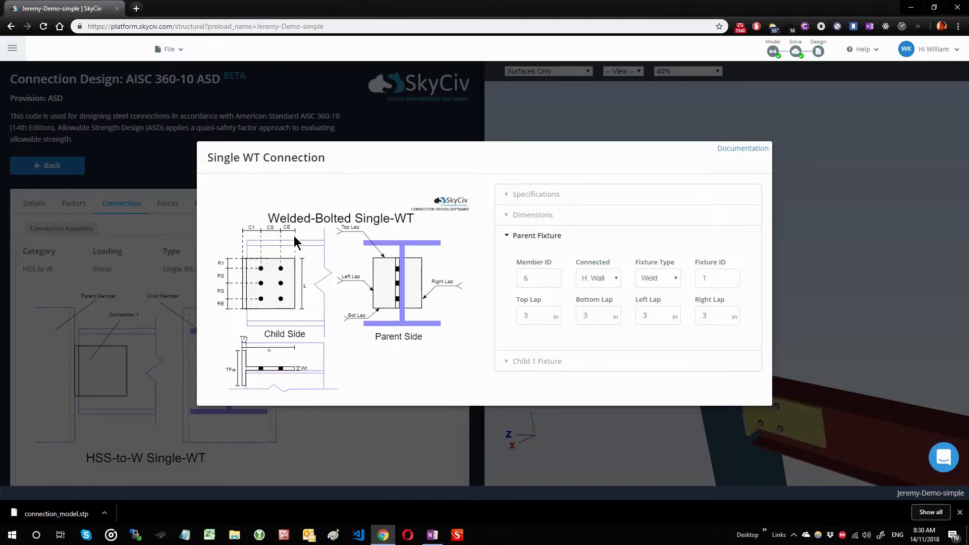
mouse_move(333, 294)
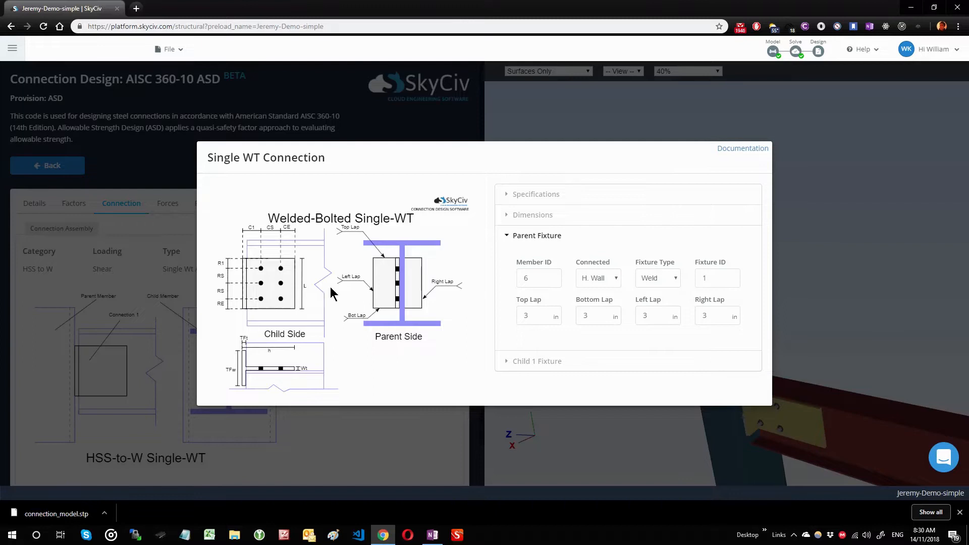
mouse_move(548, 374)
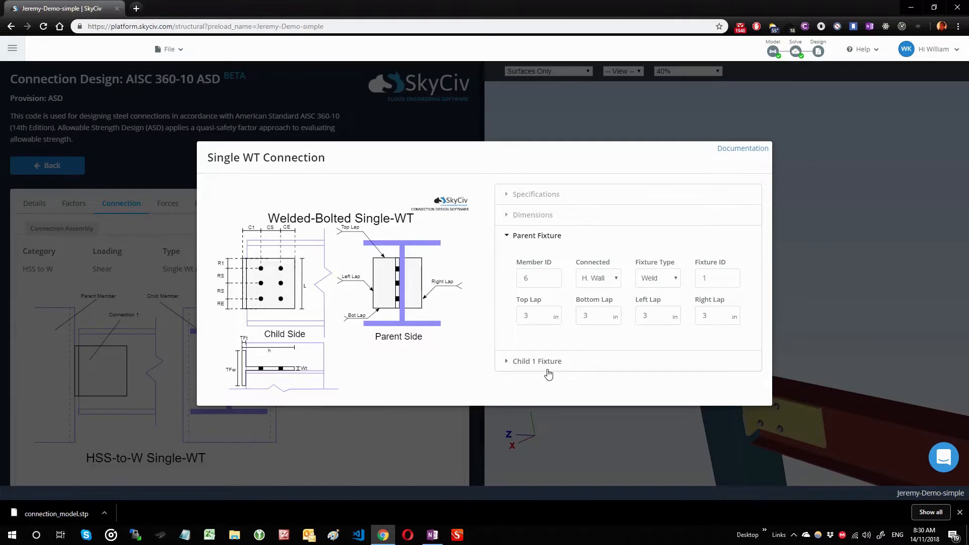
click(597, 277)
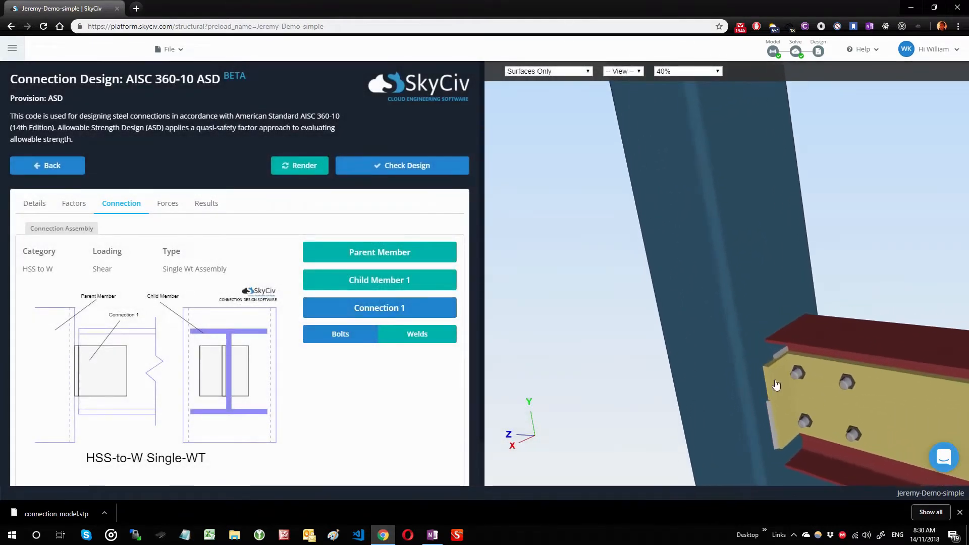
Step: Orbit closer to the plate and reopen Connection 1 with Parent Fixture details shown
drag(777, 384, 715, 314)
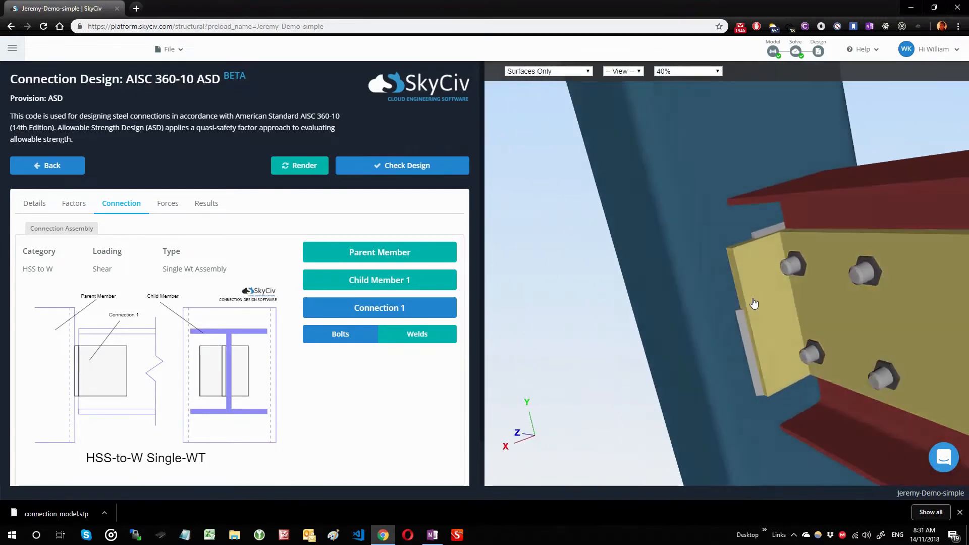
click(416, 334)
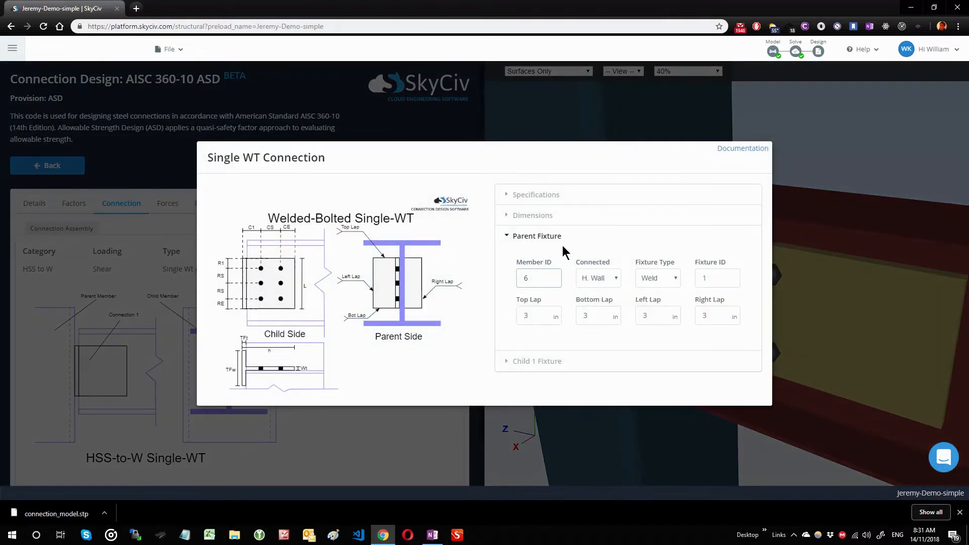
mouse_move(356, 254)
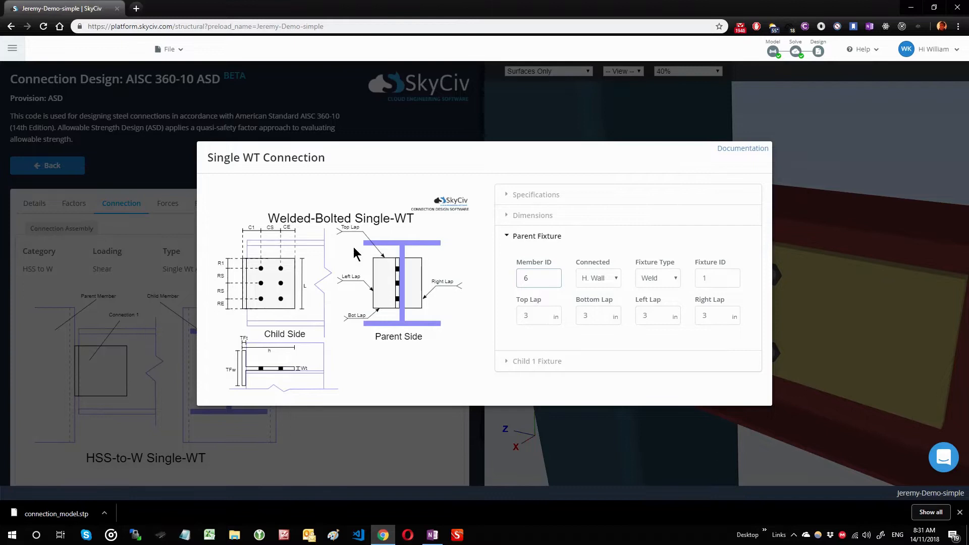
mouse_move(389, 311)
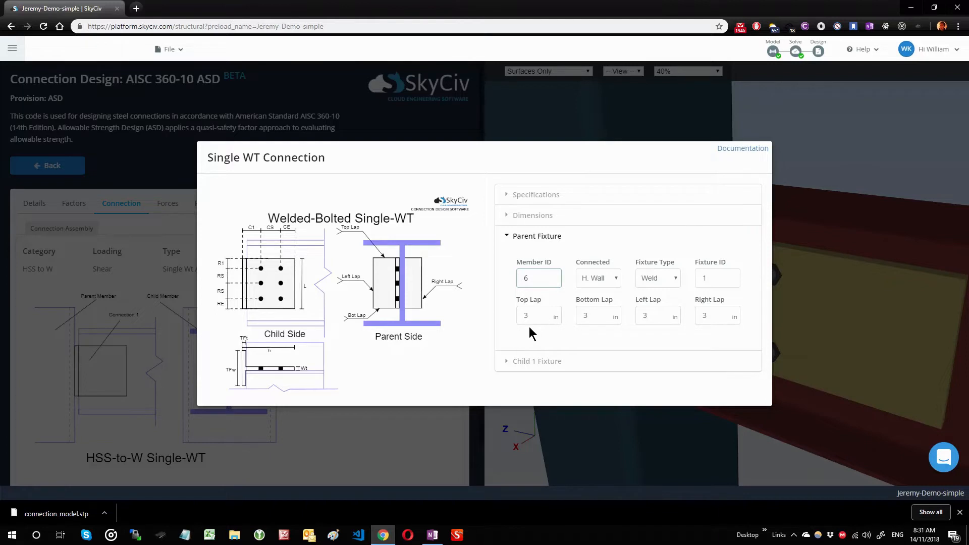
mouse_move(369, 264)
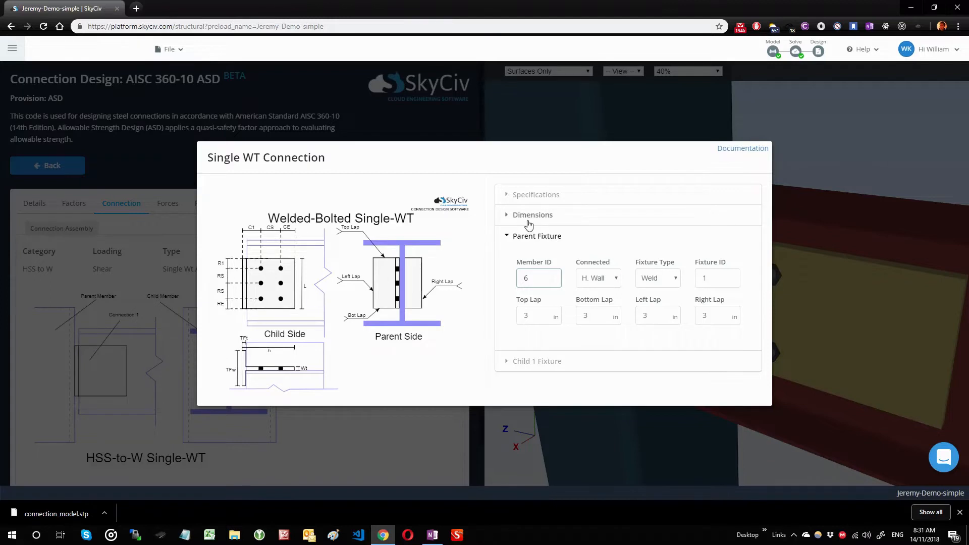
Step: Enter parent fixture laps of 4 in top, 4 in bottom and 5 in left
click(532, 214)
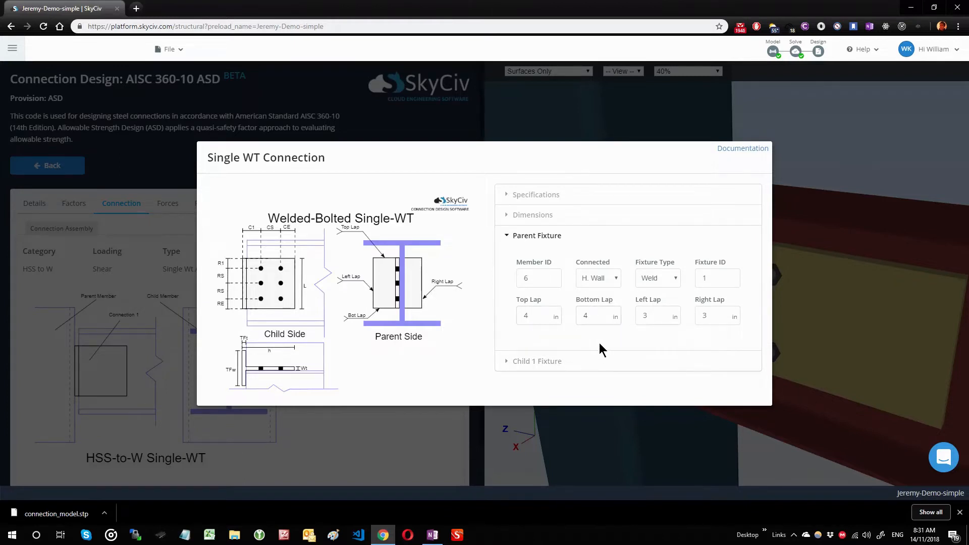
mouse_move(380, 317)
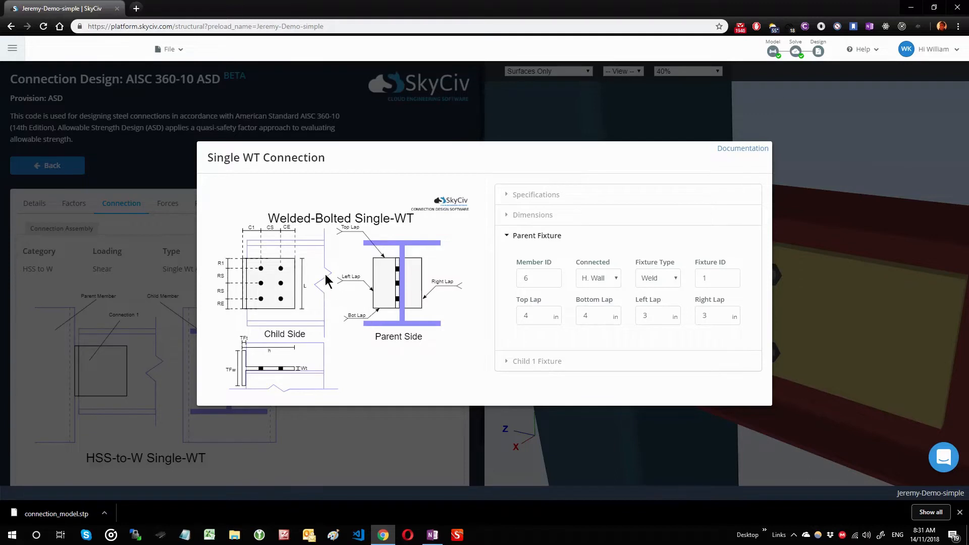
click(533, 215)
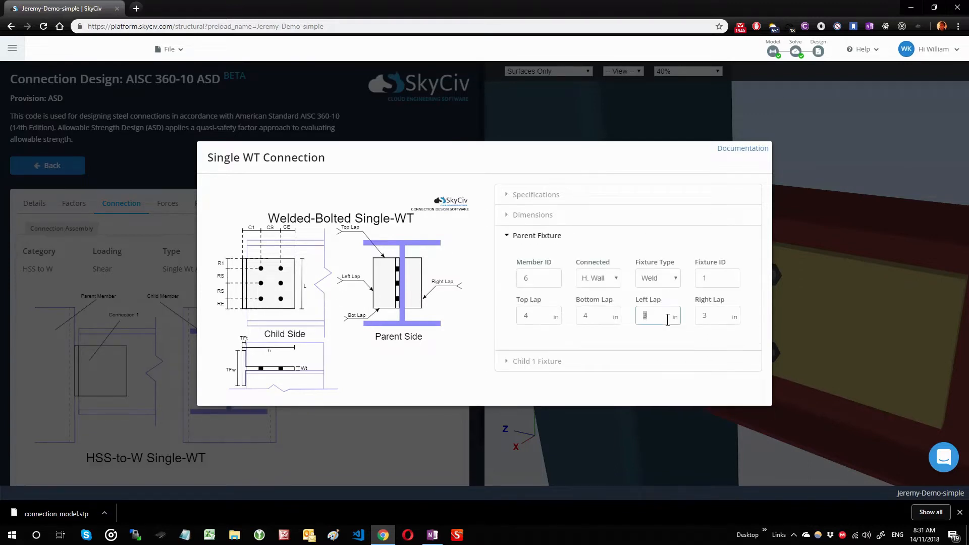
text(5)
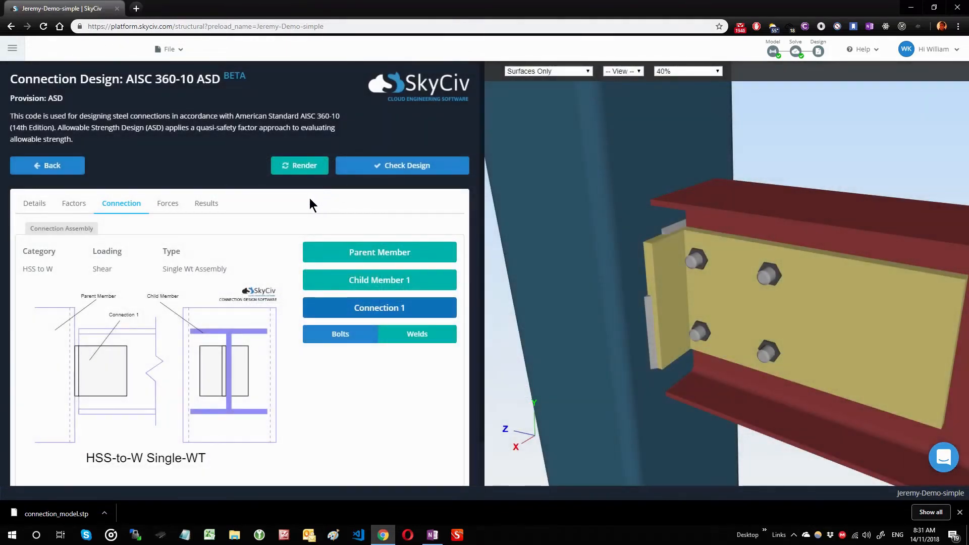
click(416, 334)
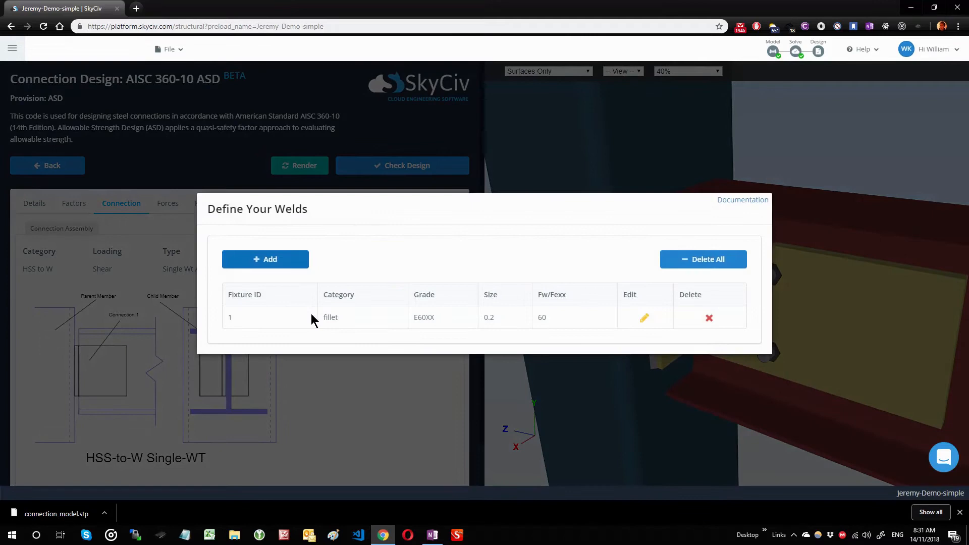
mouse_move(702, 319)
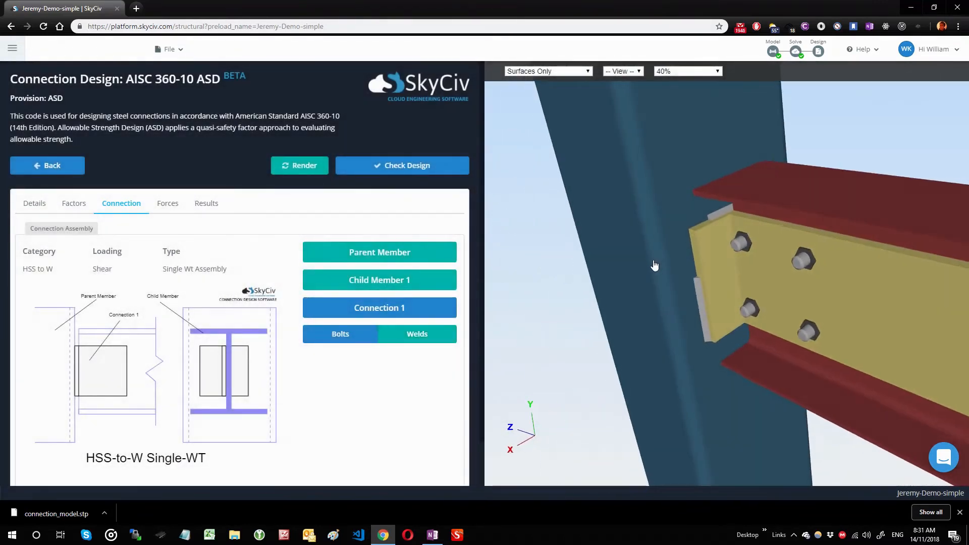
Step: Set weld fixture 1's fillet size to 0.3 in
click(416, 334)
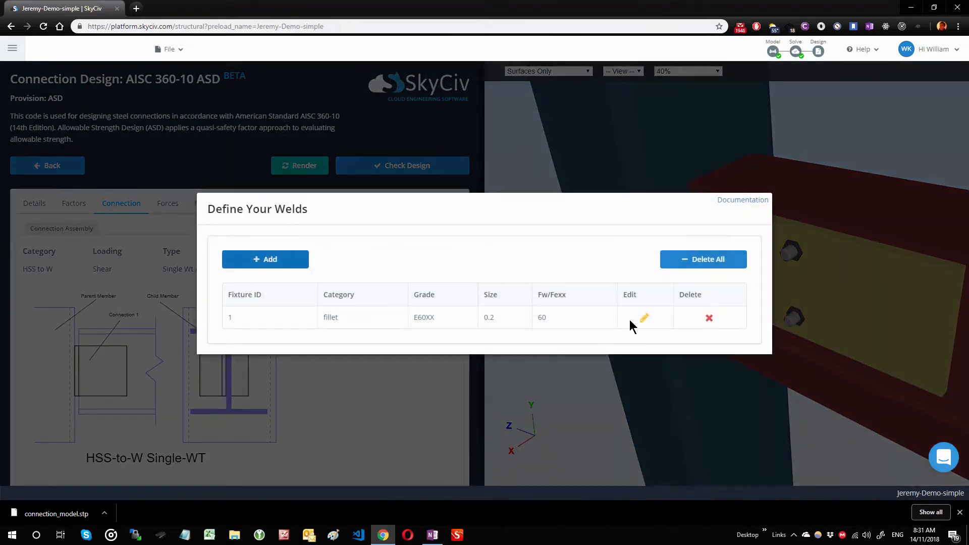
click(643, 319)
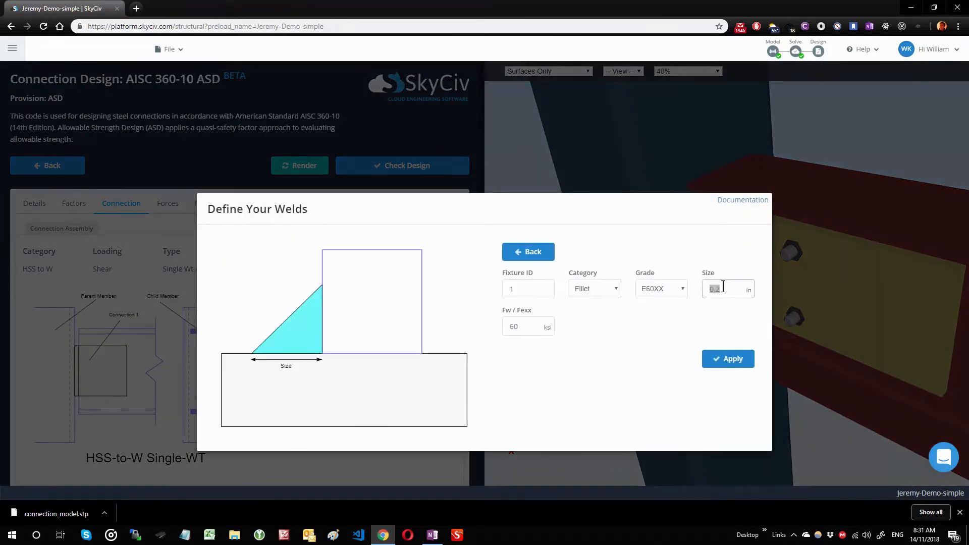
text(0.3)
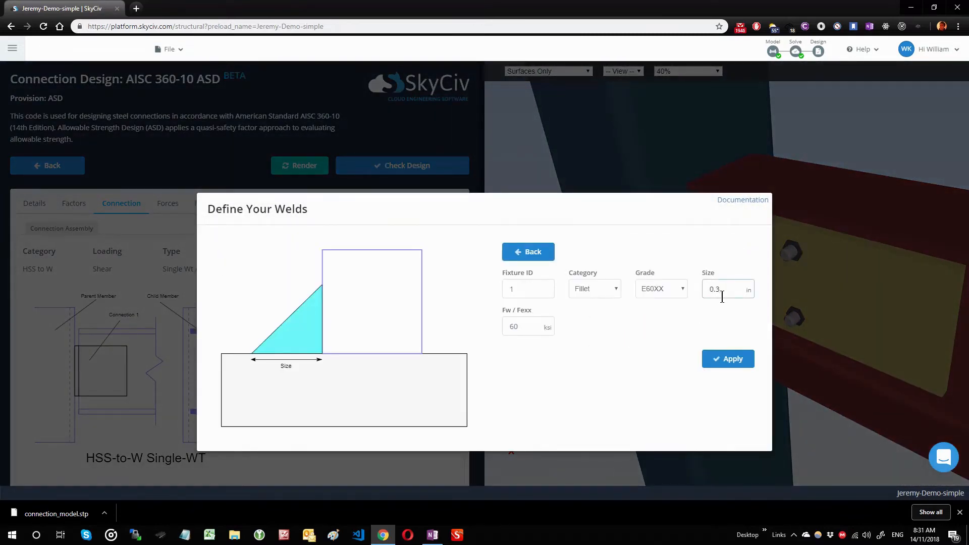
click(727, 358)
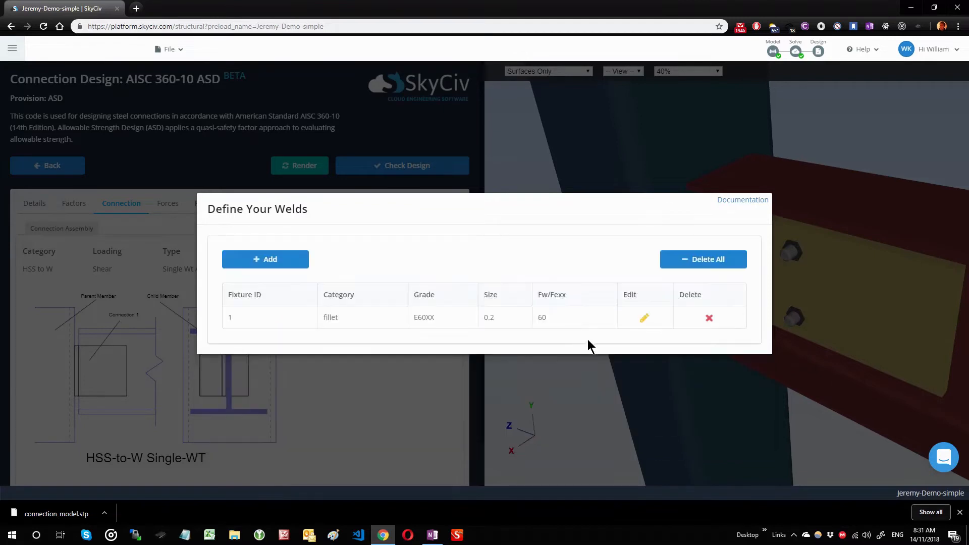
Step: Add a second E60XX fillet weld definition for fixture 2 and open its editor
click(264, 259)
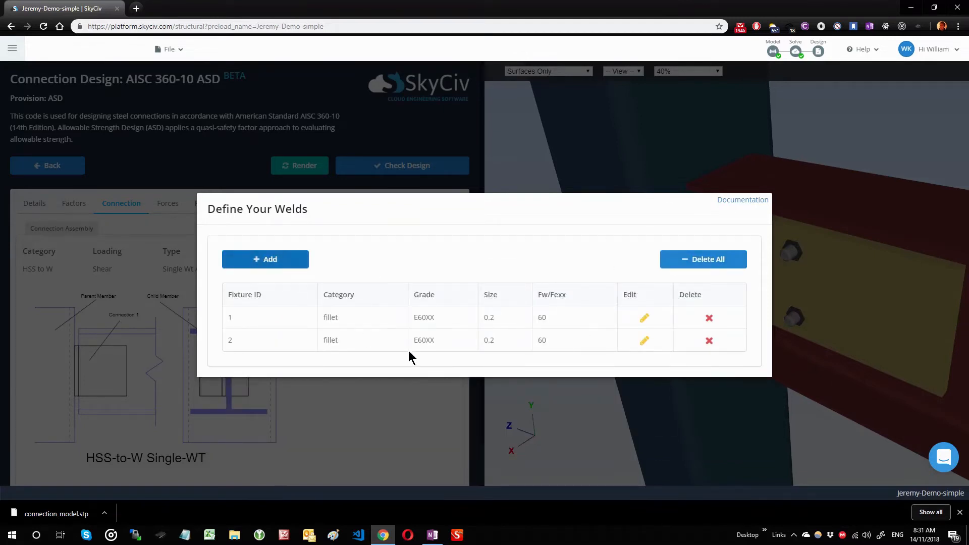
click(644, 341)
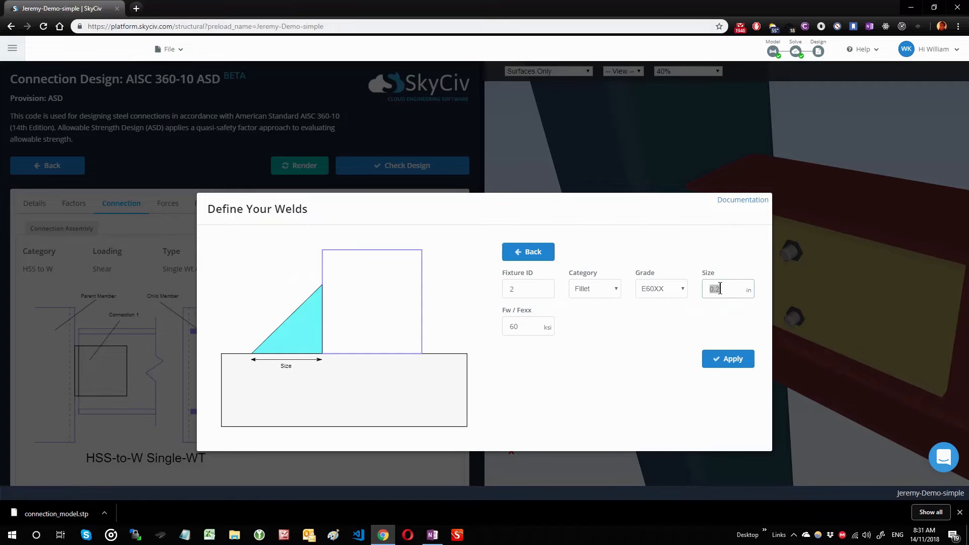
click(728, 359)
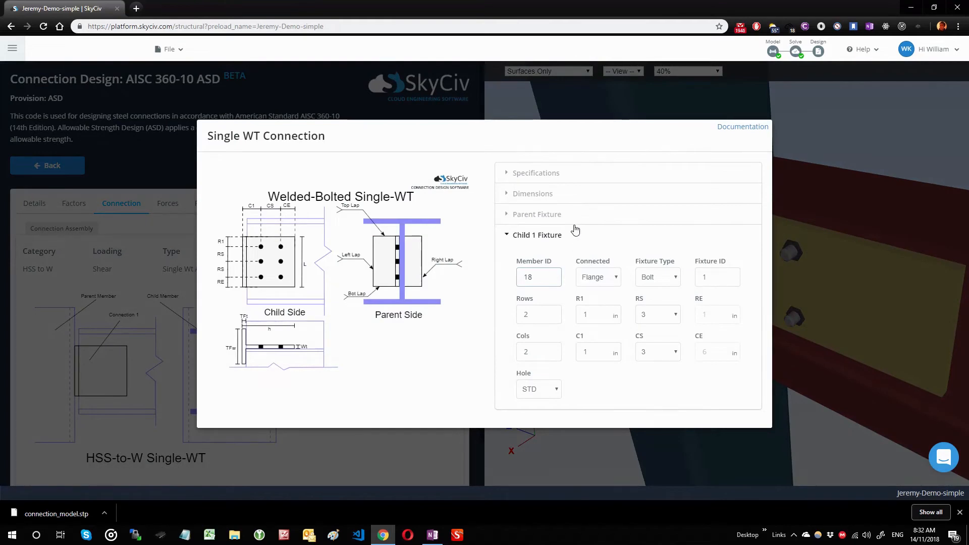
Step: Change the parent fixture's weld fixture ID to 2
click(537, 214)
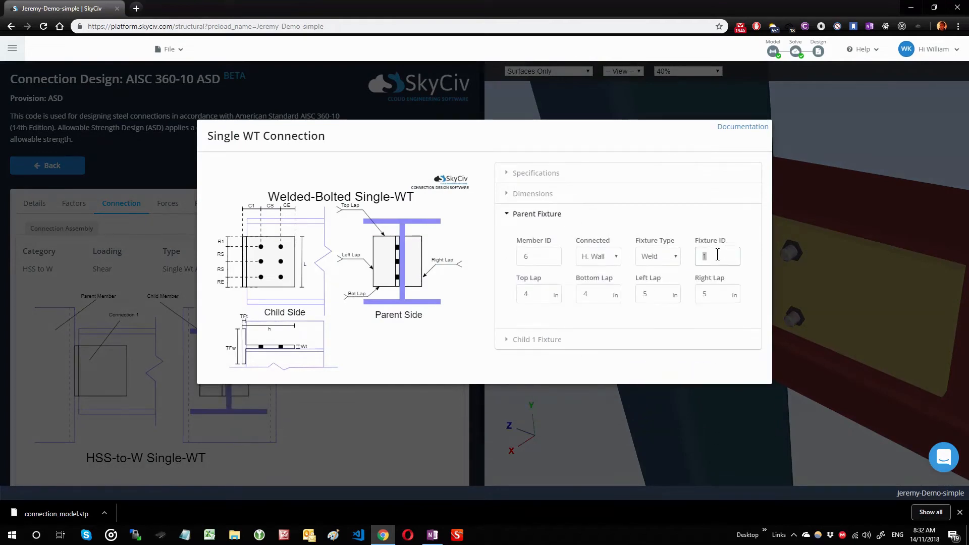
text(2)
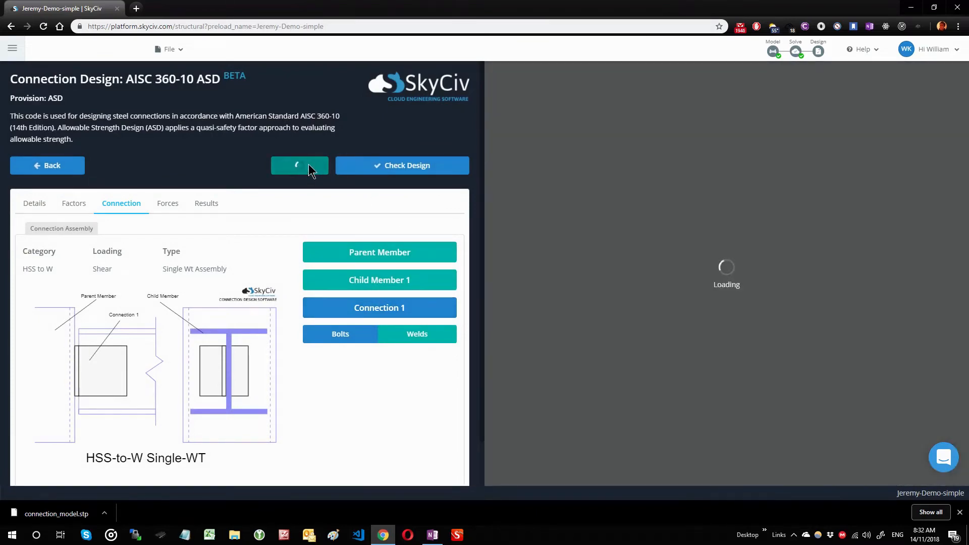
Step: Re-render, orbit onto the bolted plate, and reopen child member 18's W8x10 properties
click(299, 165)
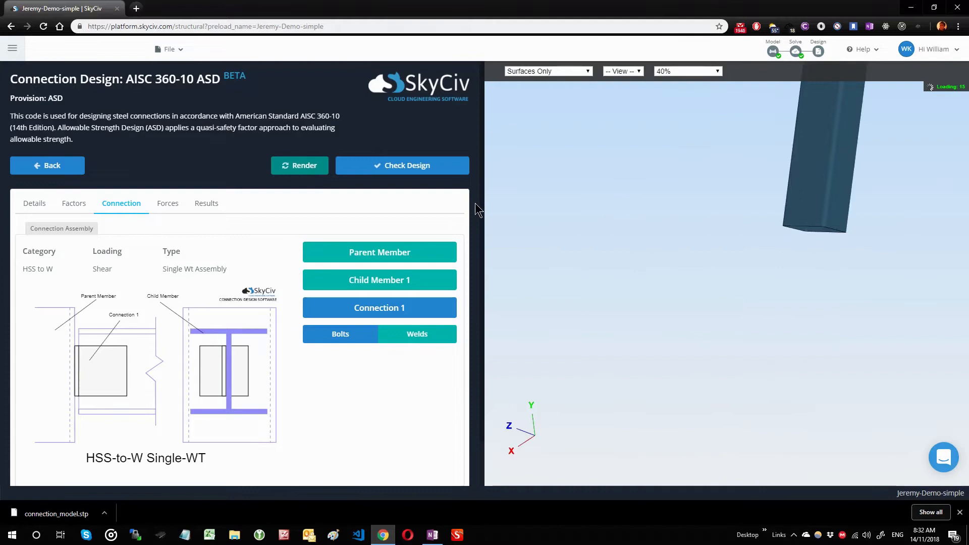
click(299, 165)
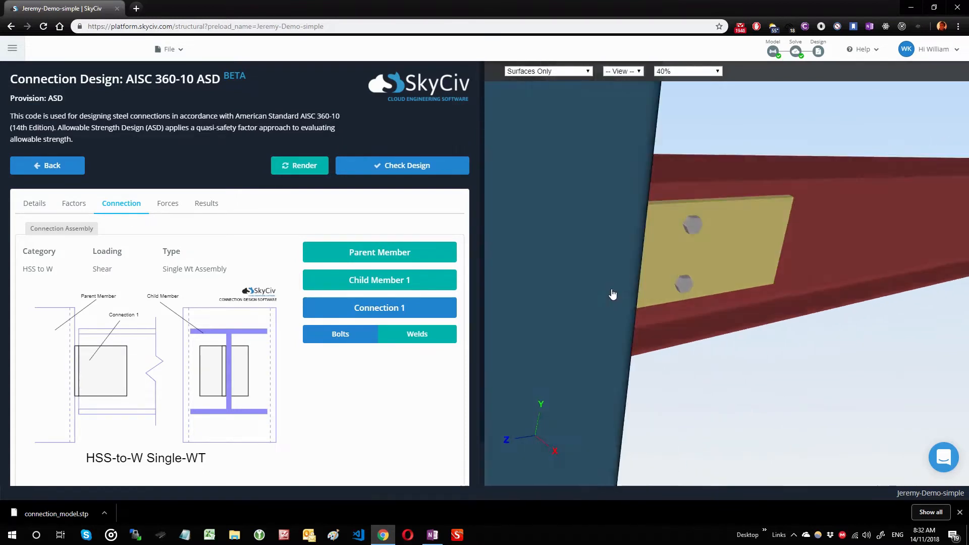
drag(612, 294, 606, 273)
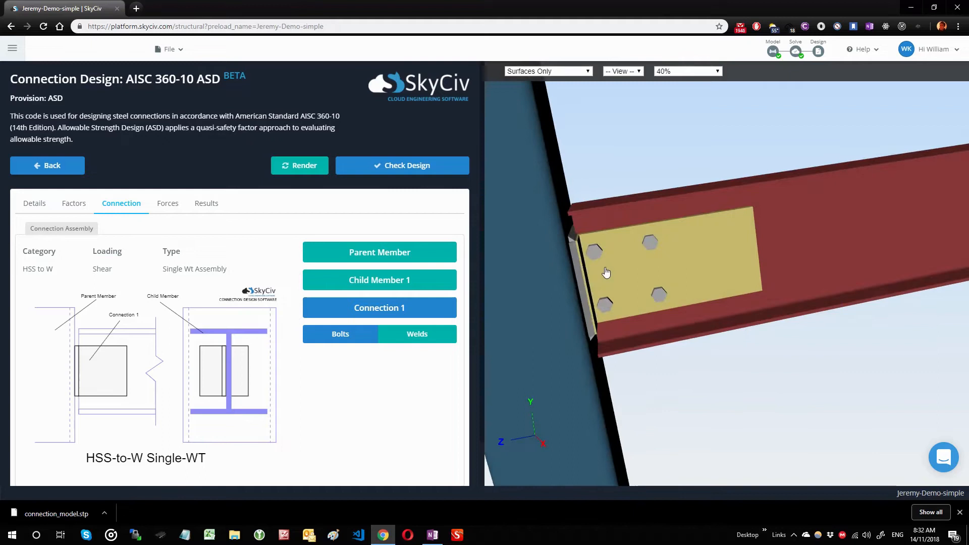
click(380, 280)
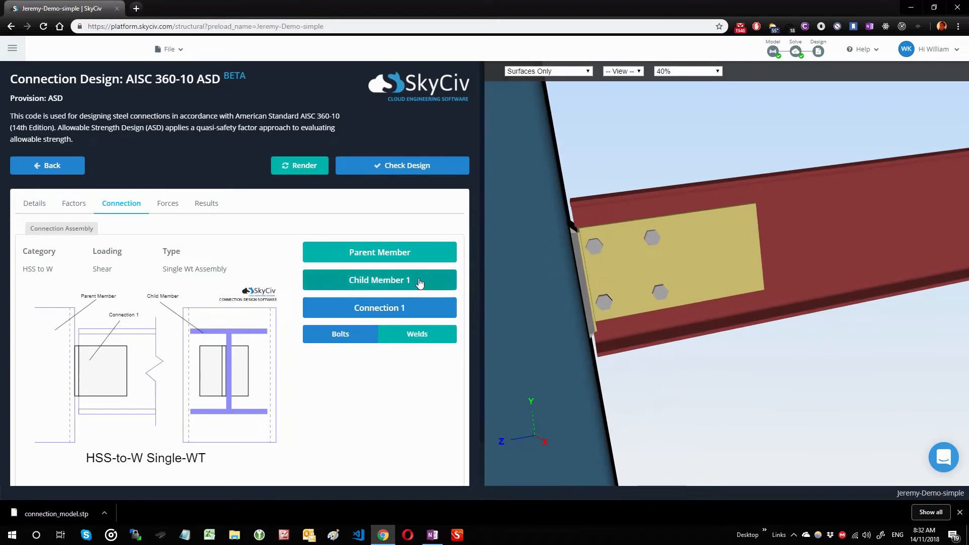
mouse_move(400, 295)
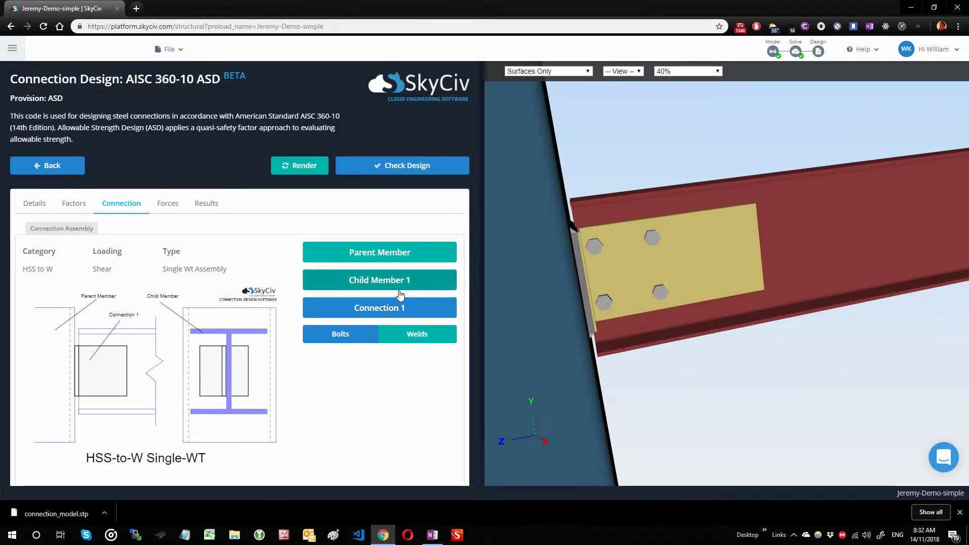
click(416, 334)
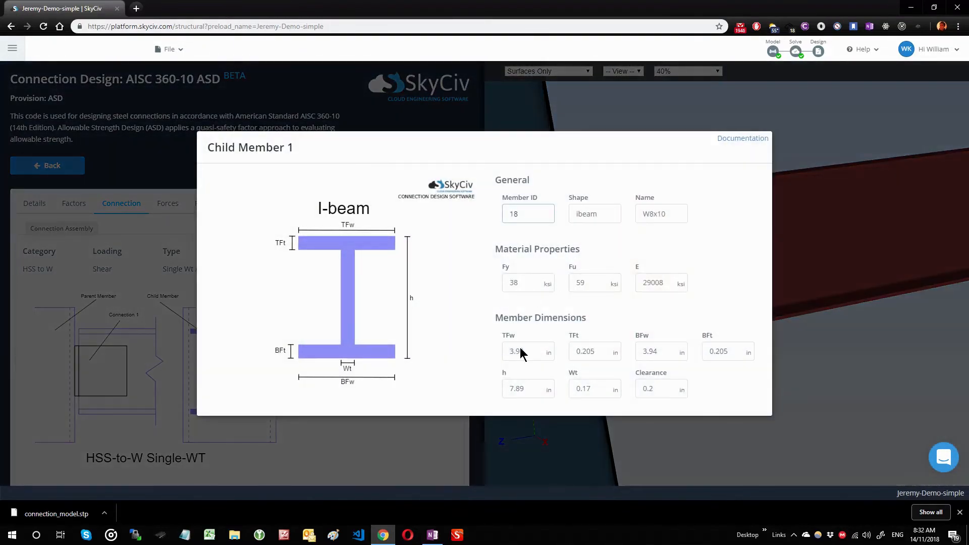
Step: Close the W8x10 beam properties, render, and zoom out to the full connection
click(661, 389)
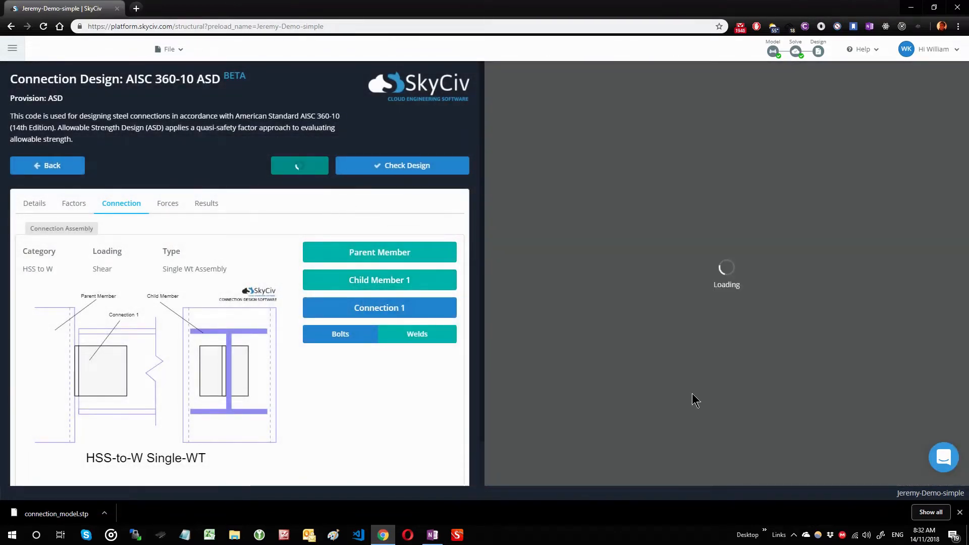
mouse_move(586, 363)
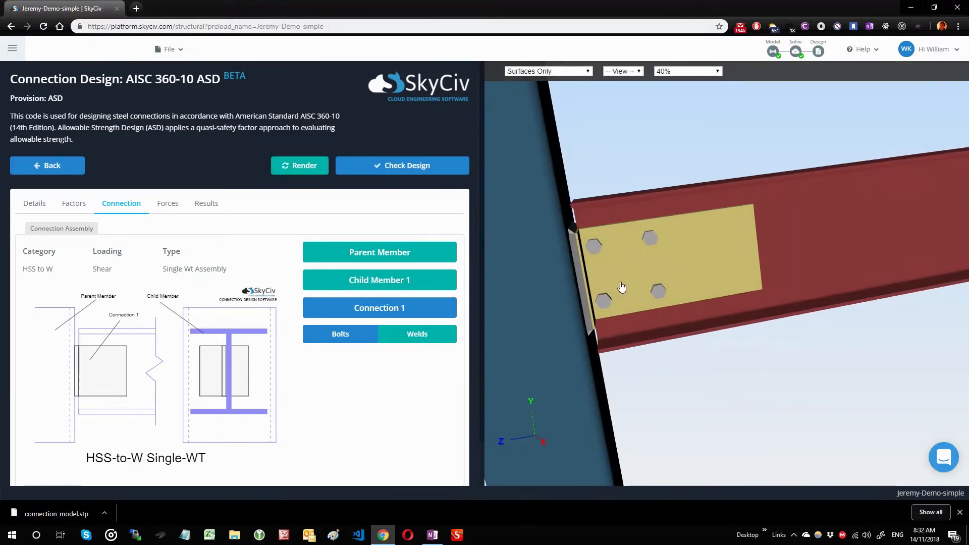
drag(623, 286, 689, 321)
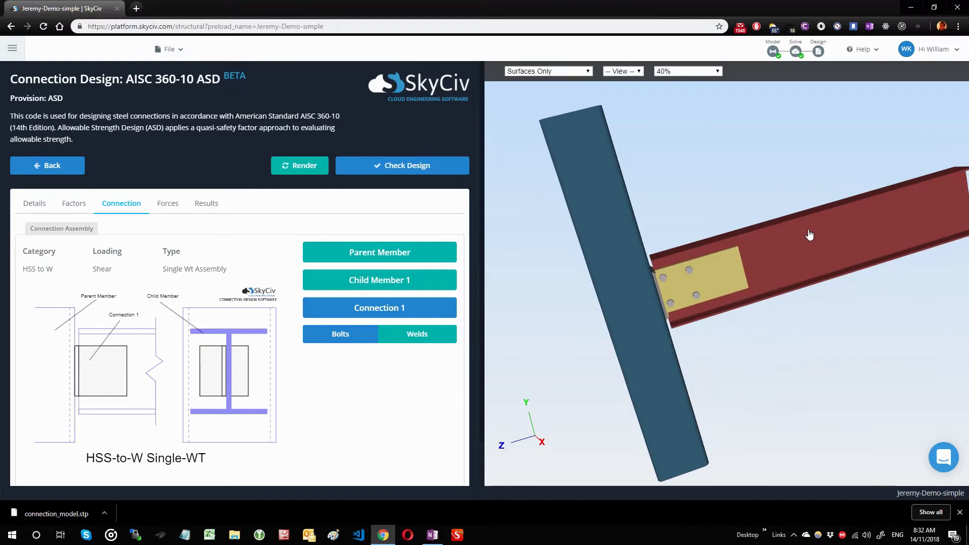
Step: Set the child beam clearance to 0.4 in and weld 2's fillet size to 0.4 in
click(380, 279)
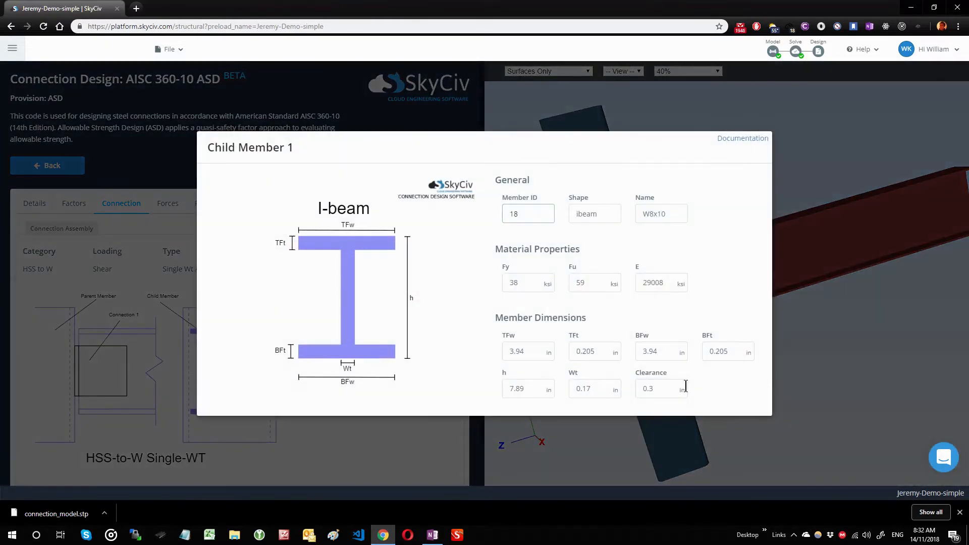
text(0.4)
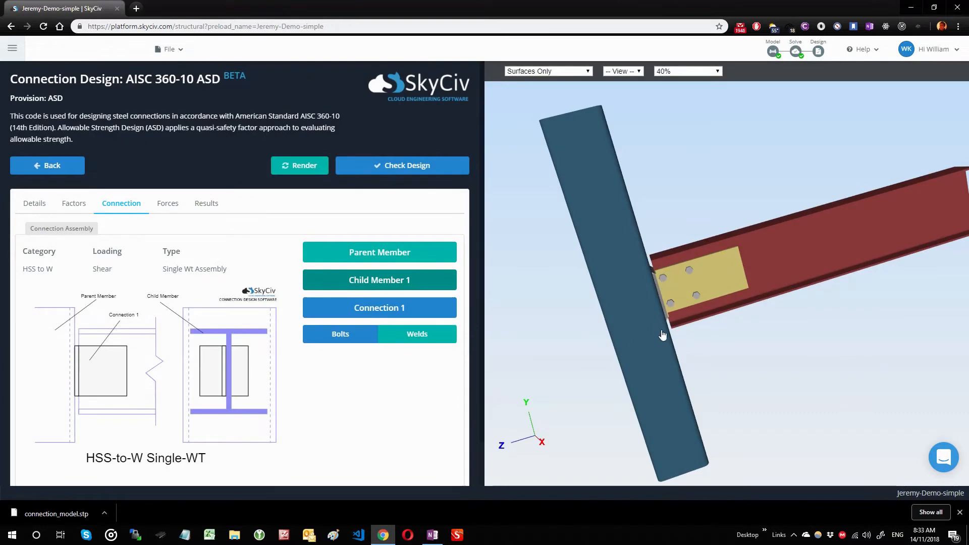
click(416, 333)
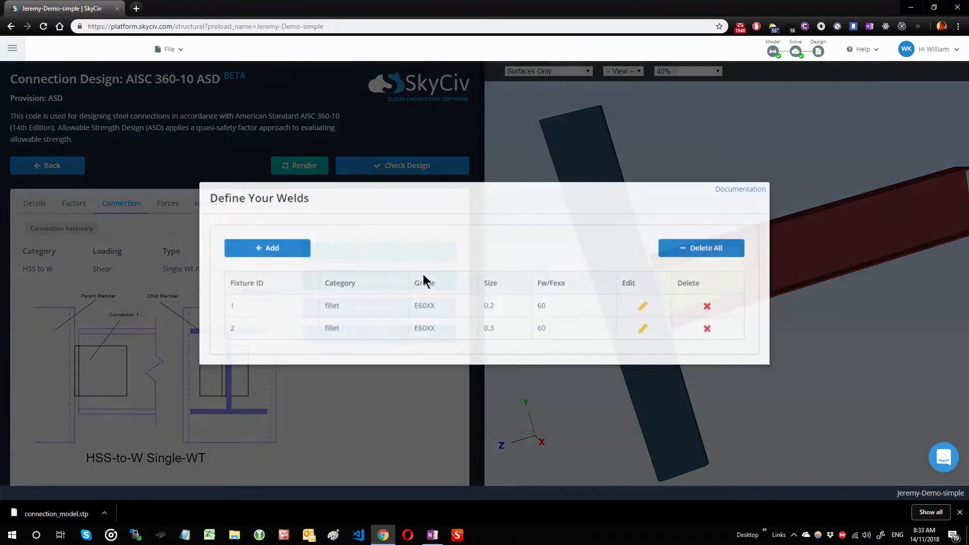
click(642, 328)
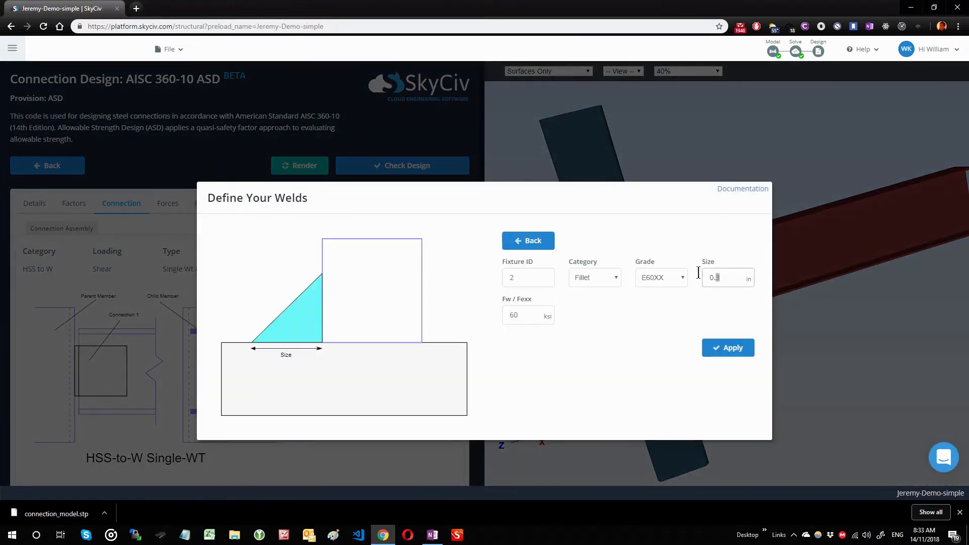
text(0.4)
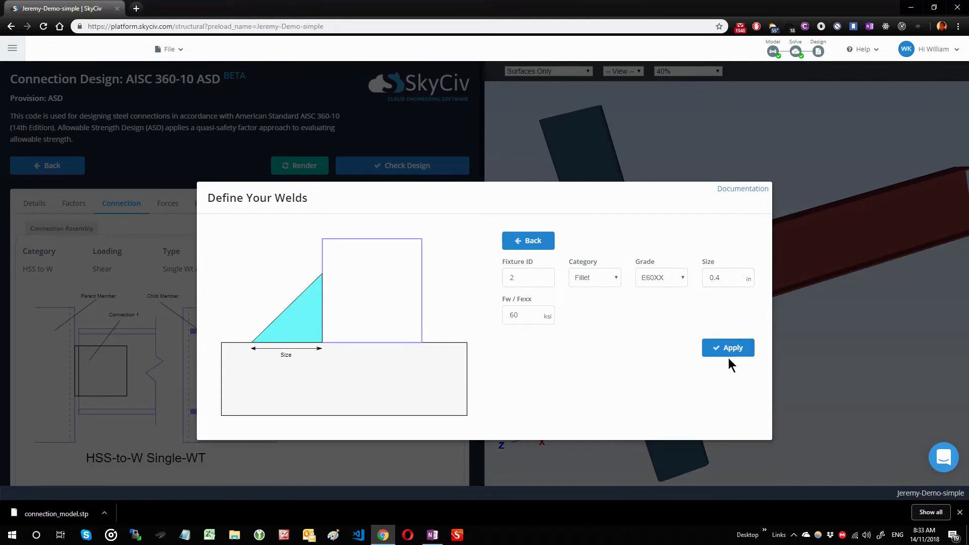
click(728, 348)
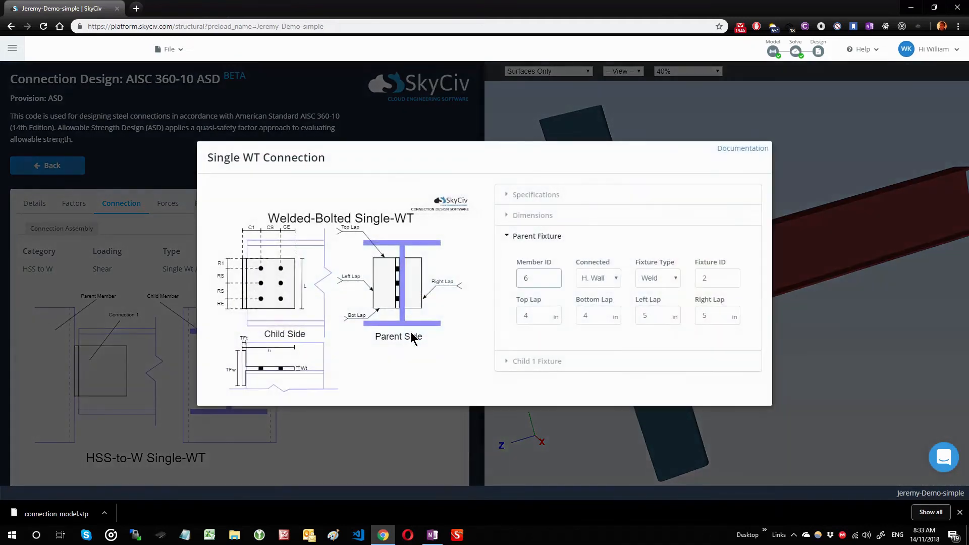
Step: Expand Child 1 Fixture, switch its fixture type to Weld, then revert it to Bolt
click(537, 256)
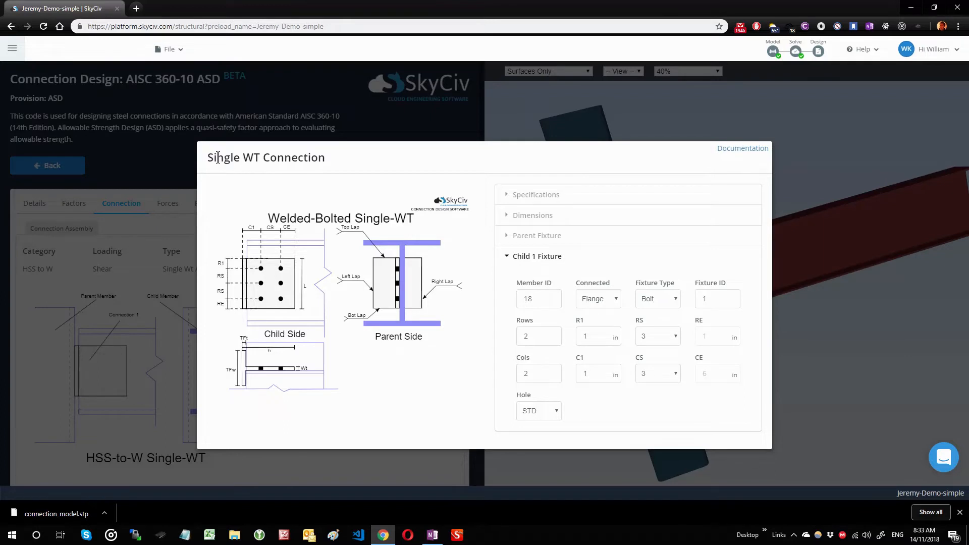
mouse_move(275, 251)
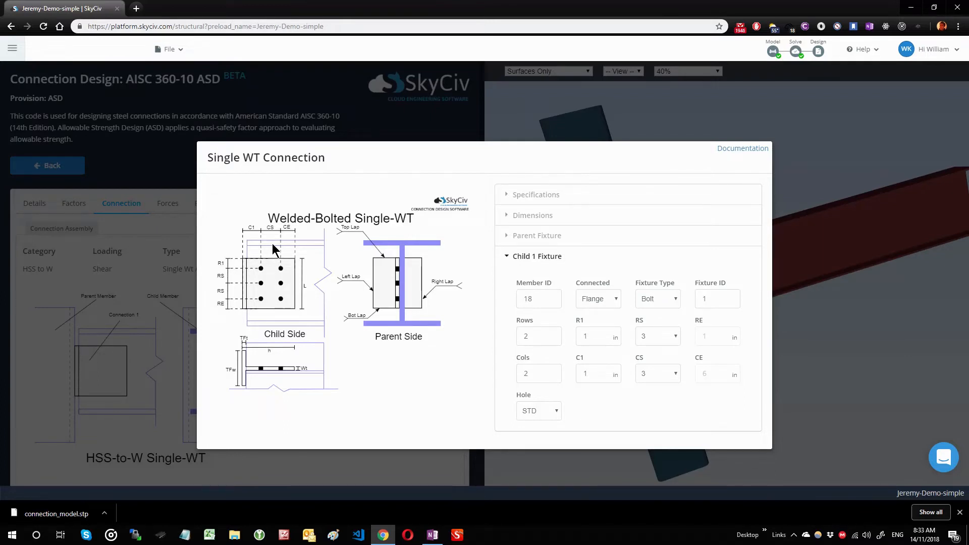
mouse_move(291, 314)
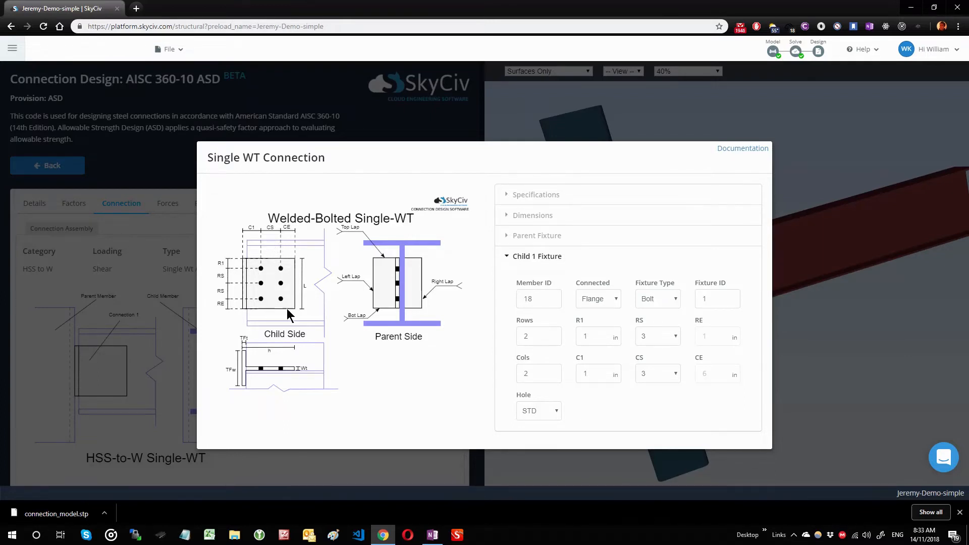
mouse_move(379, 347)
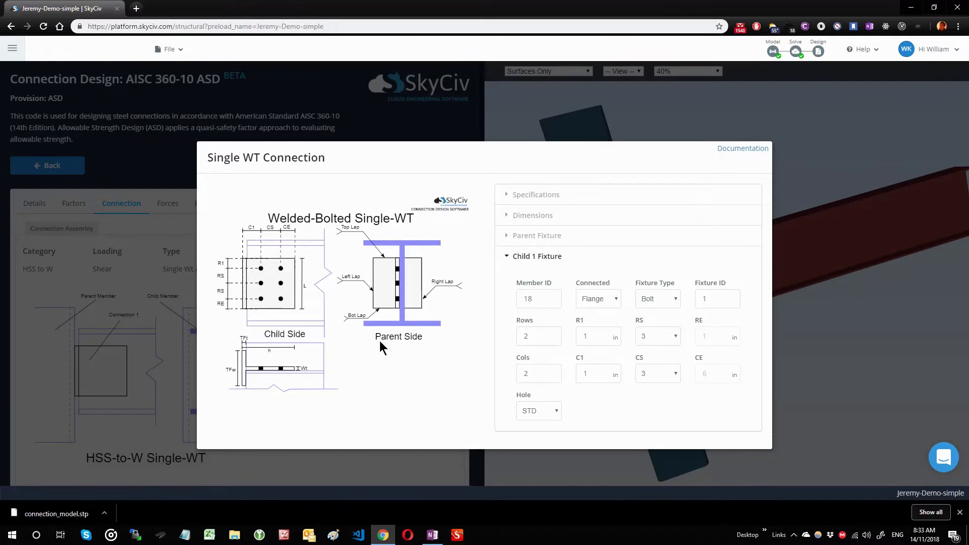
click(658, 298)
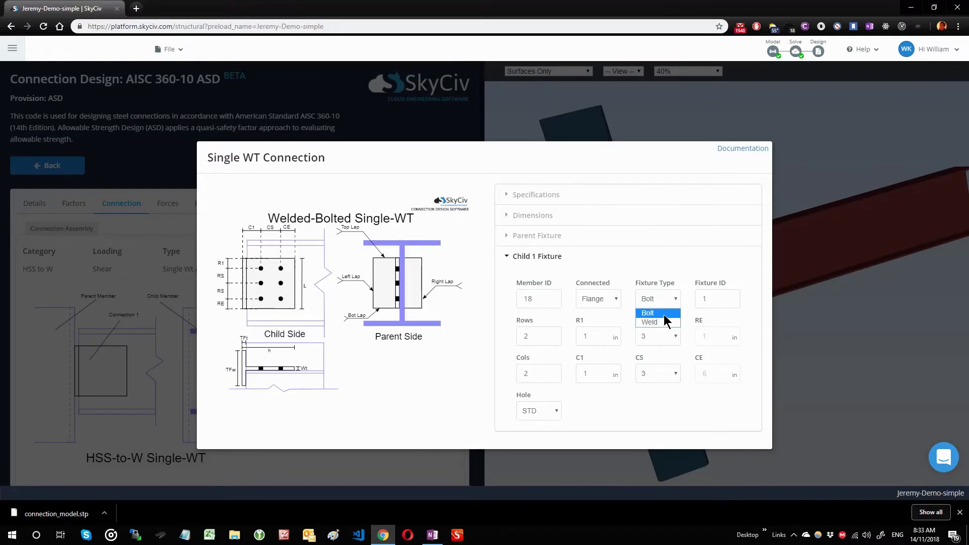
click(650, 322)
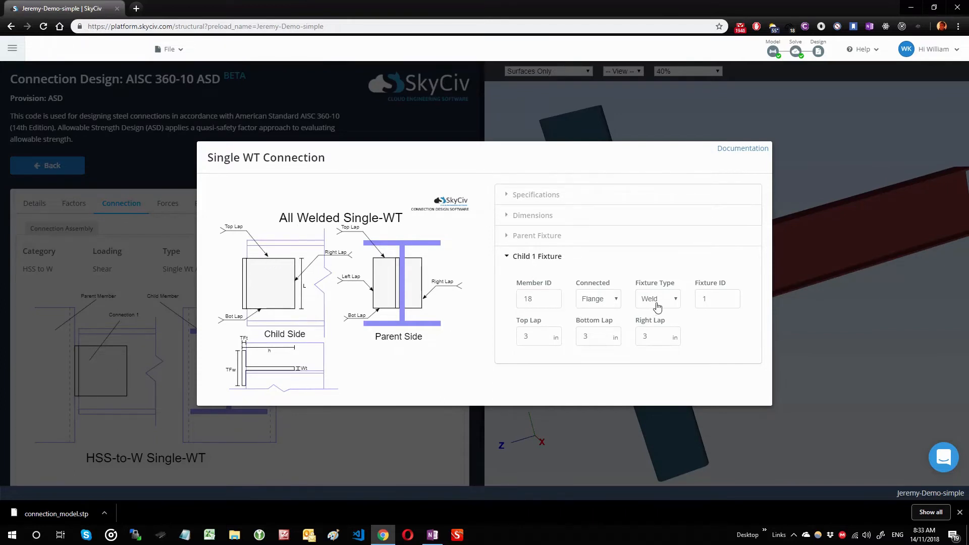
click(657, 299)
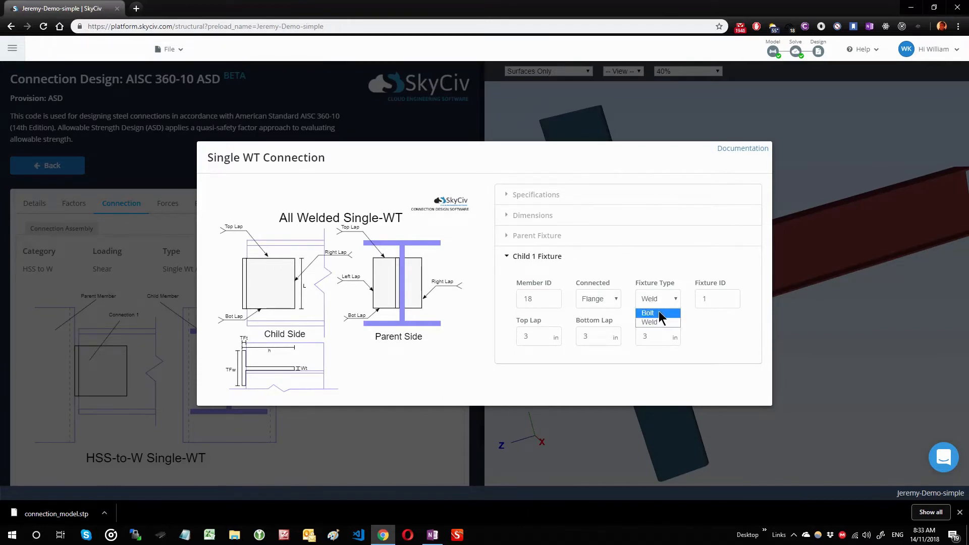
click(648, 312)
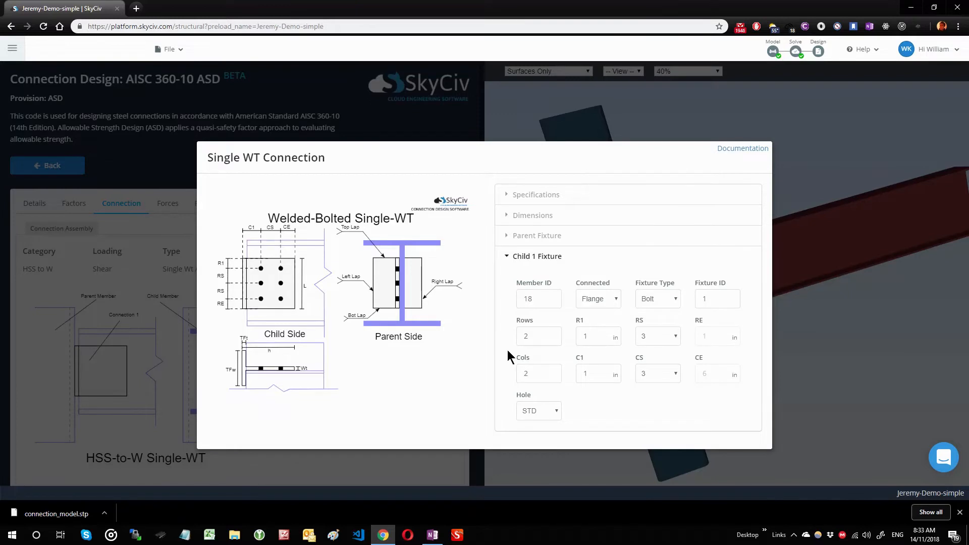
mouse_move(224, 268)
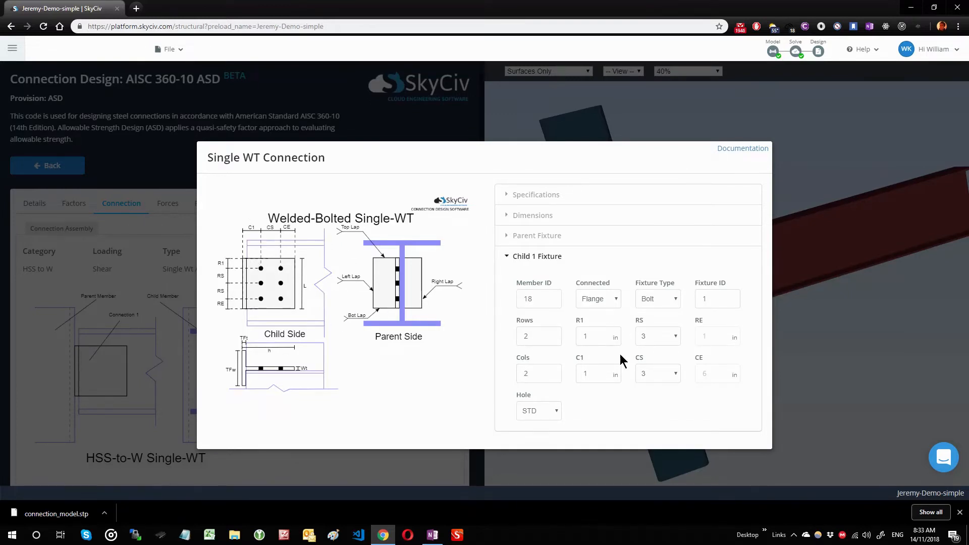
mouse_move(585, 325)
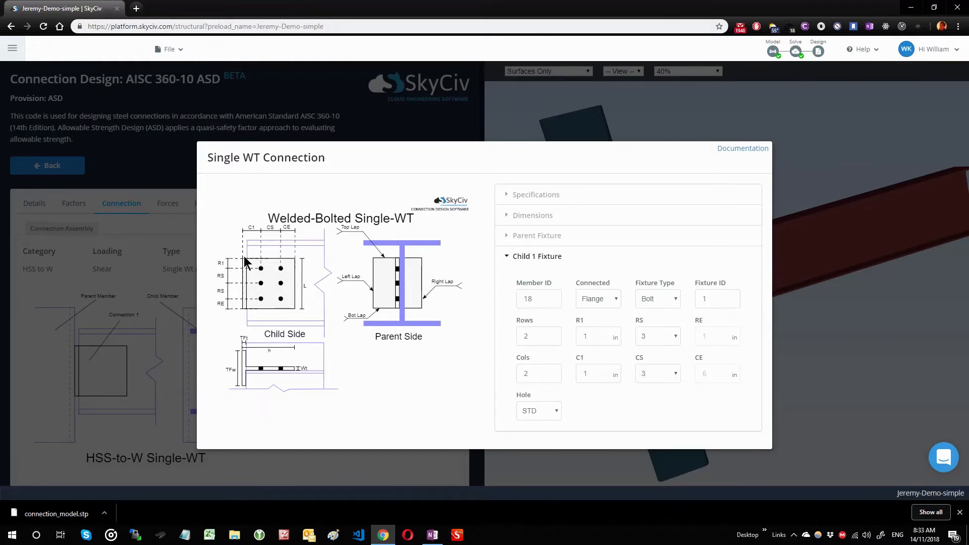
mouse_move(241, 234)
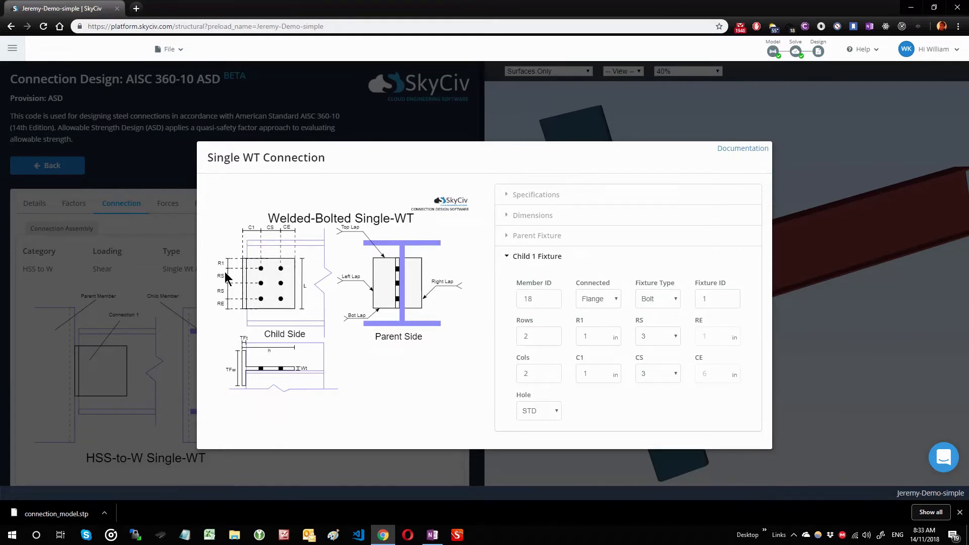
mouse_move(279, 230)
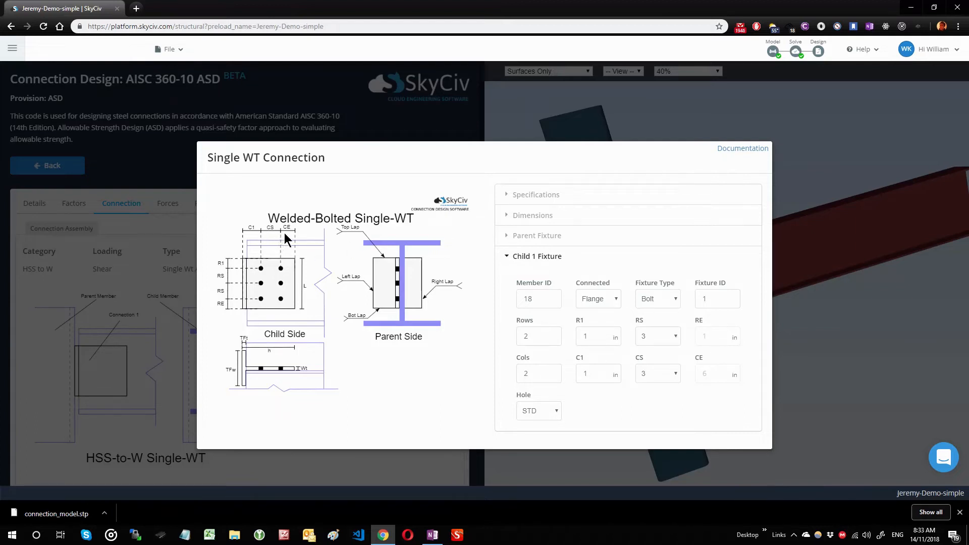
mouse_move(222, 303)
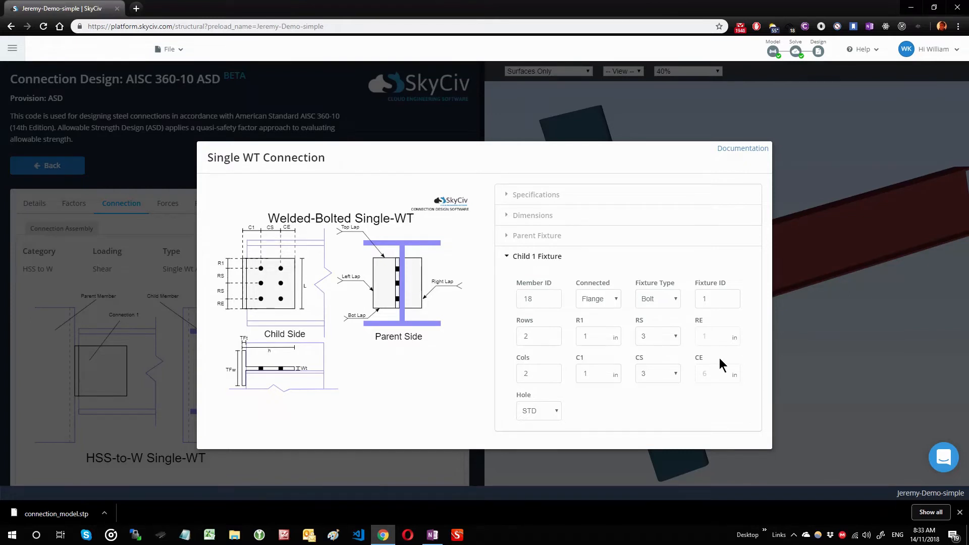
mouse_move(726, 369)
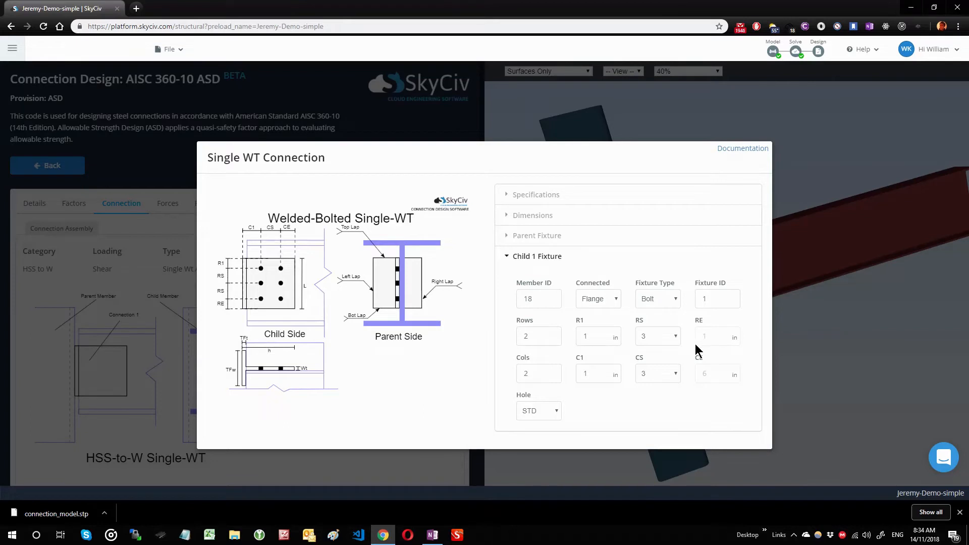
Step: Enter 3.5 in as the Child 1 fixture's C1 edge distance and close the dialog
click(658, 336)
text(5)
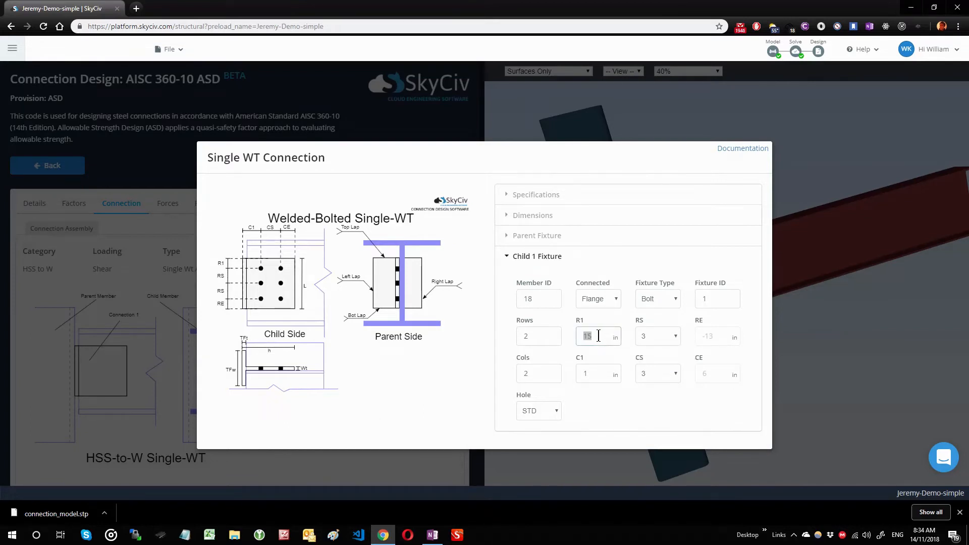
click(657, 336)
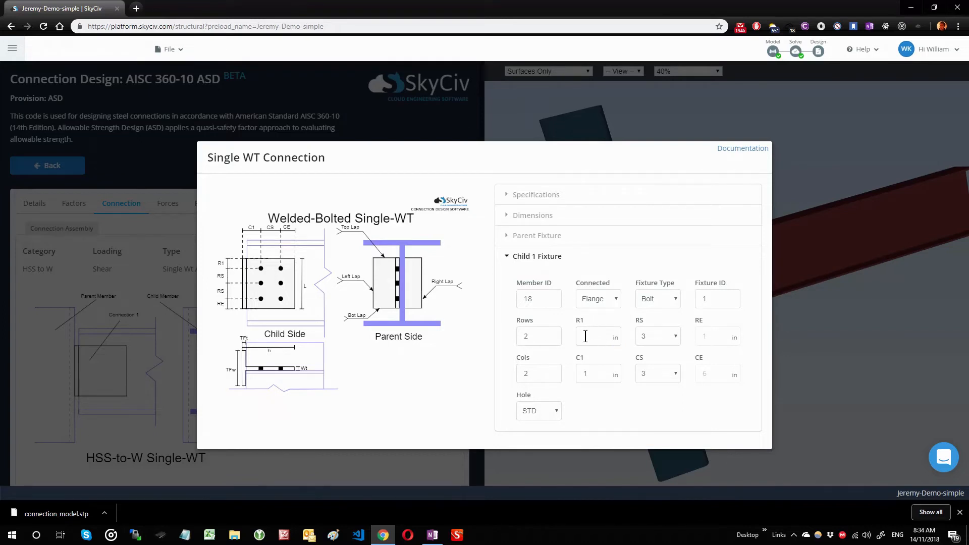
text(1)
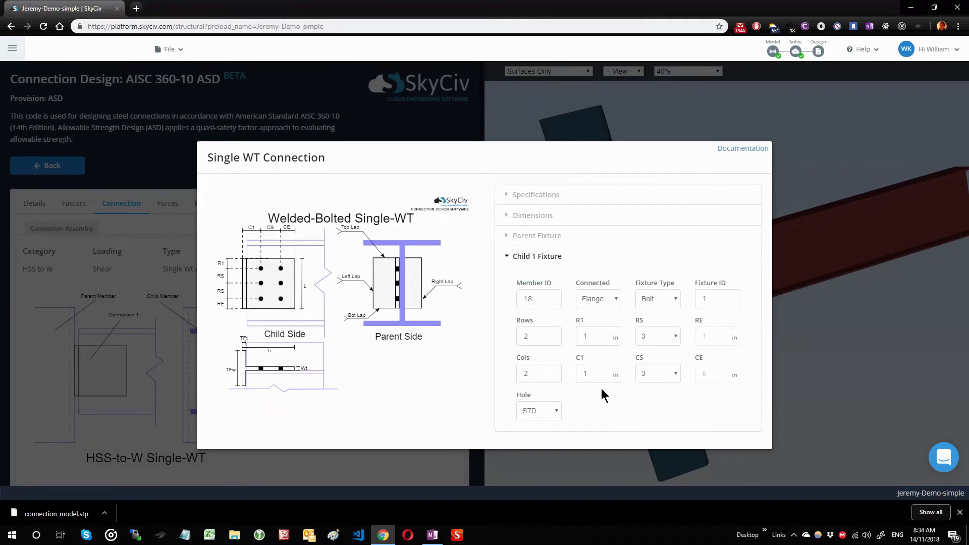
mouse_move(637, 405)
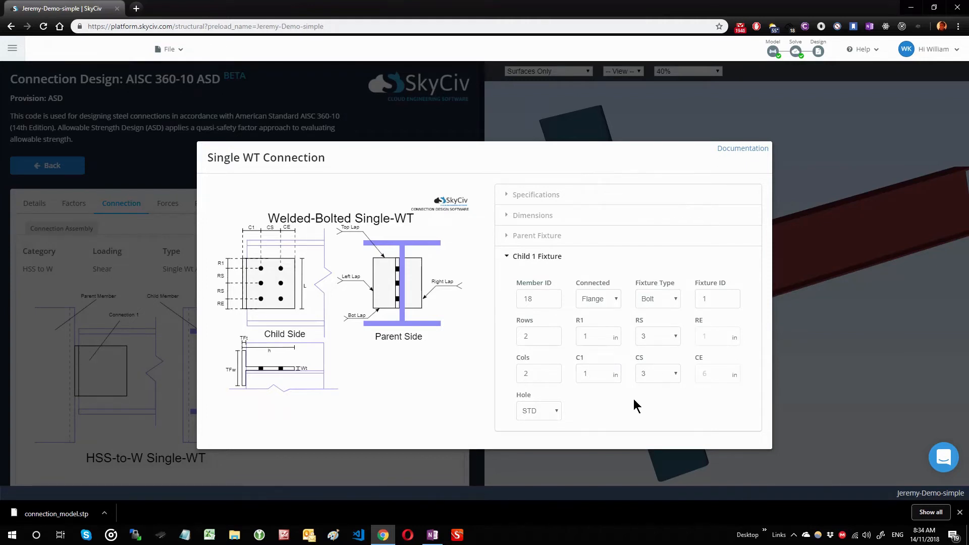
text(3.5)
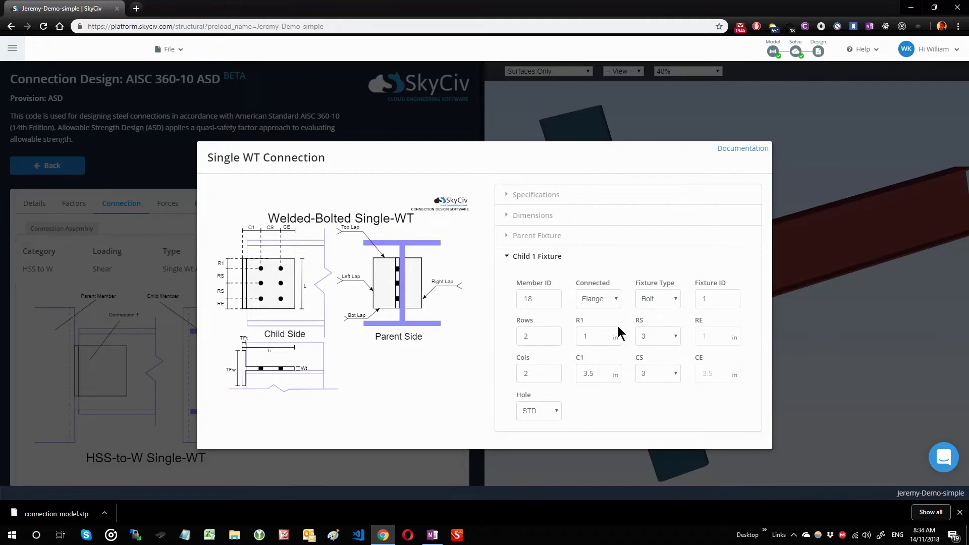
click(539, 410)
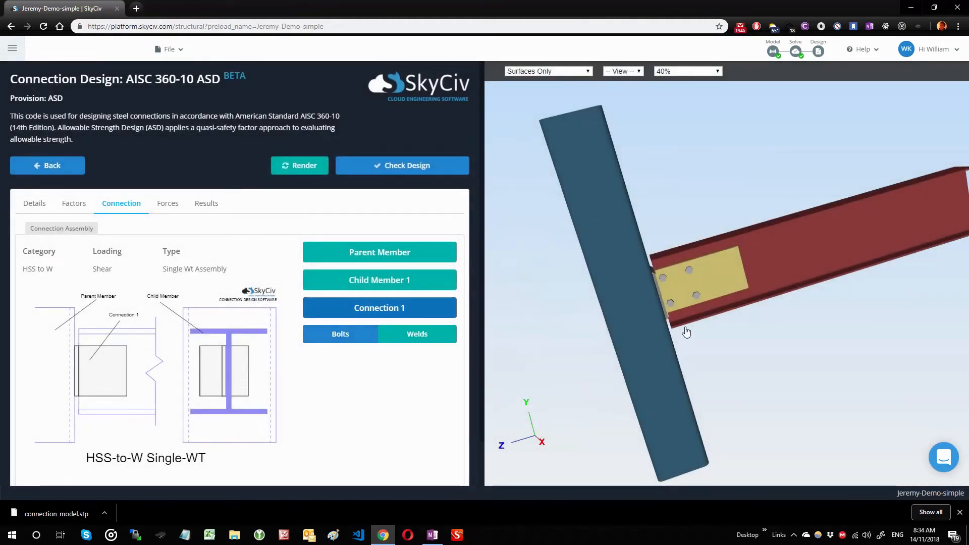
Step: Edit the bolt to N thread, A36 Steel, Group A, size 3/4, deformation on, and apply
click(340, 334)
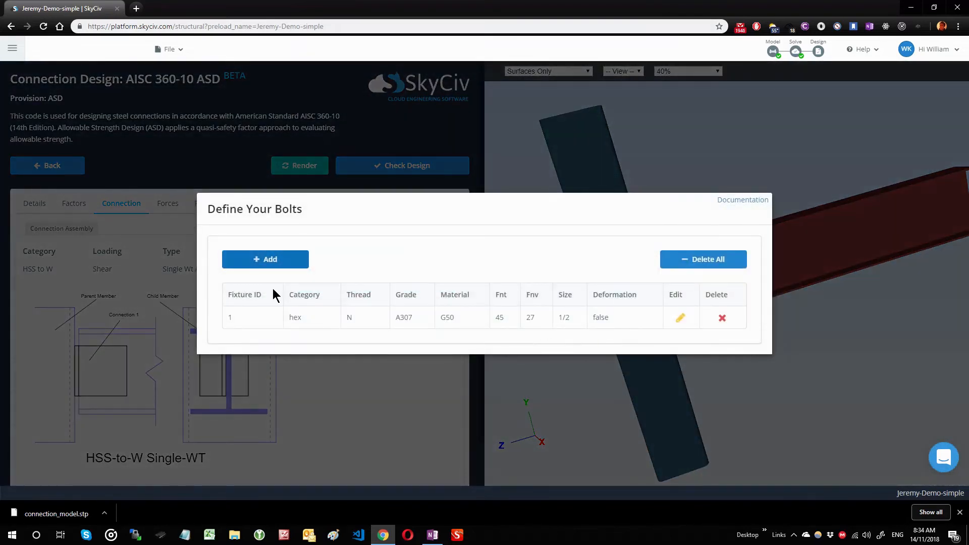
click(264, 259)
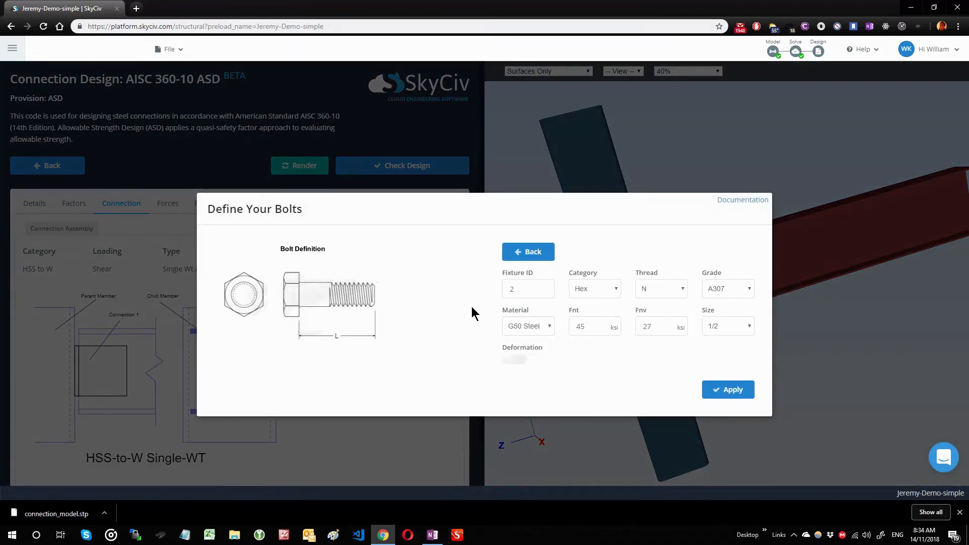
click(660, 288)
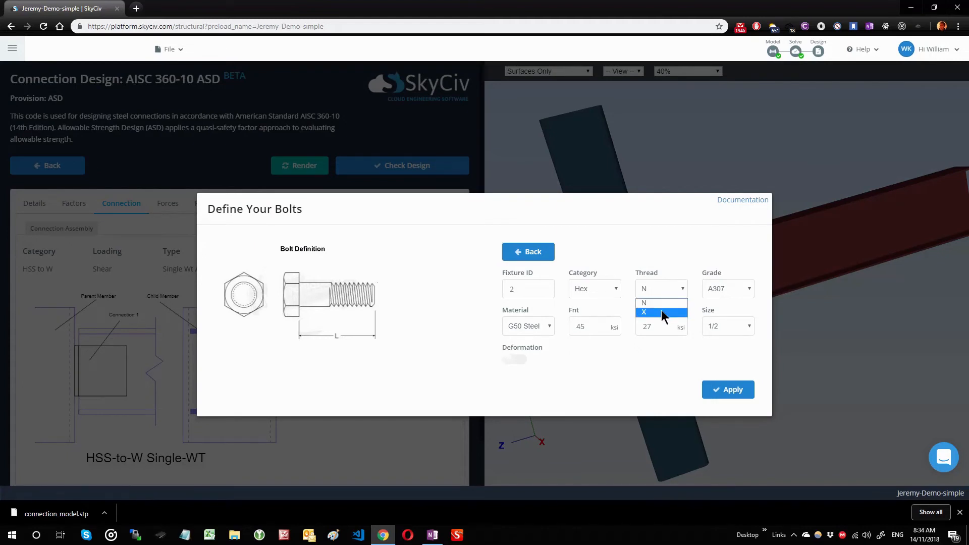
click(644, 302)
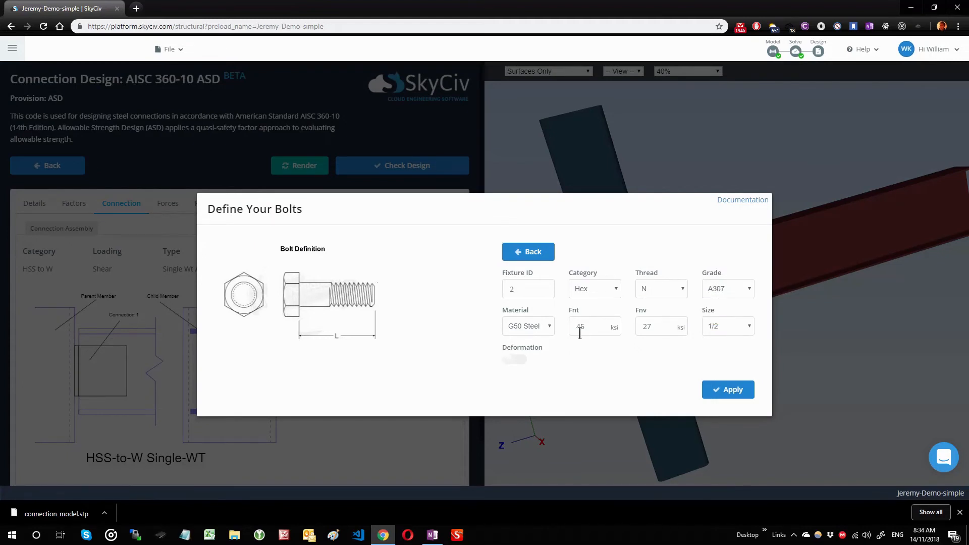
click(528, 325)
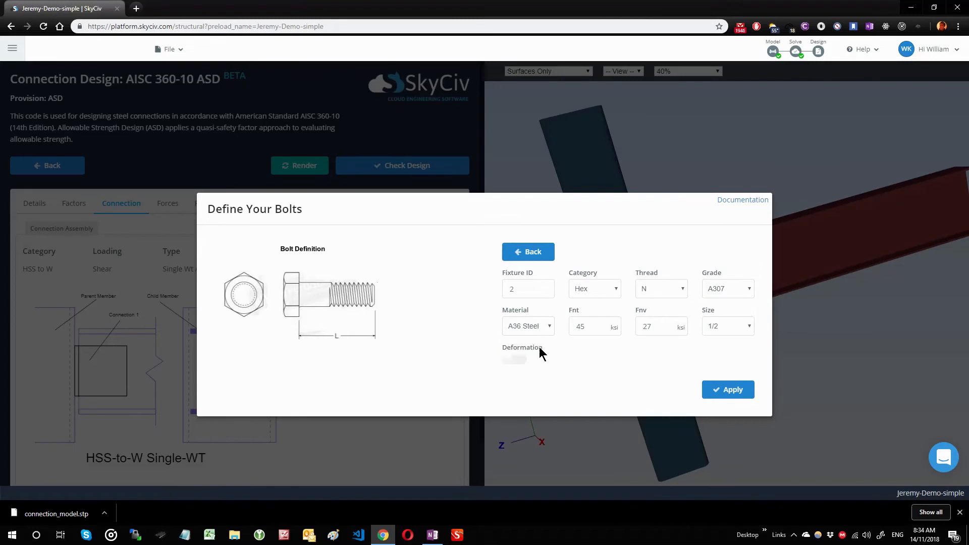
click(727, 289)
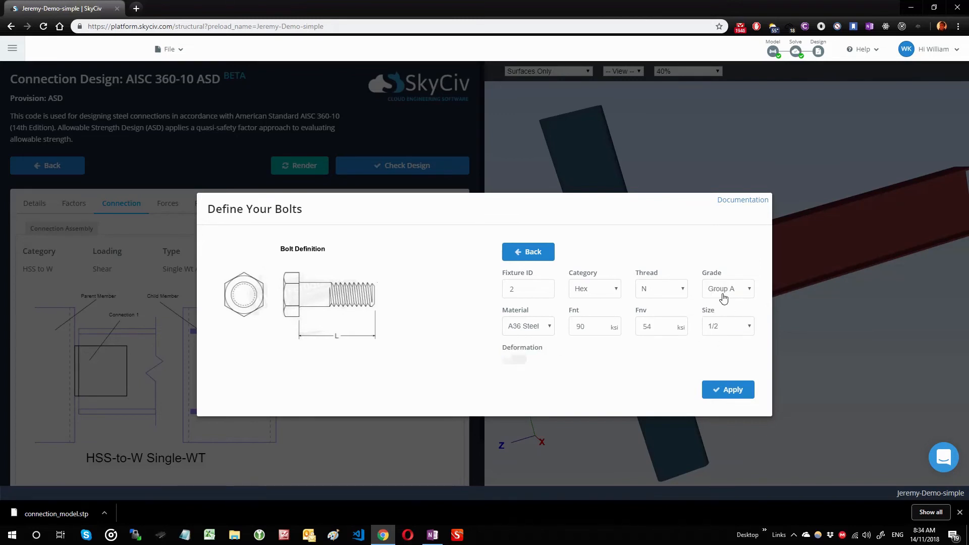
mouse_move(551, 334)
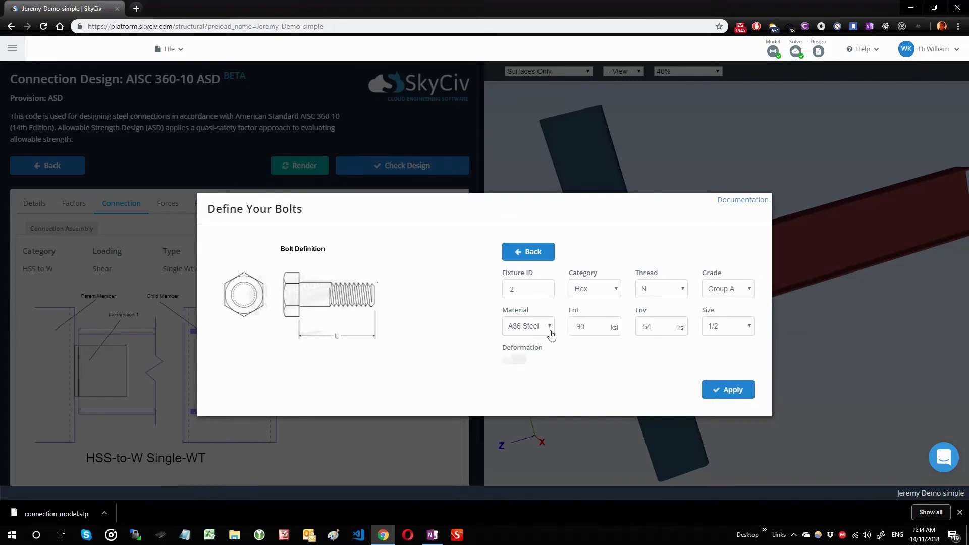
click(512, 359)
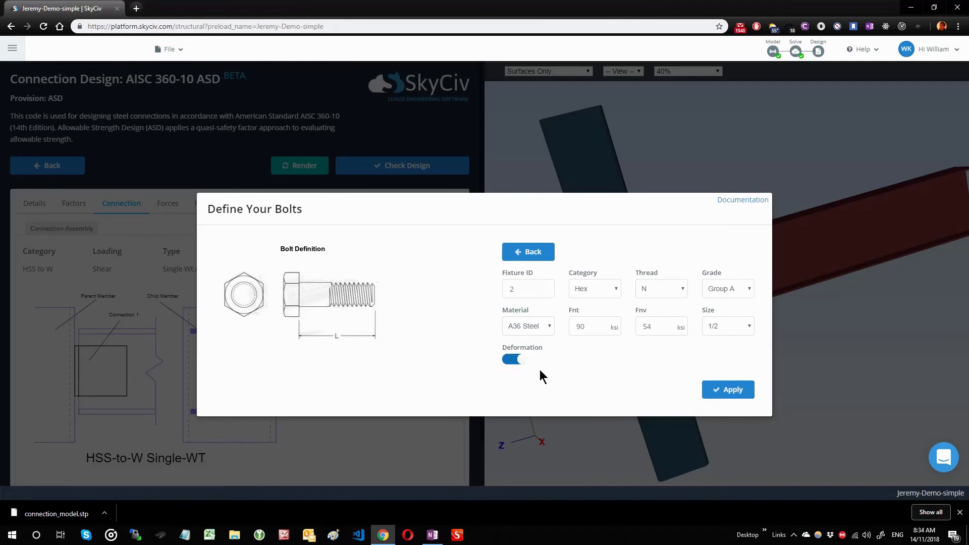
mouse_move(696, 346)
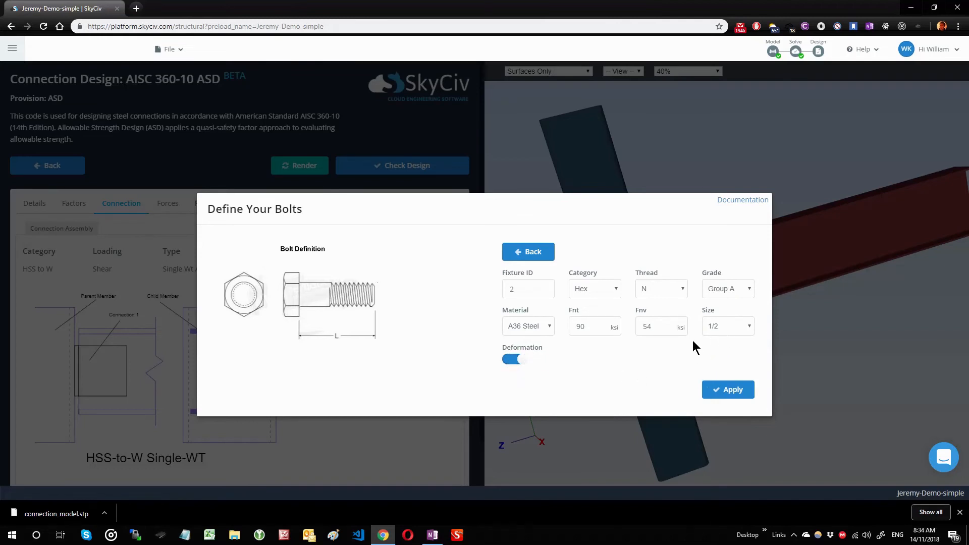
click(727, 326)
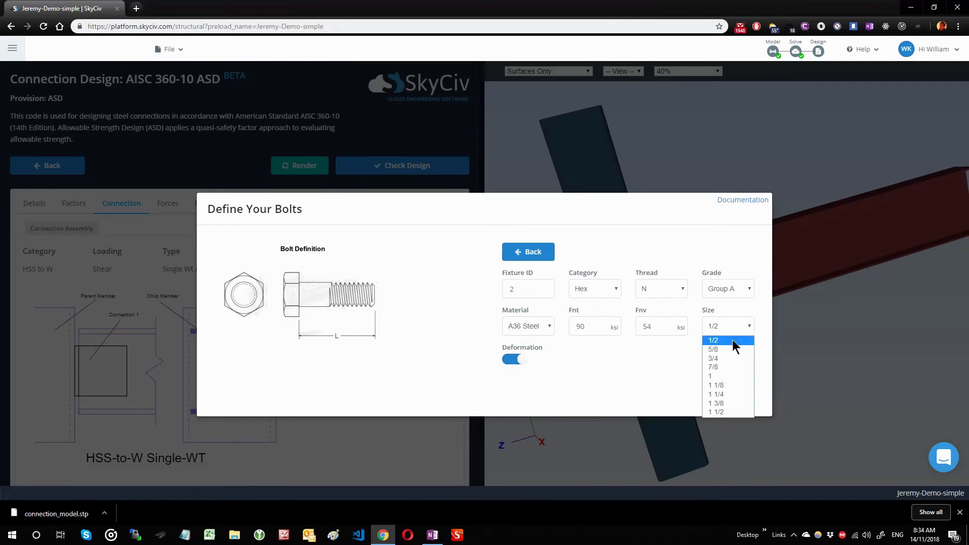
click(713, 359)
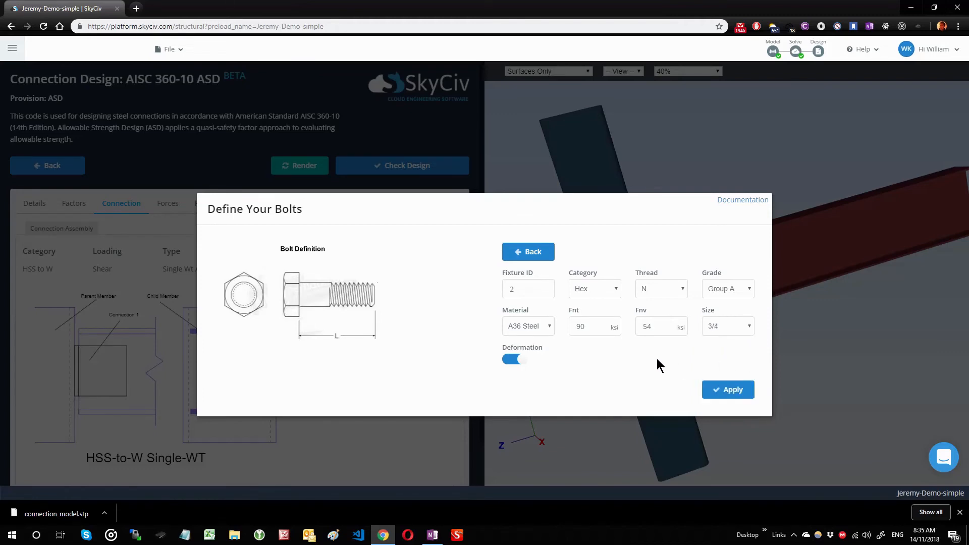
click(727, 389)
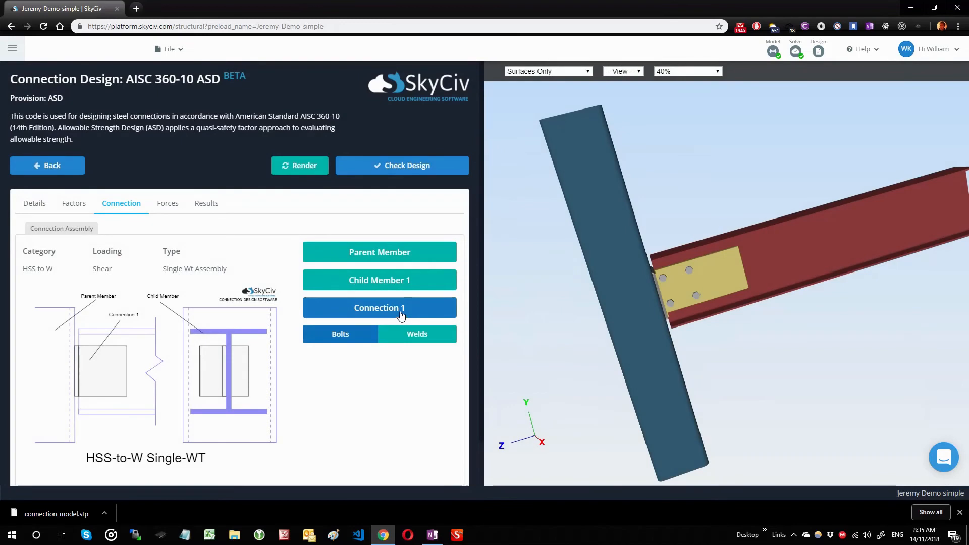
Step: Set Connection 1's Child 1 Fixture ID to 2, then orbit to view the bolted plate
click(380, 308)
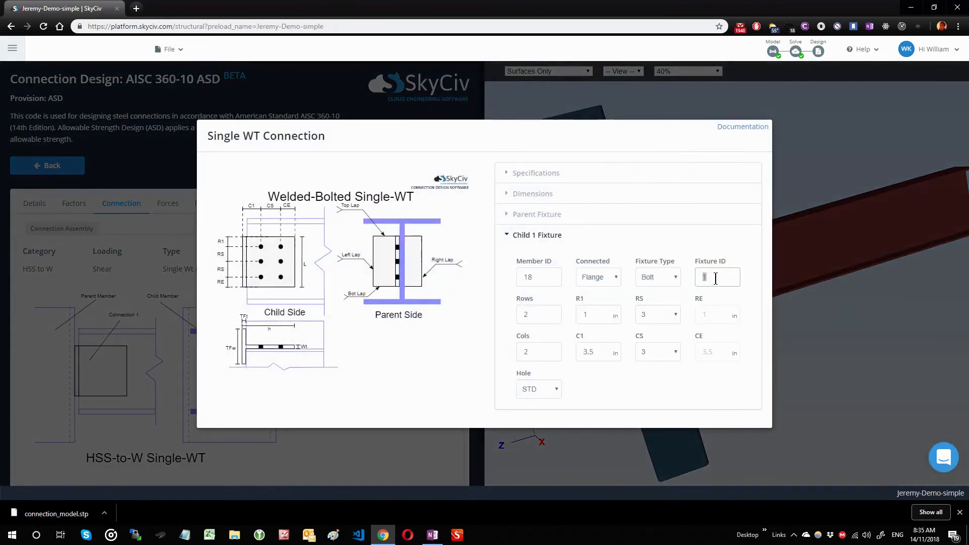
text(2)
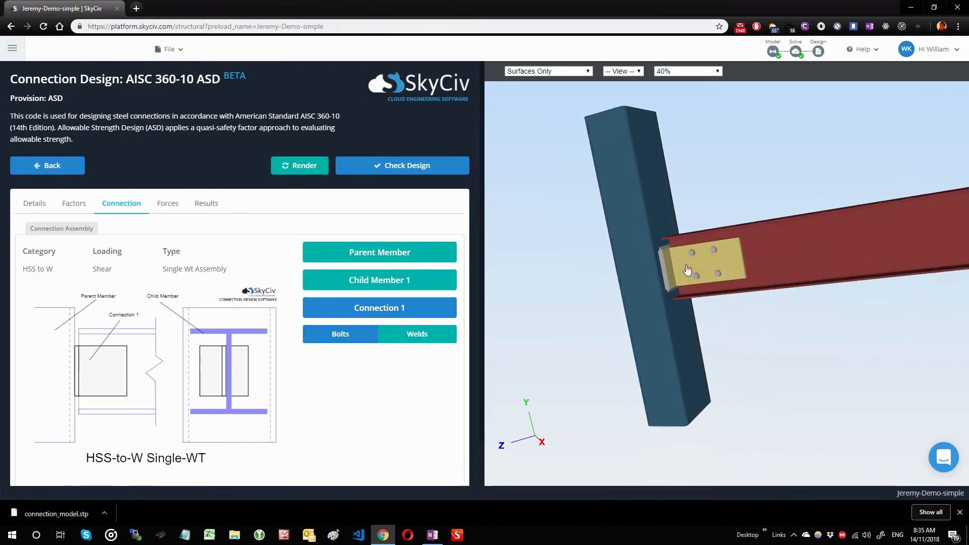
drag(688, 269, 728, 259)
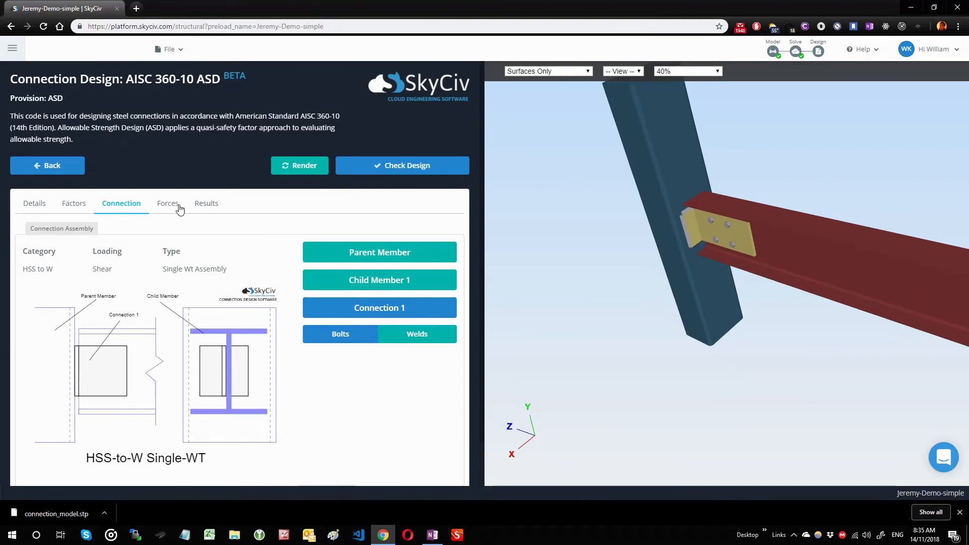
Step: Review member forces (parent Mz −2.581 kip-ft), show Surfaces and Wireframe, and open Results
click(166, 203)
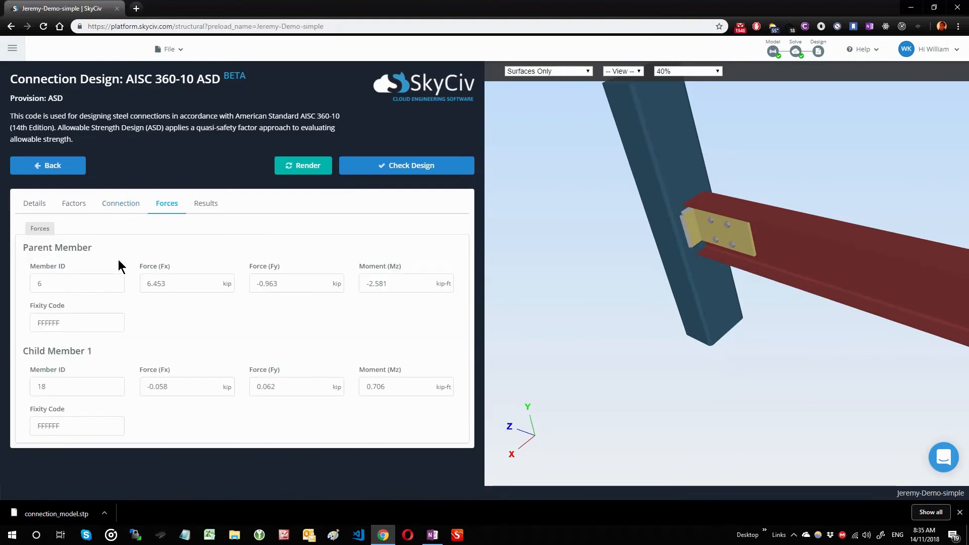
mouse_move(112, 243)
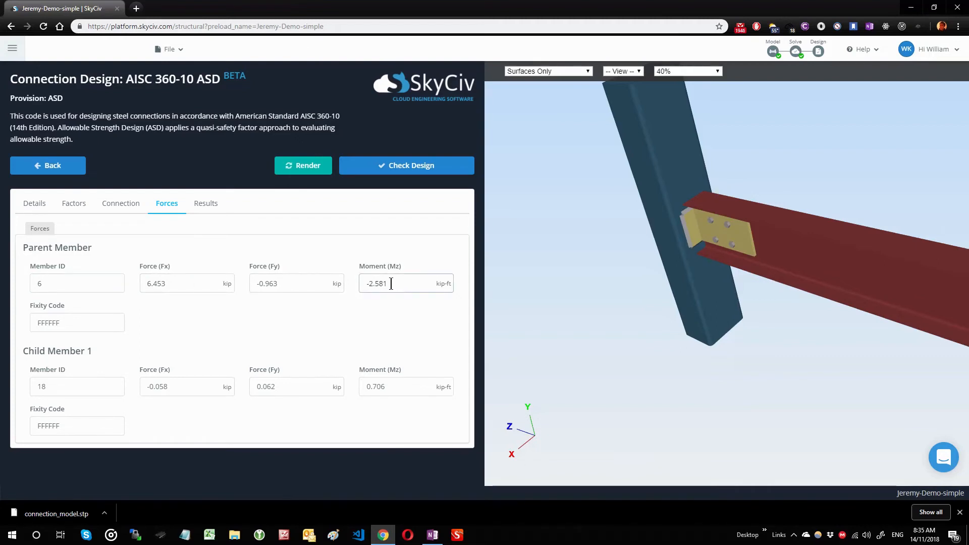
click(795, 51)
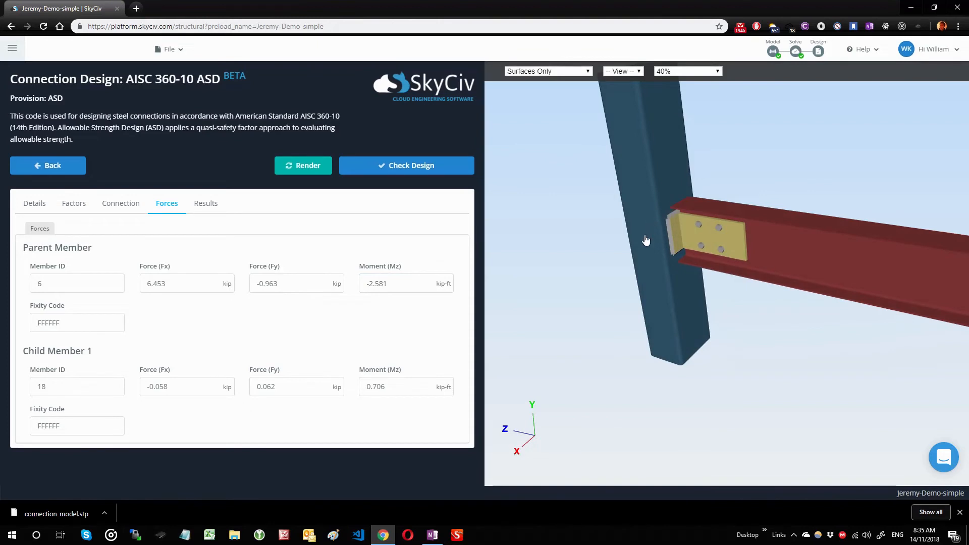
click(546, 71)
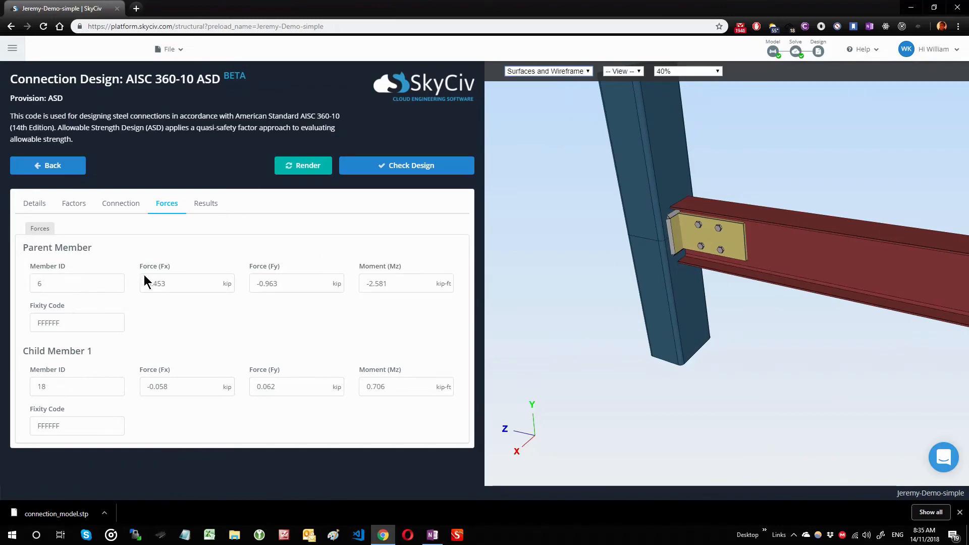
click(187, 284)
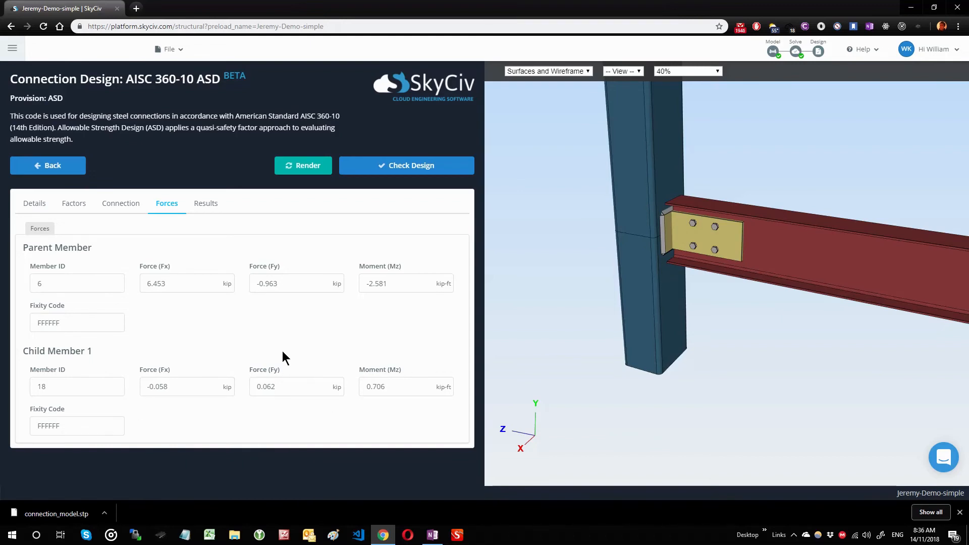
click(205, 203)
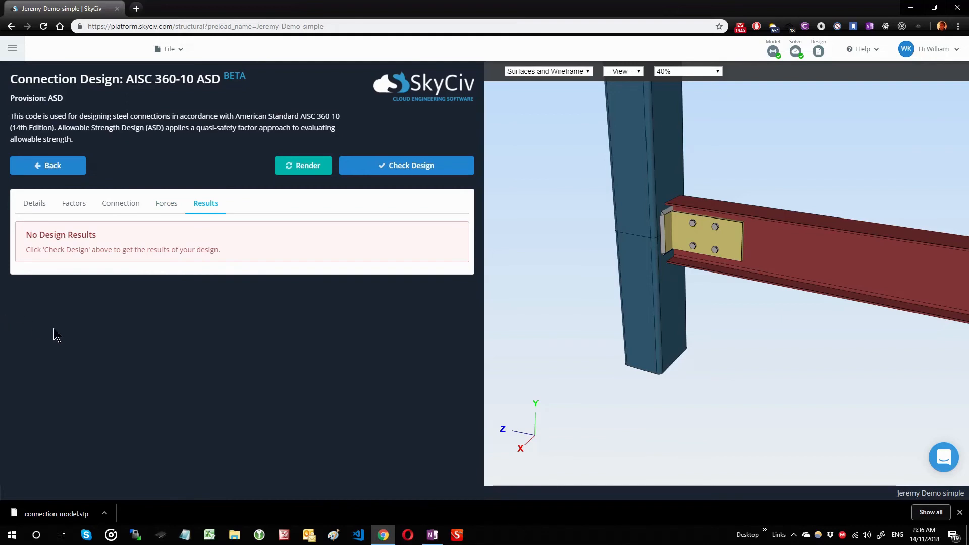
Step: Run Check Design and scroll the results, showing only Minimum Thickness failing at ratio 1.152
click(406, 166)
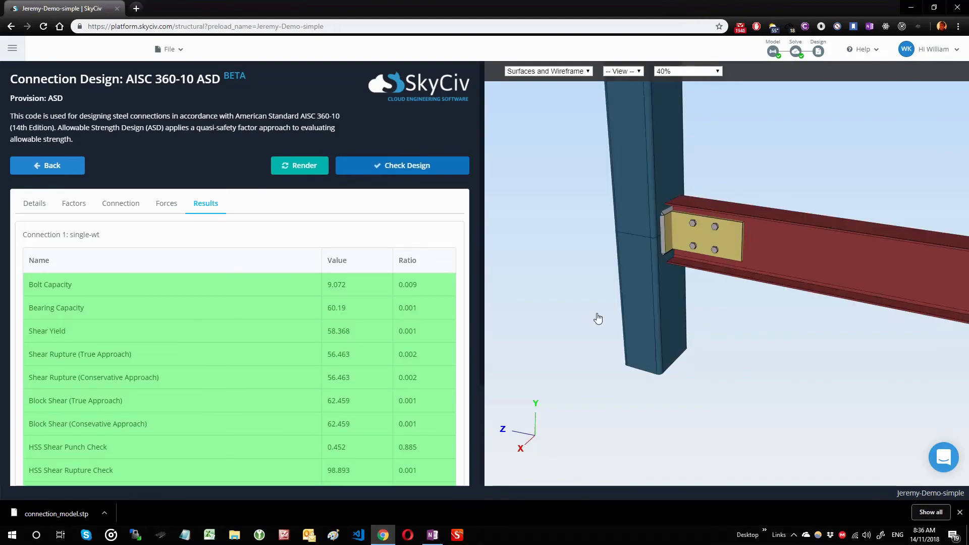
scroll(down, 3)
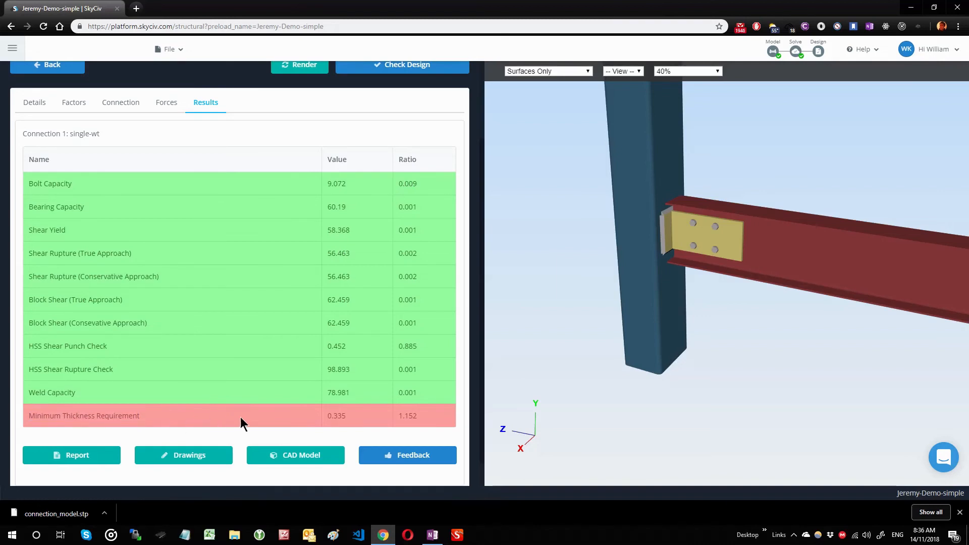
mouse_move(197, 414)
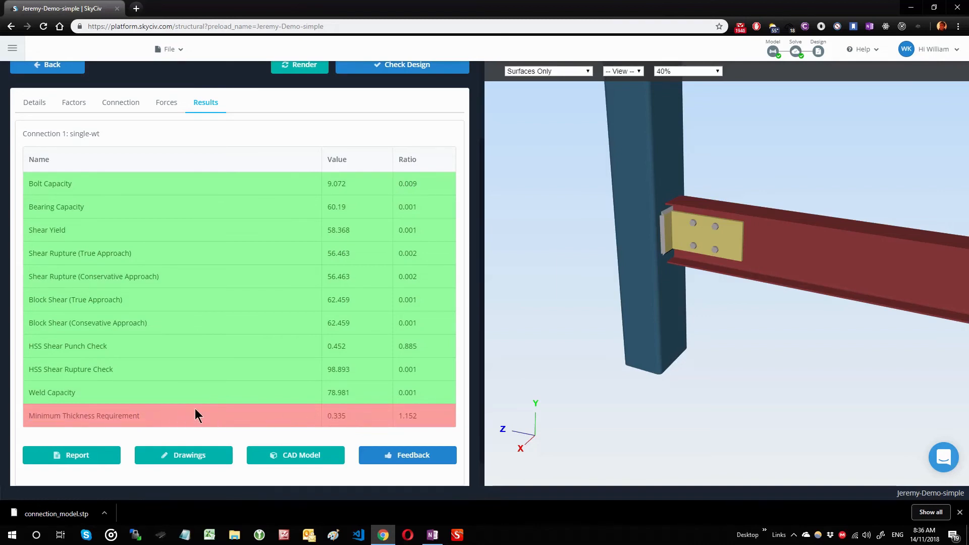
mouse_move(77, 455)
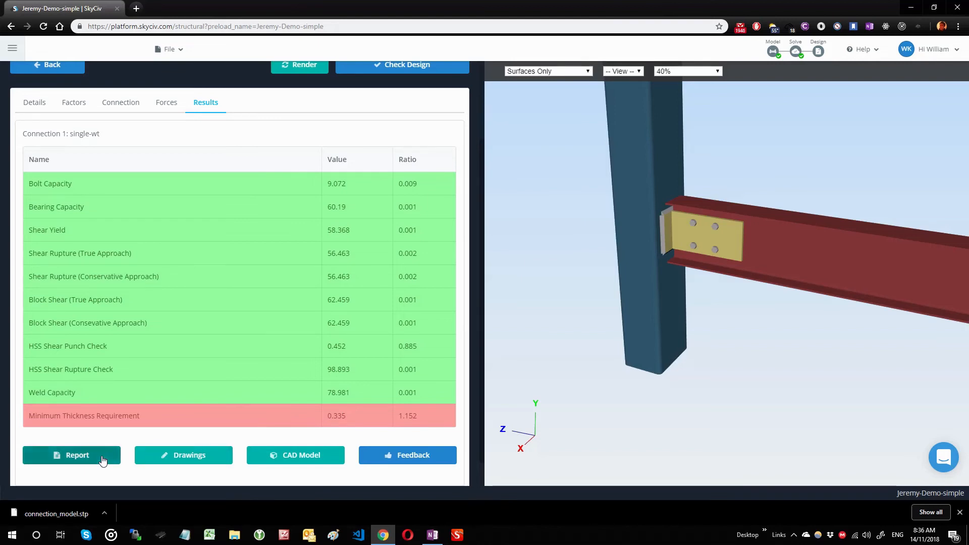
click(72, 455)
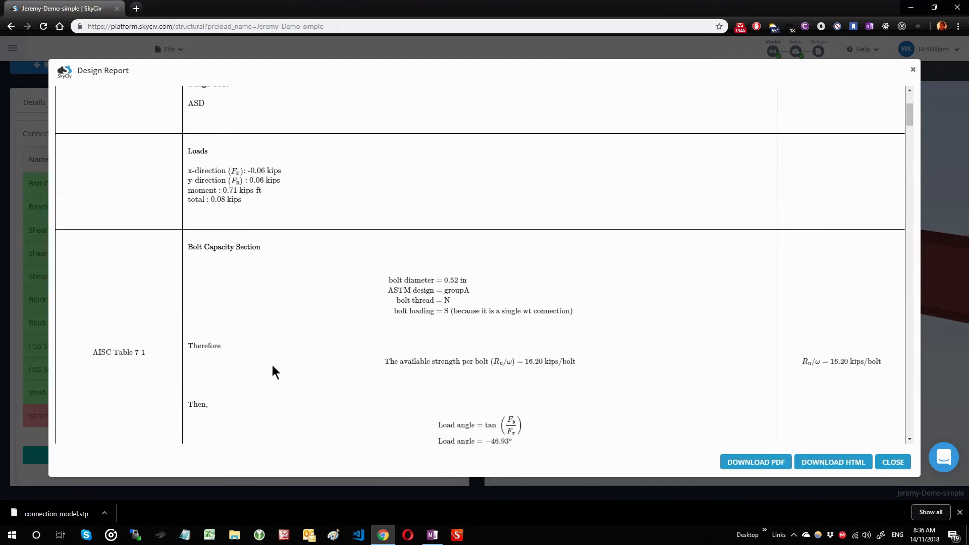
scroll(down, 3)
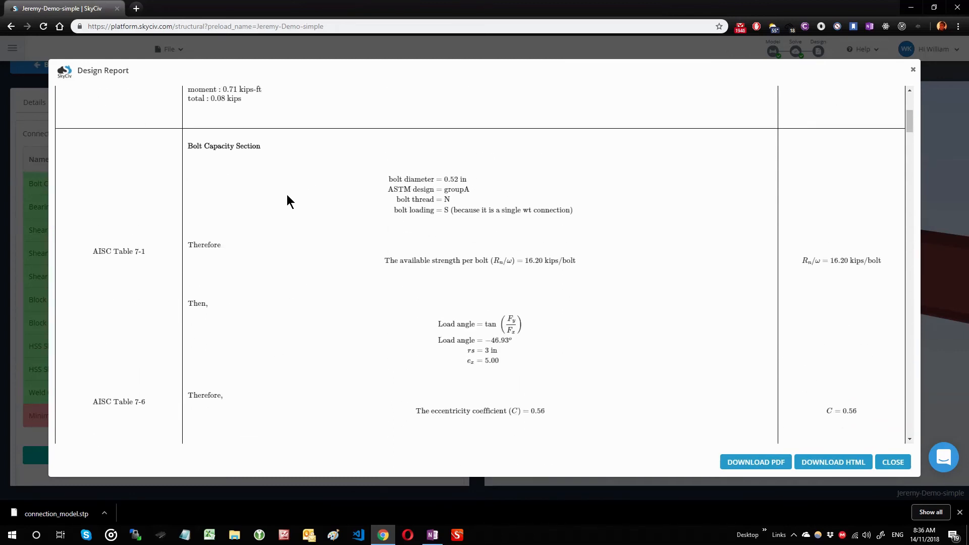
mouse_move(281, 203)
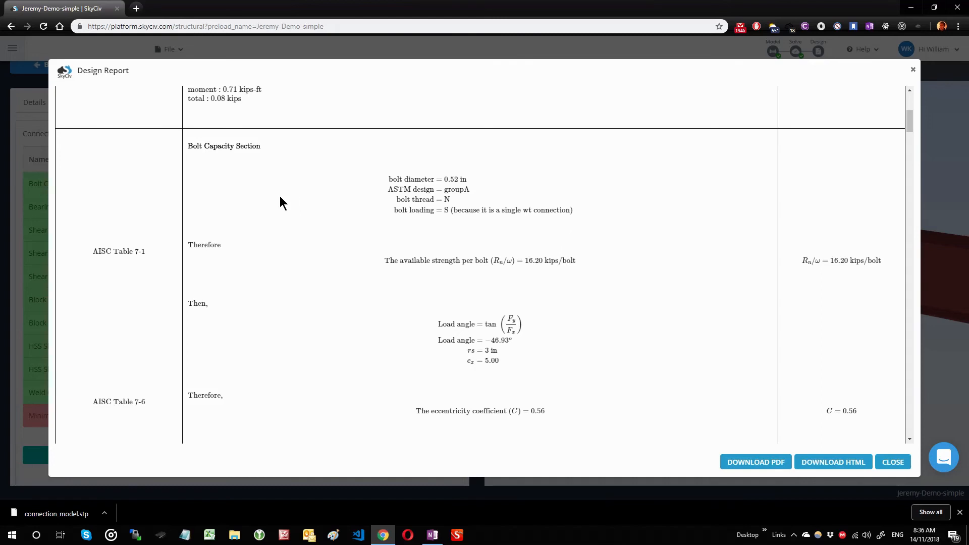
scroll(down, 3)
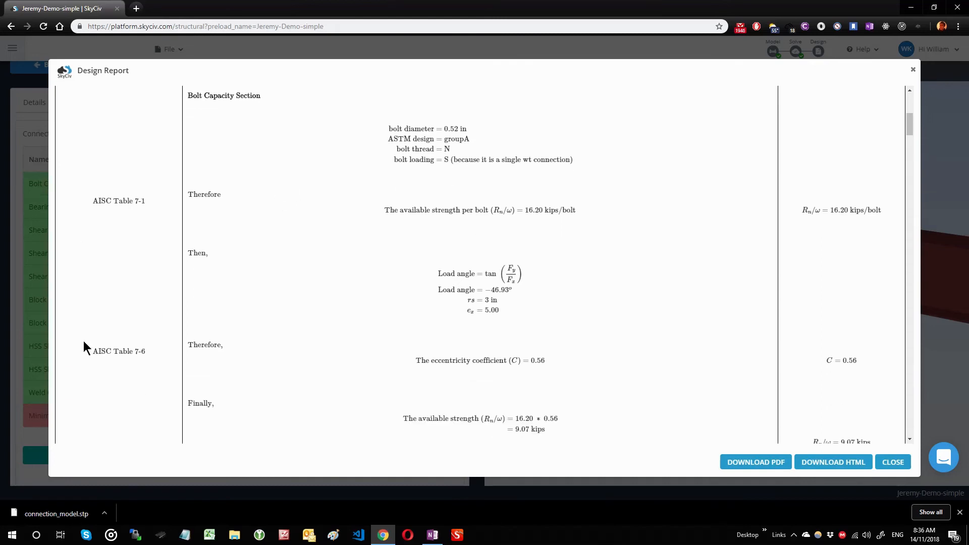
mouse_move(110, 353)
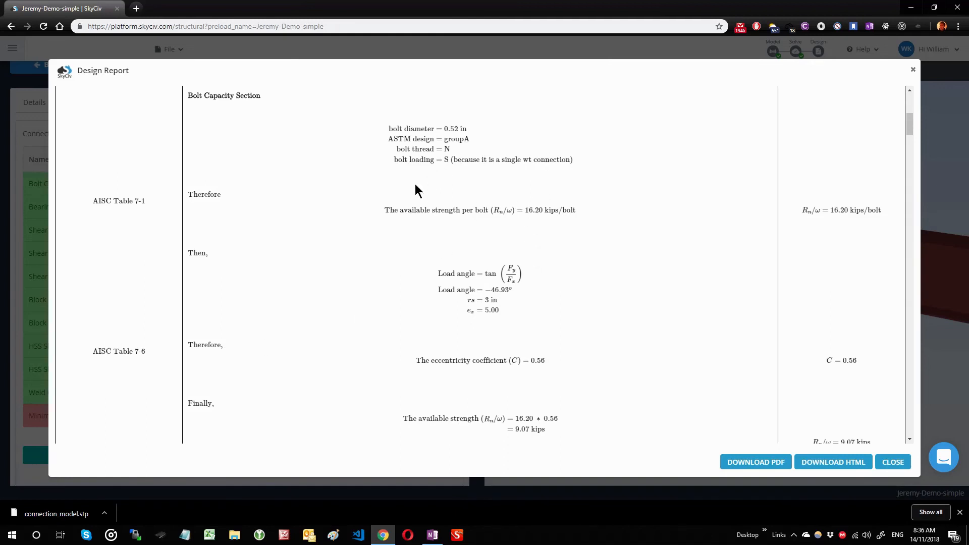
mouse_move(575, 396)
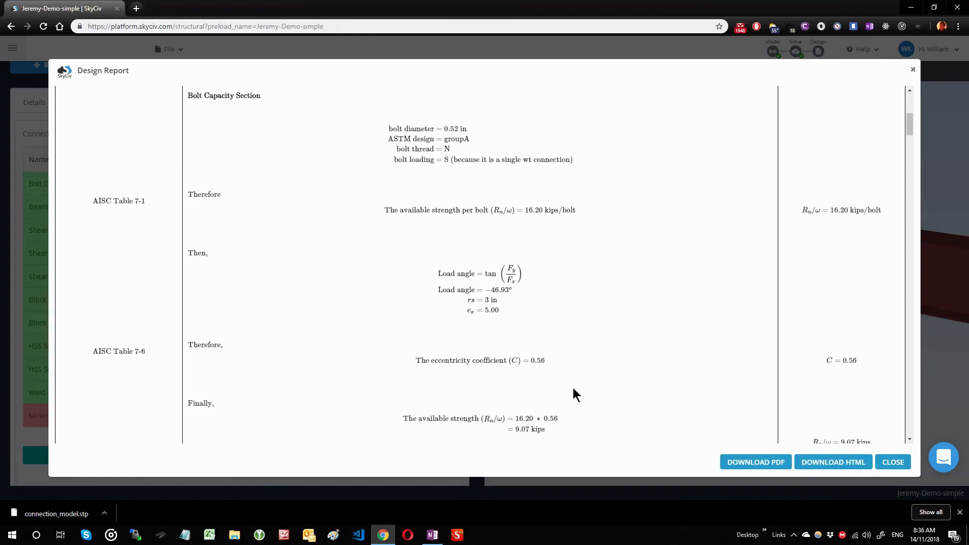
scroll(down, 3)
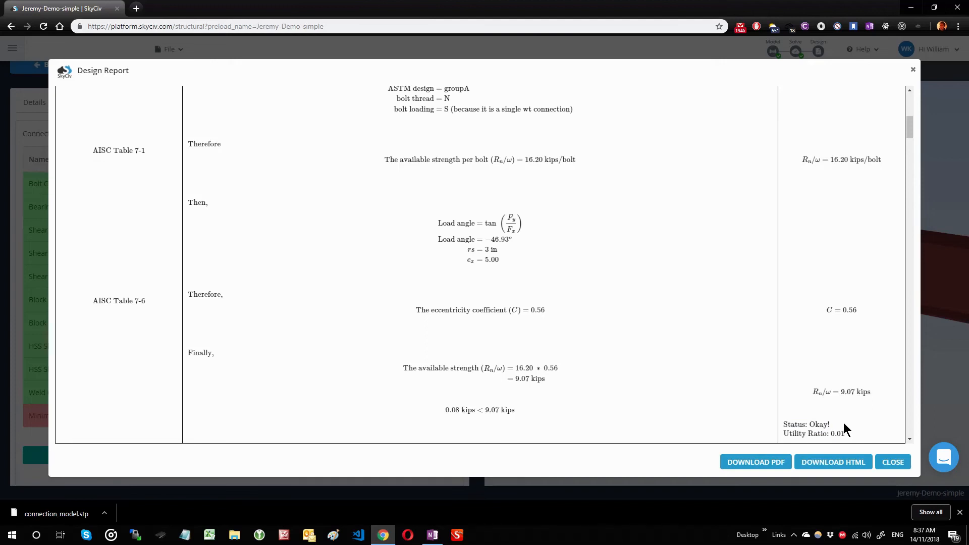
mouse_move(795, 448)
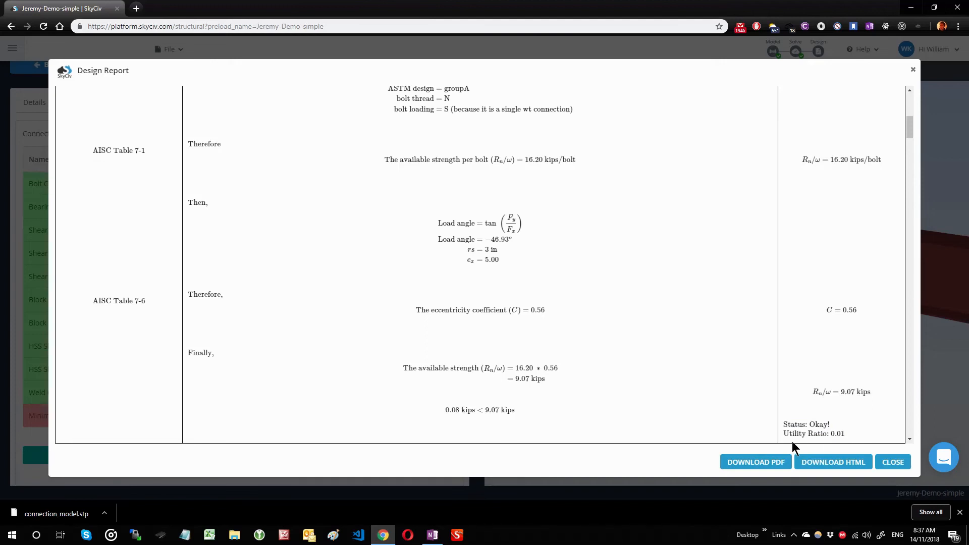
scroll(down, 3)
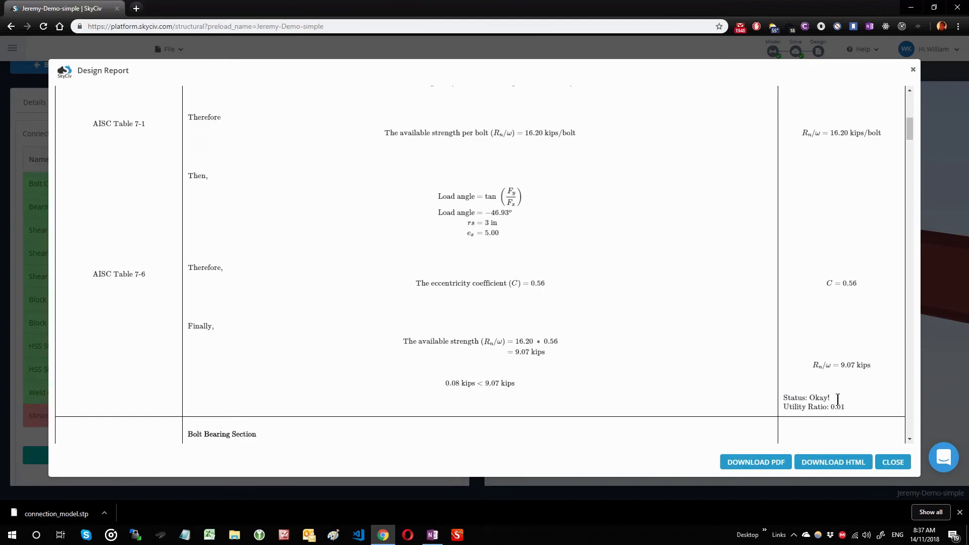
scroll(down, 3)
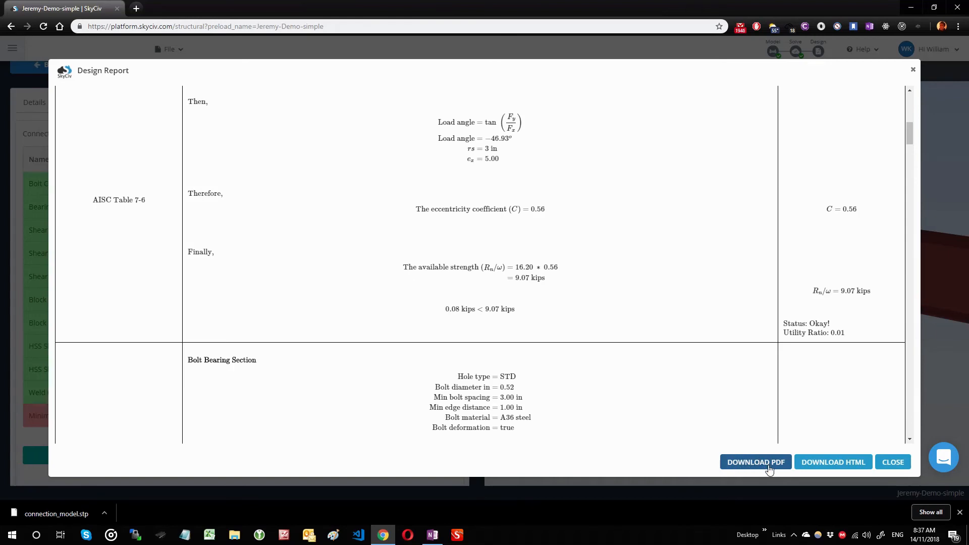
Step: Save the design report PDF to Downloads, scroll through it, then return to SkyCiv
click(756, 462)
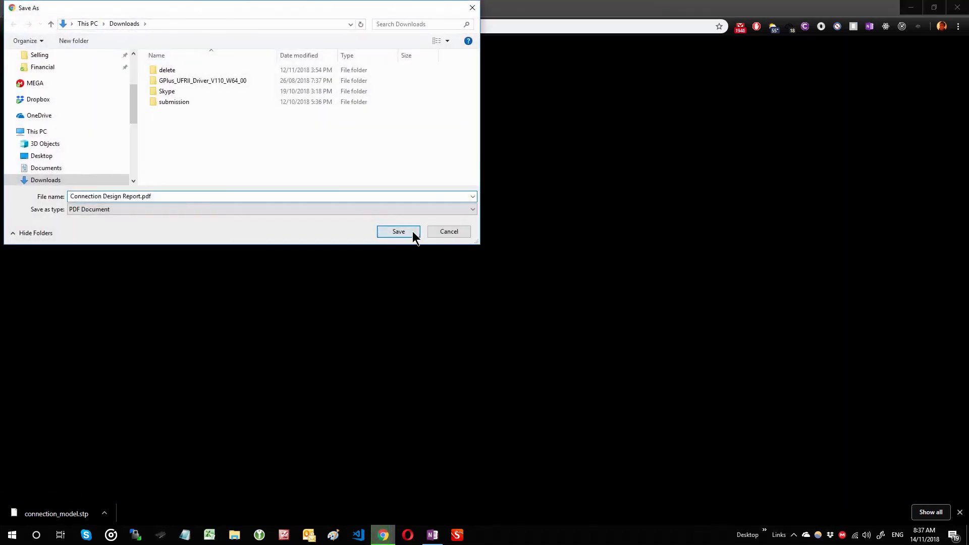
click(398, 232)
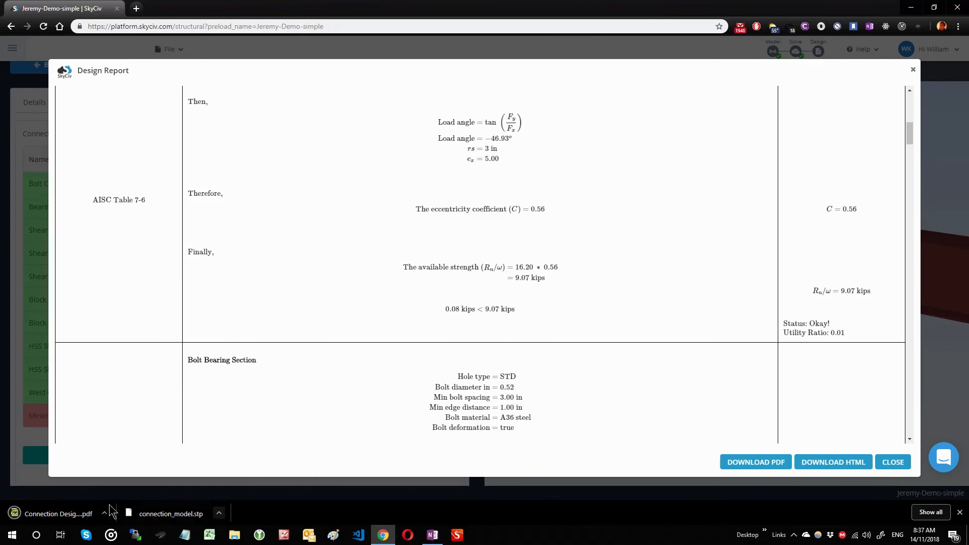
click(59, 514)
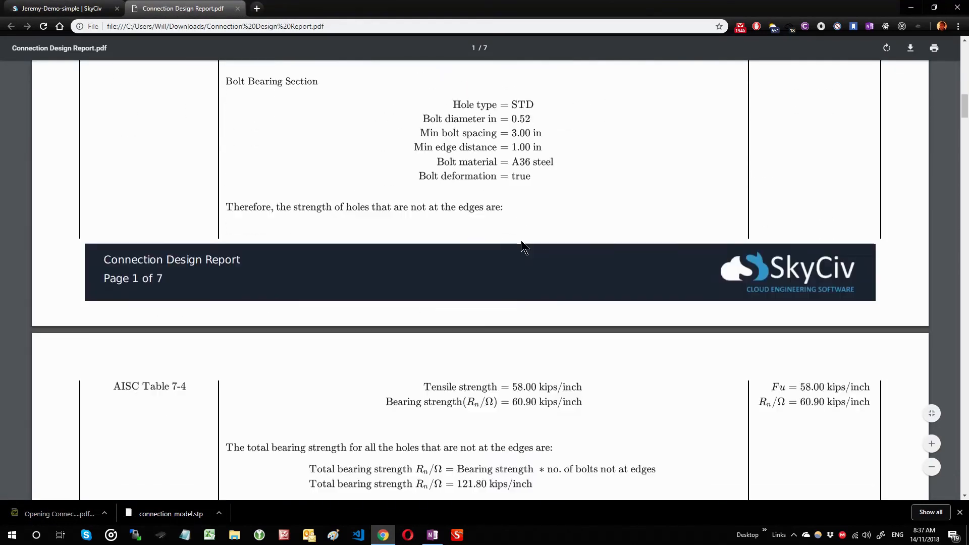
scroll(down, 3)
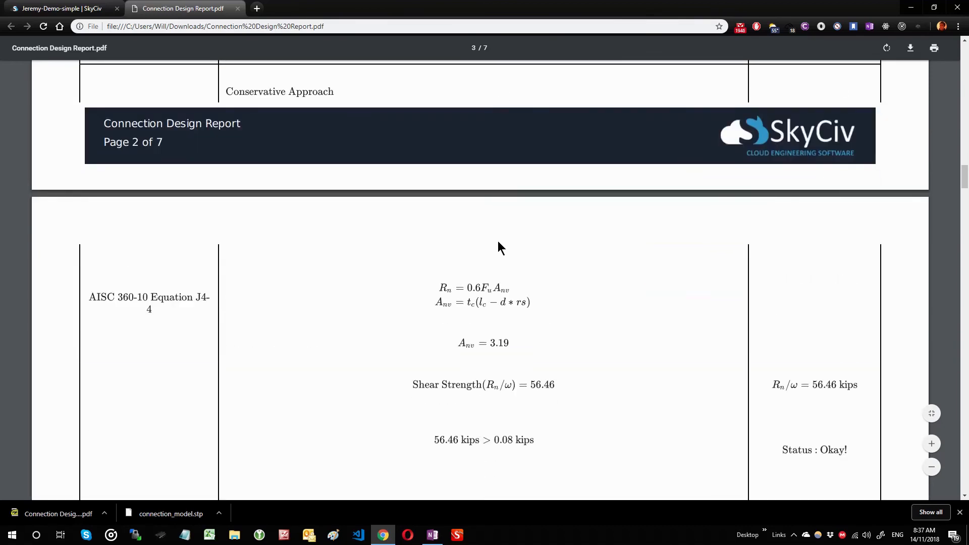
scroll(down, 3)
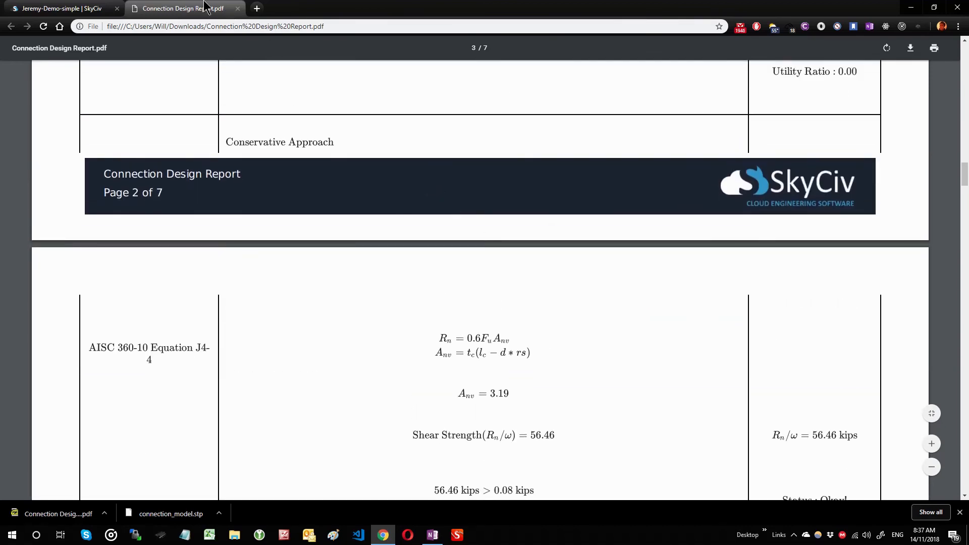
click(59, 8)
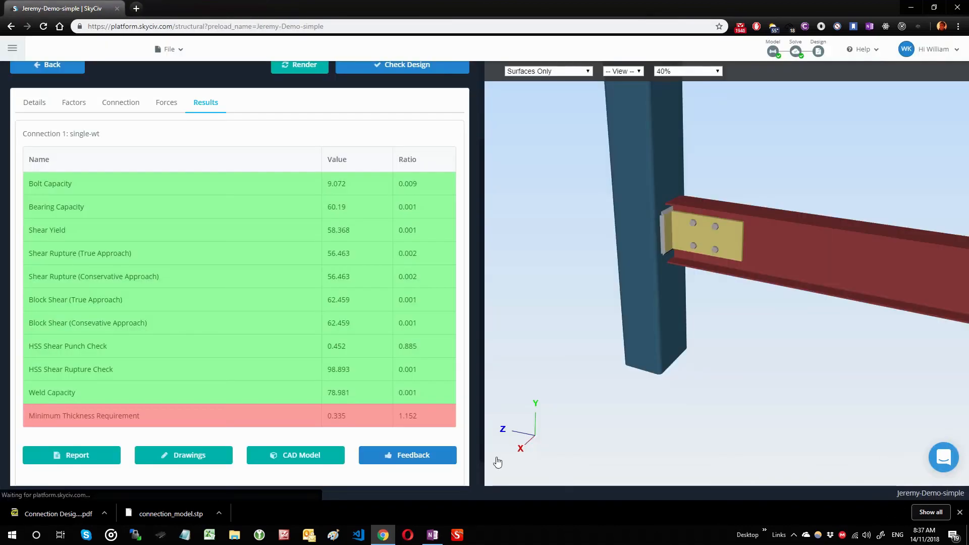
Step: Generate the A3 engineering drawing sheet of the connection, then return to the results tab
click(184, 455)
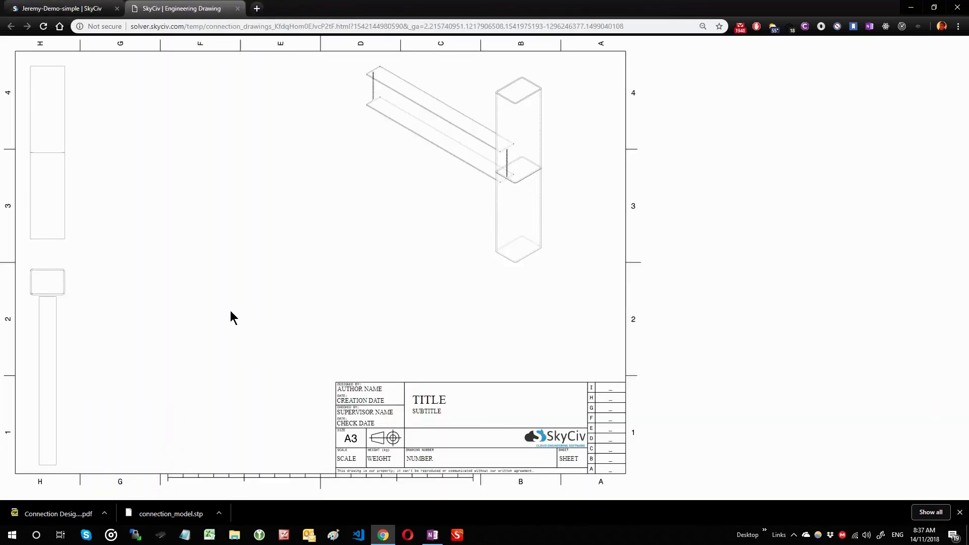
mouse_move(485, 129)
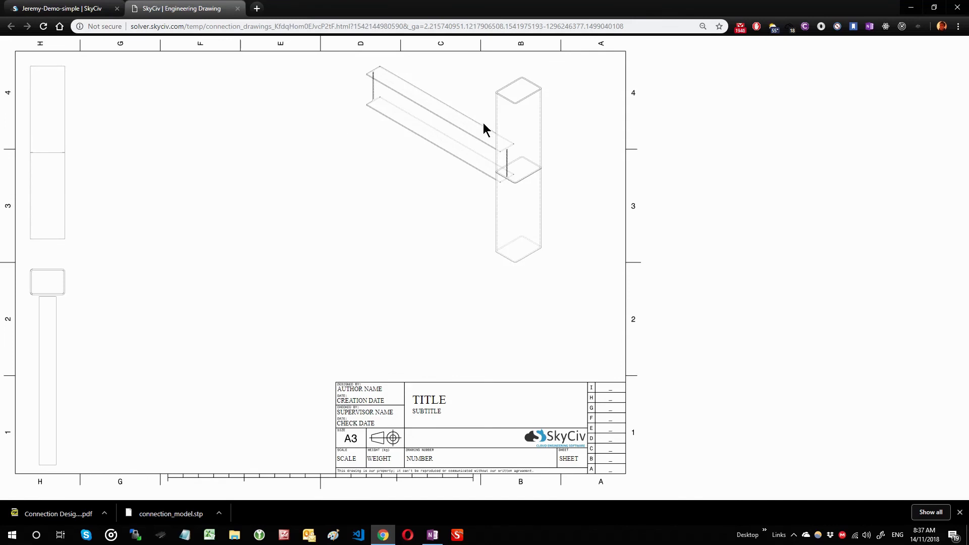
mouse_move(132, 115)
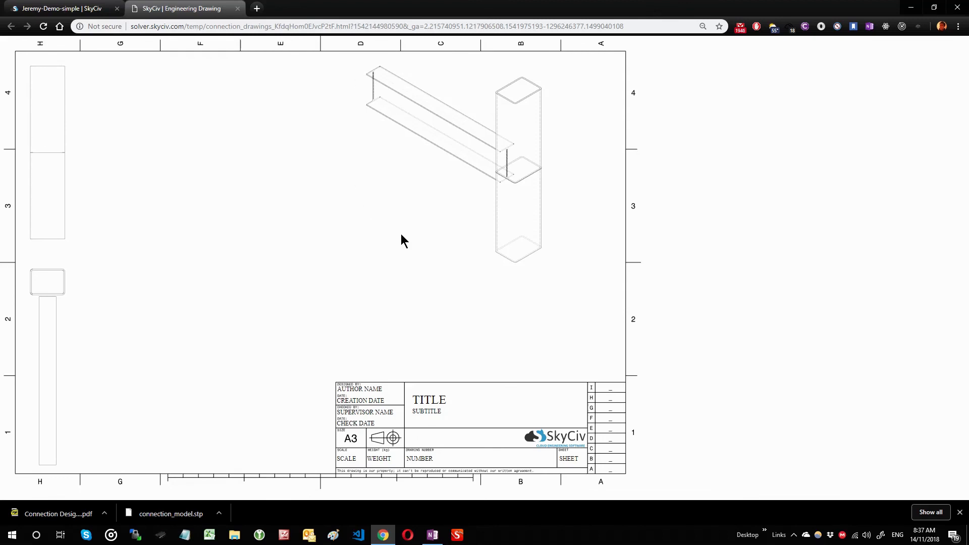
mouse_move(388, 238)
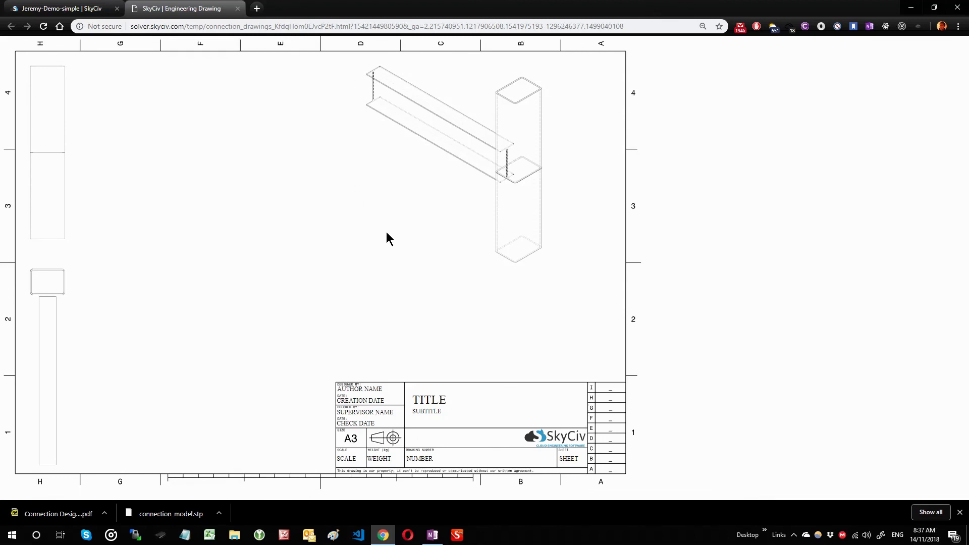
click(61, 9)
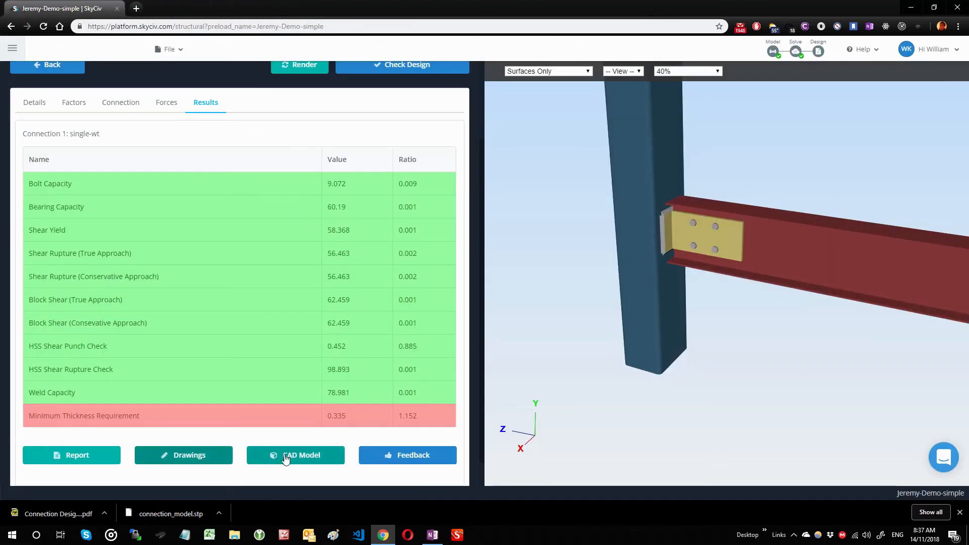
Step: Download the connection CAD model as a connection_model STP file into Downloads
click(295, 455)
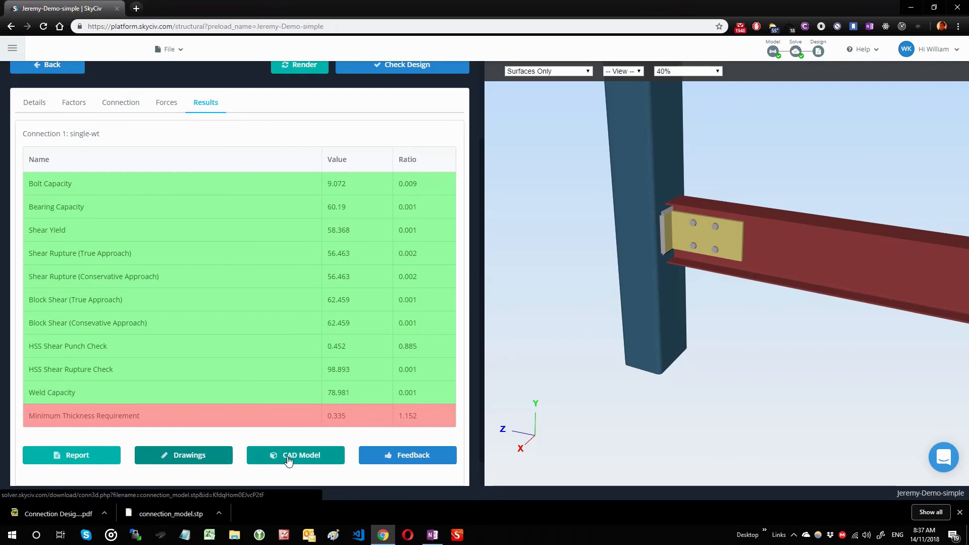
click(296, 455)
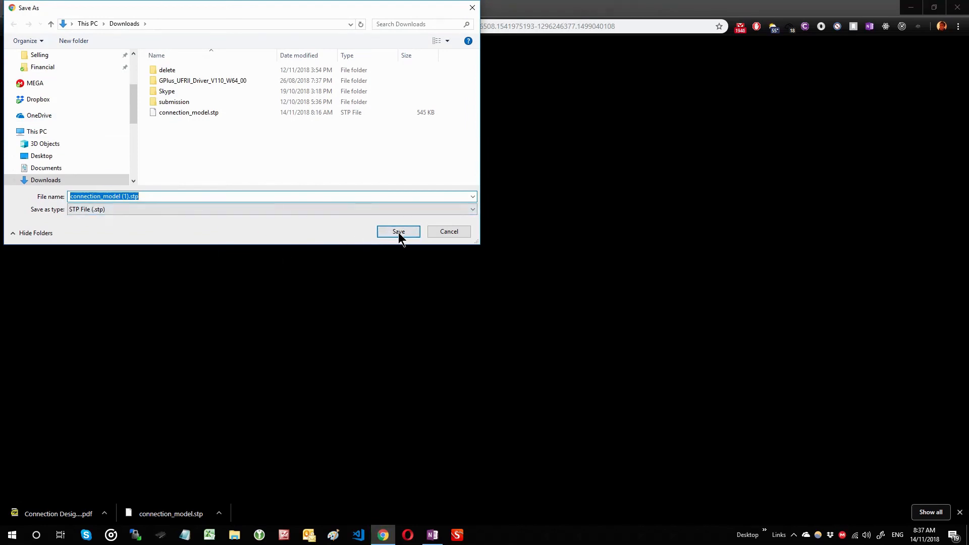
click(398, 231)
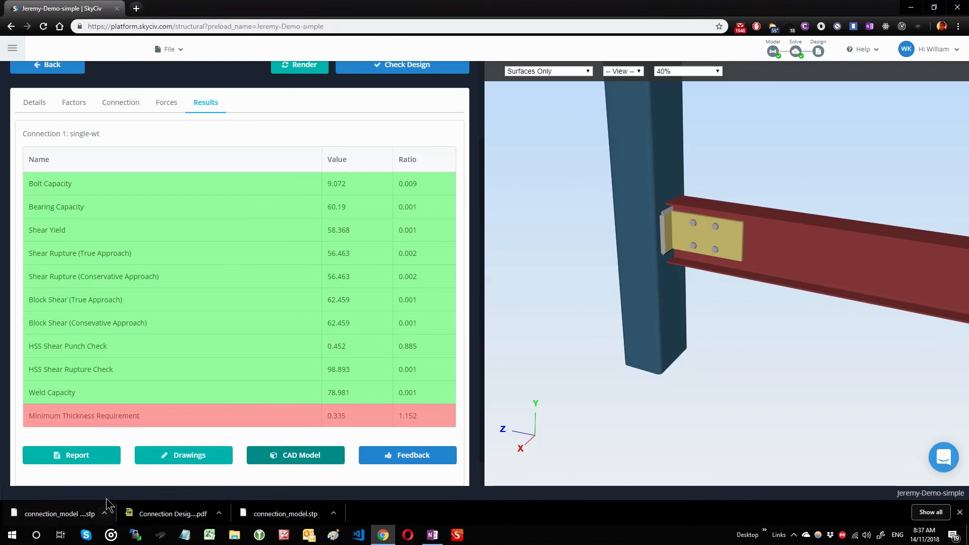
mouse_move(38, 510)
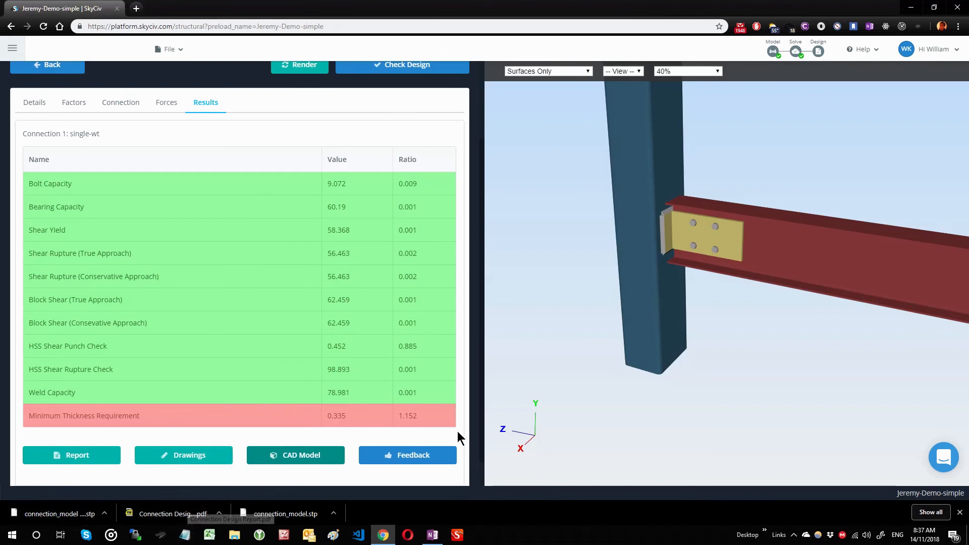
Step: Open the Feedback form and close it without sending anything
click(407, 455)
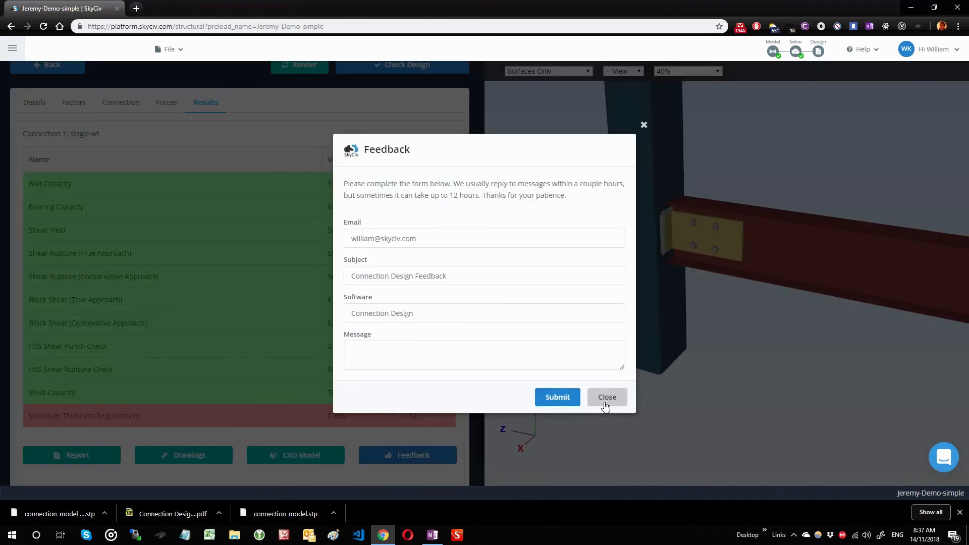
click(606, 397)
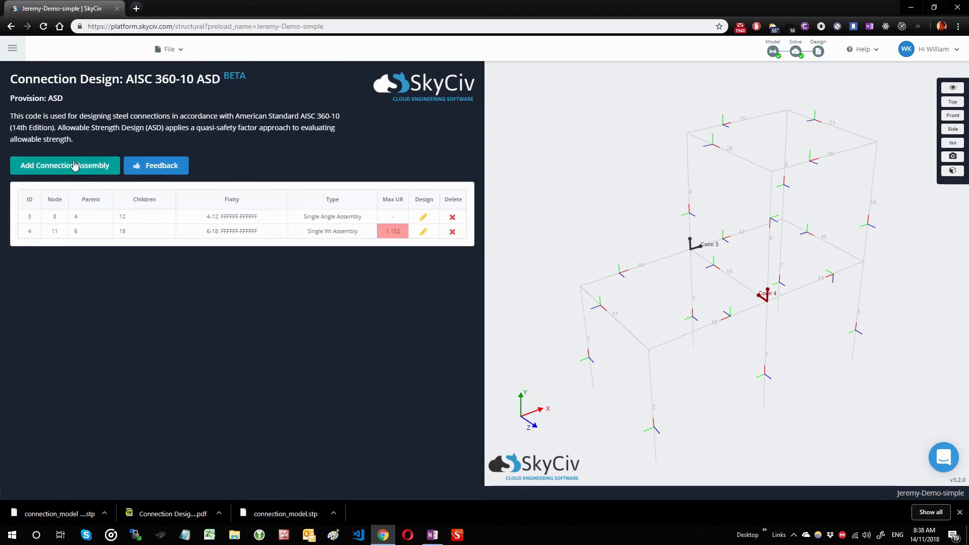
click(64, 165)
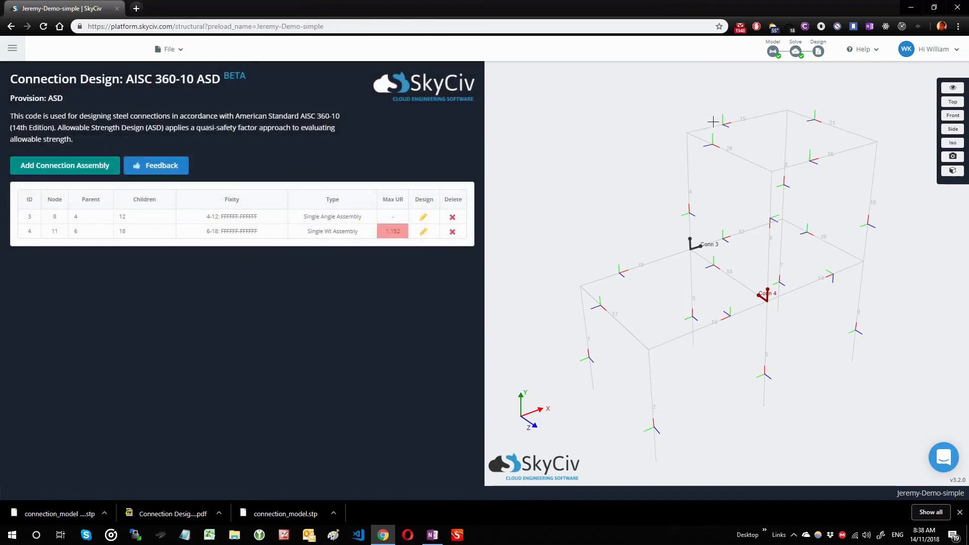
mouse_move(701, 326)
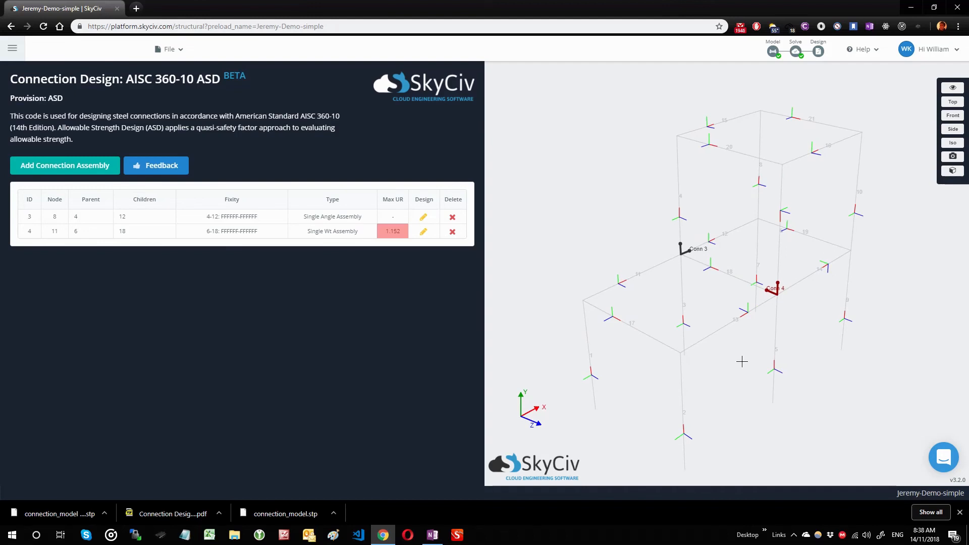
mouse_move(303, 306)
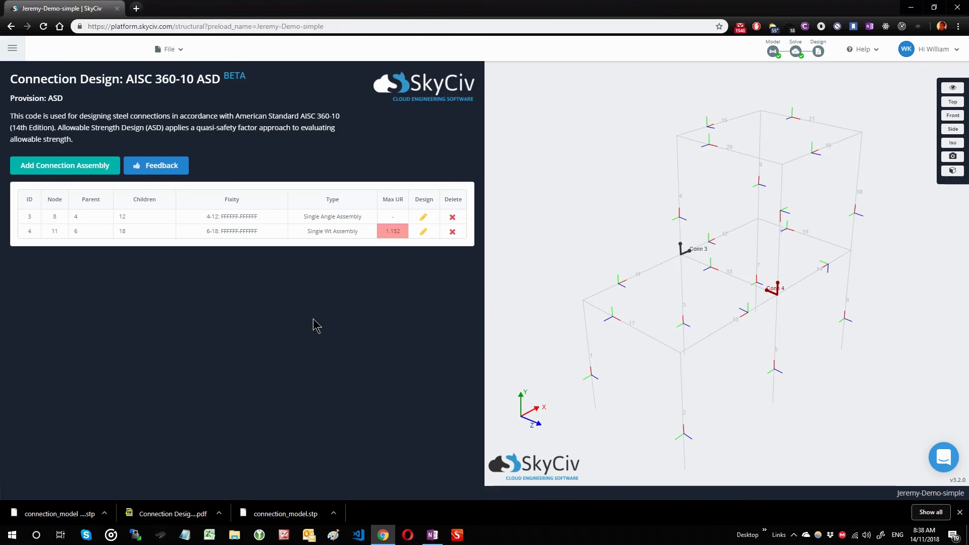
mouse_move(257, 320)
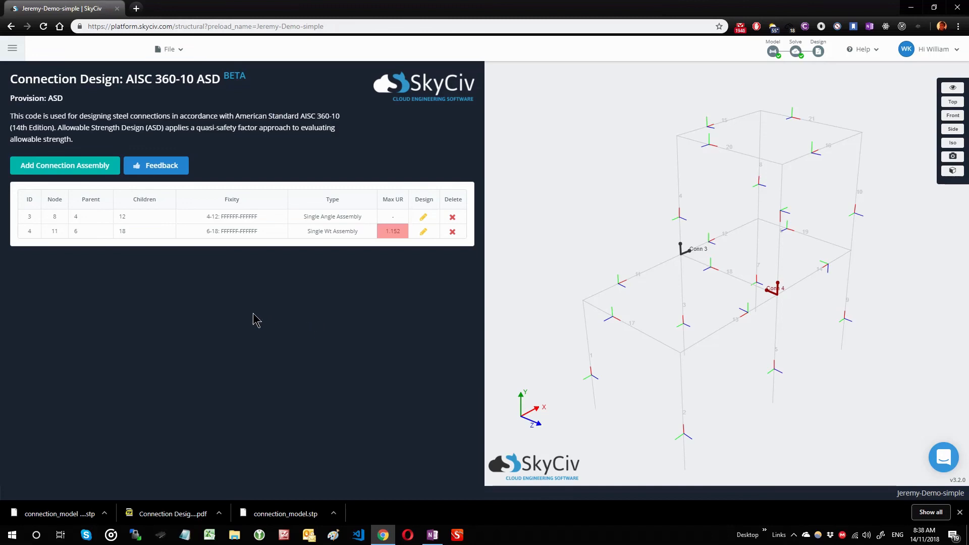